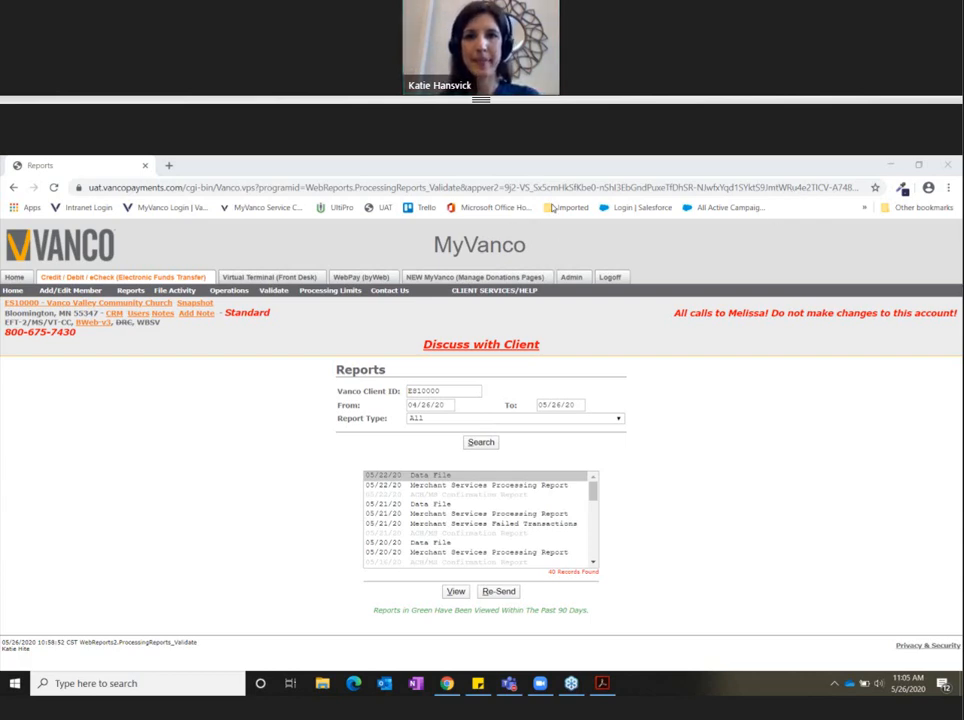
{"action": "mouse_move", "coordinate": [666, 394]}
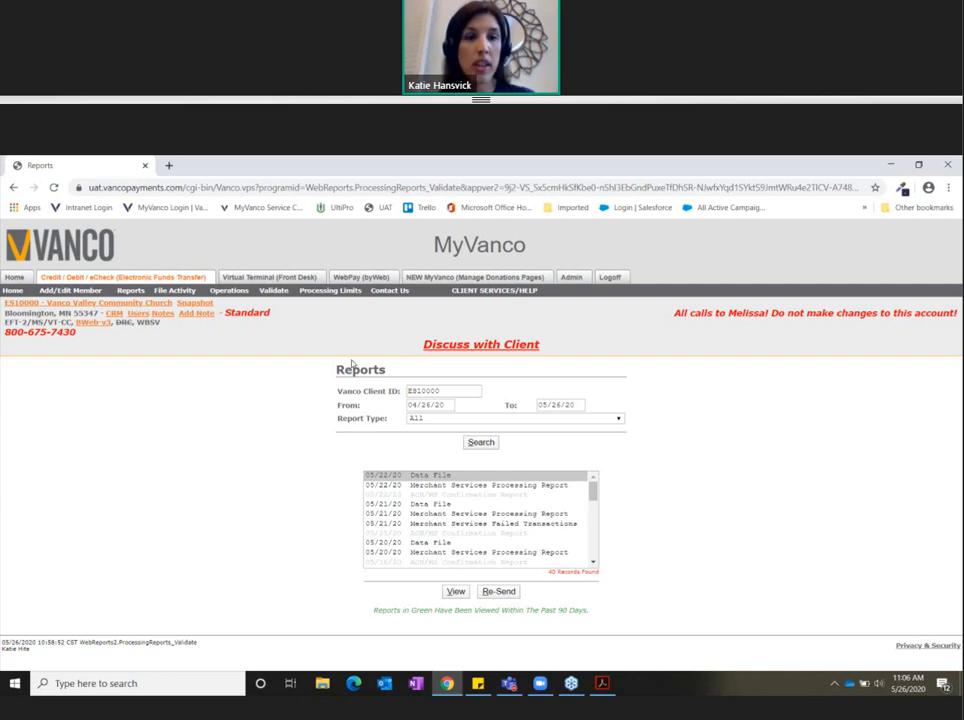
- Search for Monthly Activity Report With Detail reports, returning the single 05/01/20 report
{"action": "left_click", "coordinate": [133, 290]}
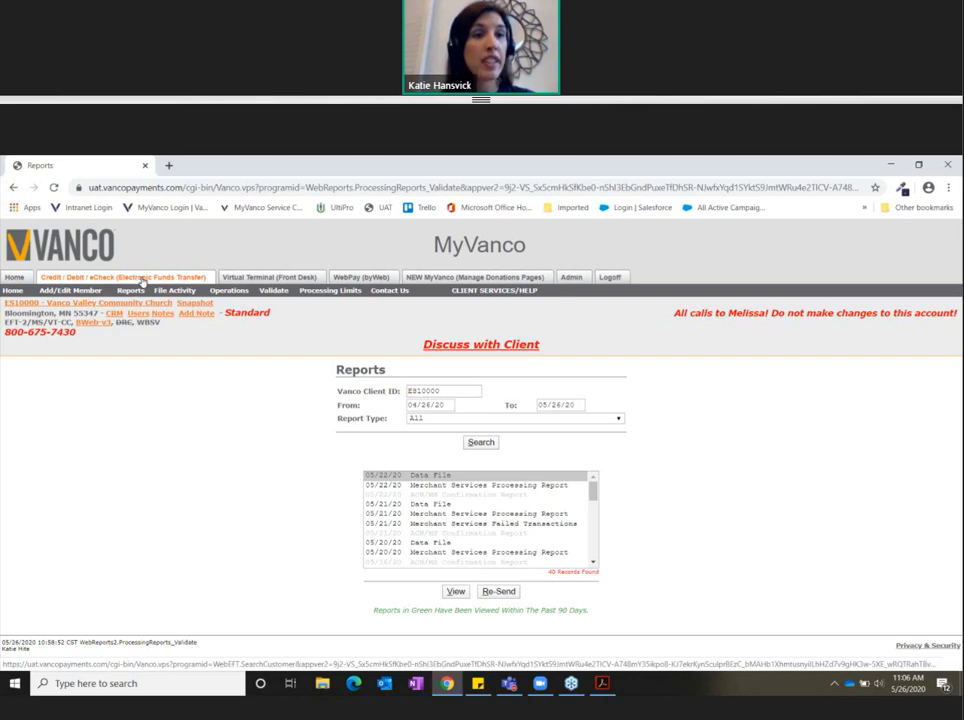
{"action": "mouse_move", "coordinate": [96, 270]}
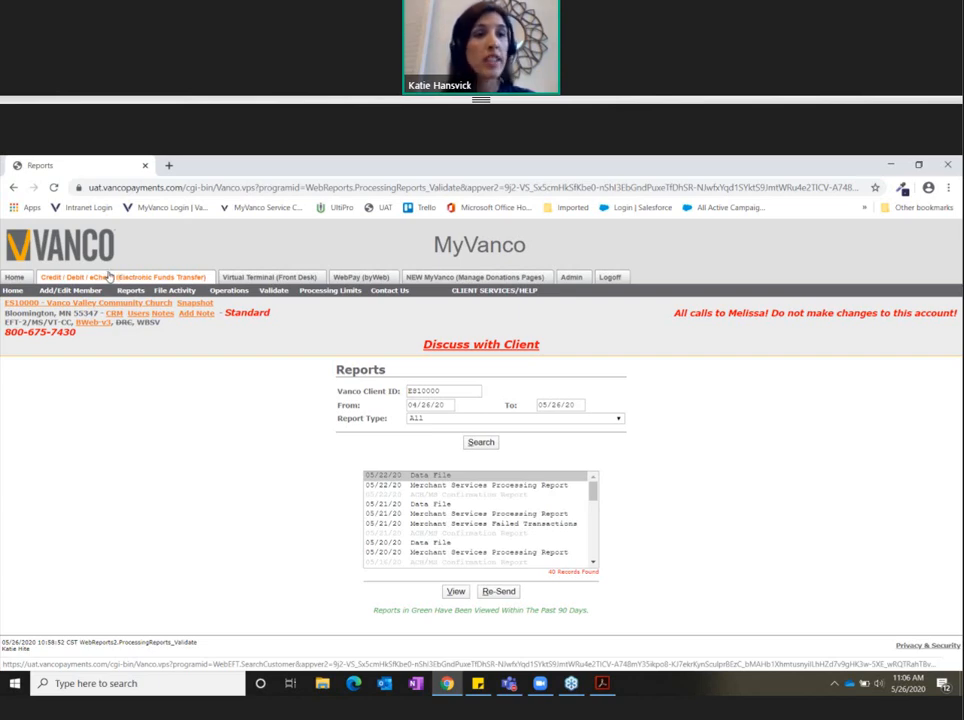
{"action": "left_click", "coordinate": [135, 290]}
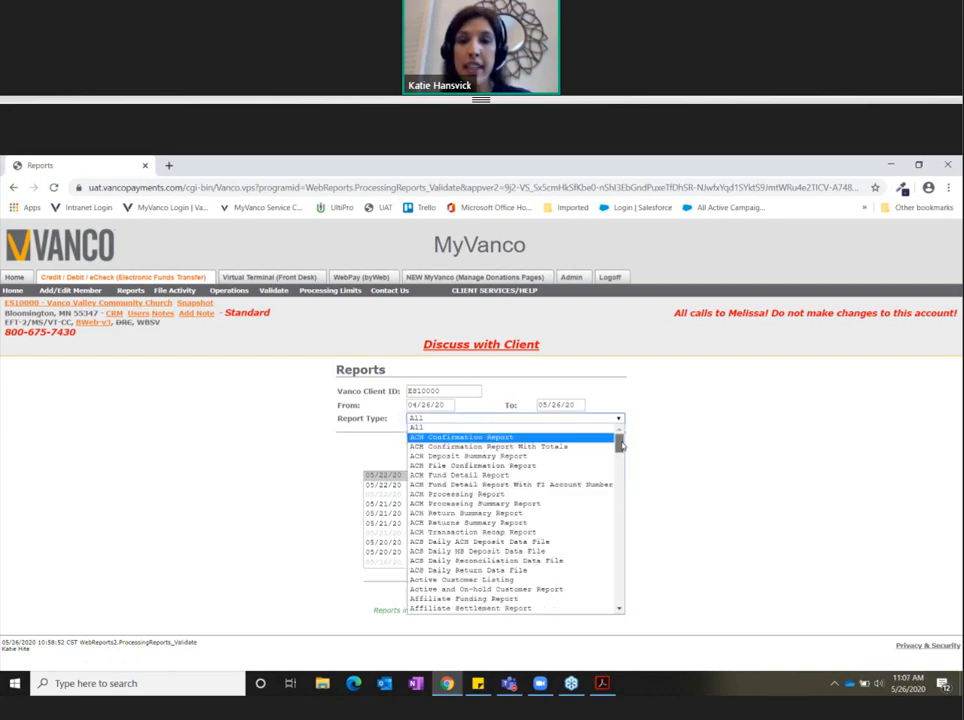
{"action": "scroll", "scroll_direction": "down", "scroll_amount": 3}
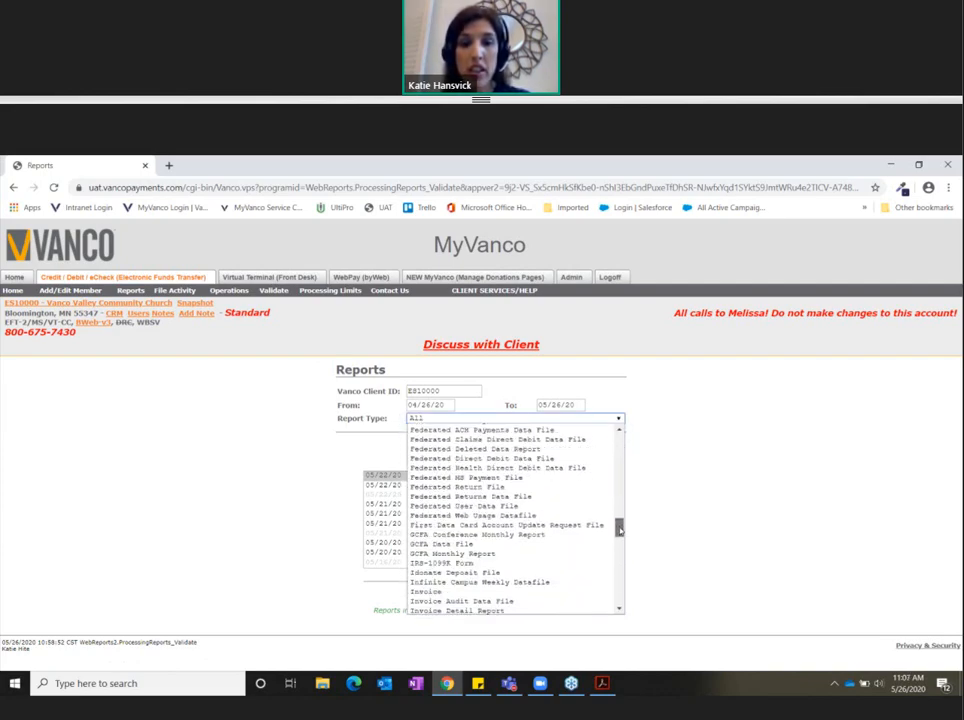
{"action": "scroll", "scroll_direction": "down", "scroll_amount": 3}
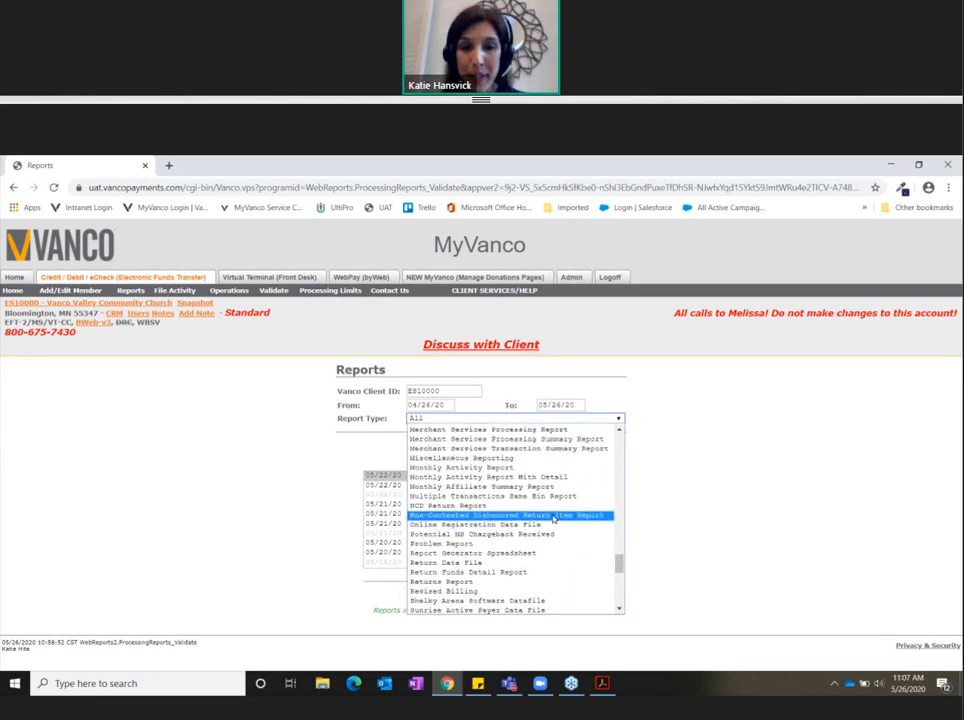
{"action": "left_click", "coordinate": [479, 477]}
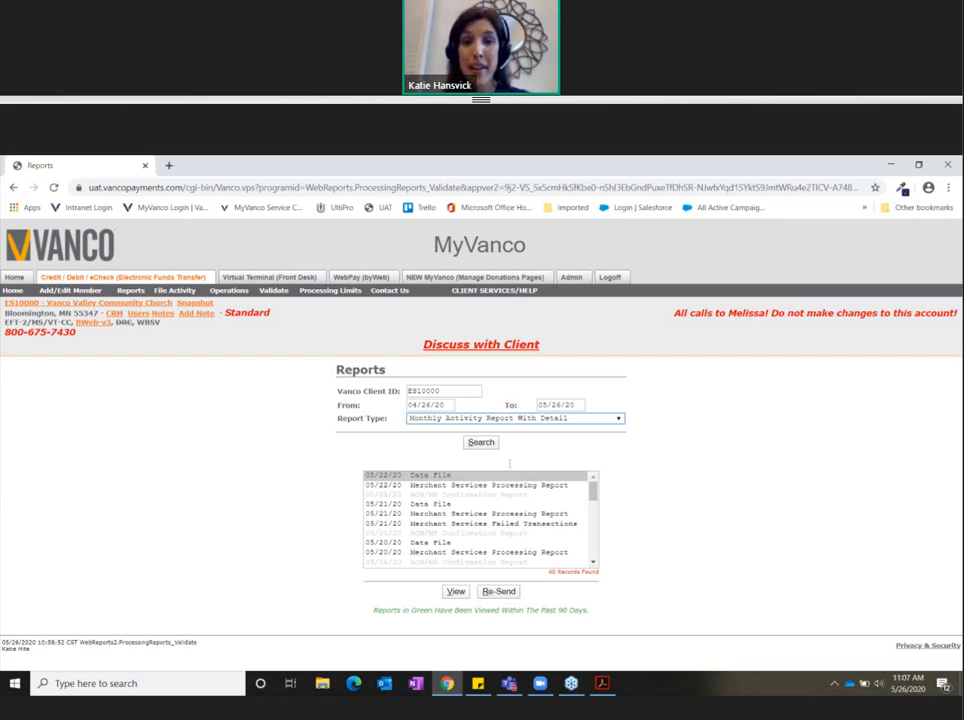
{"action": "left_click", "coordinate": [480, 442]}
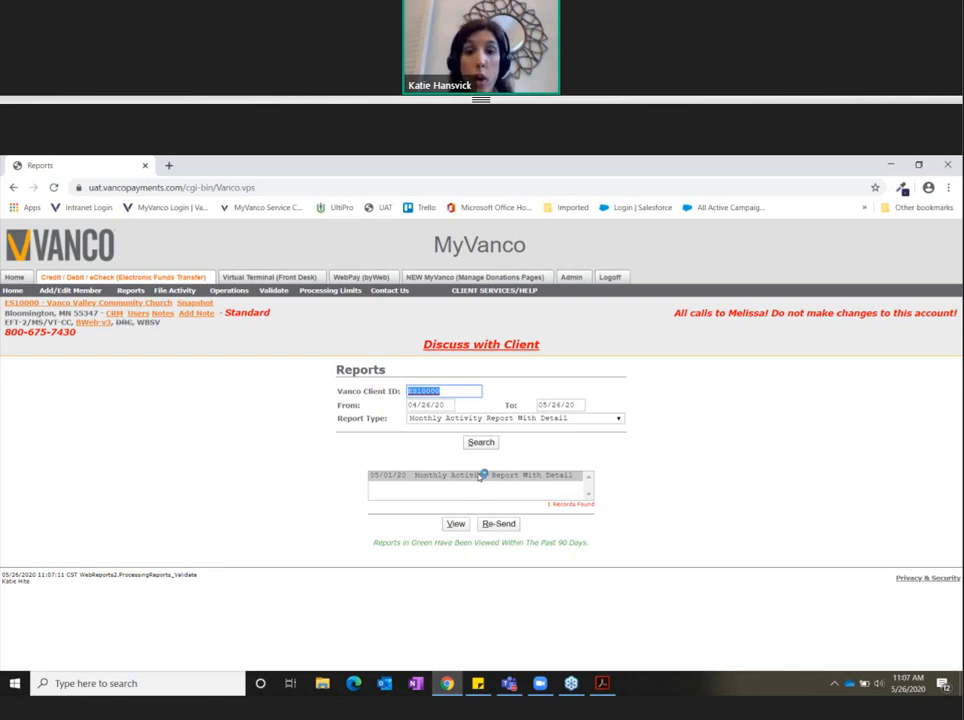
{"action": "left_click", "coordinate": [456, 523]}
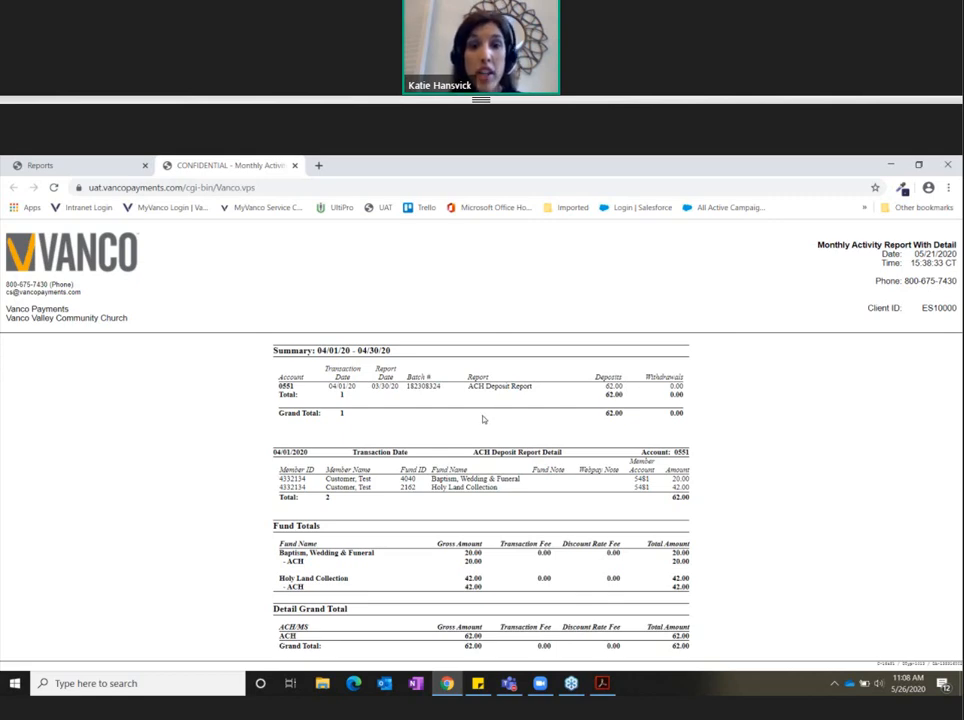
{"action": "double_click", "coordinate": [446, 474]}
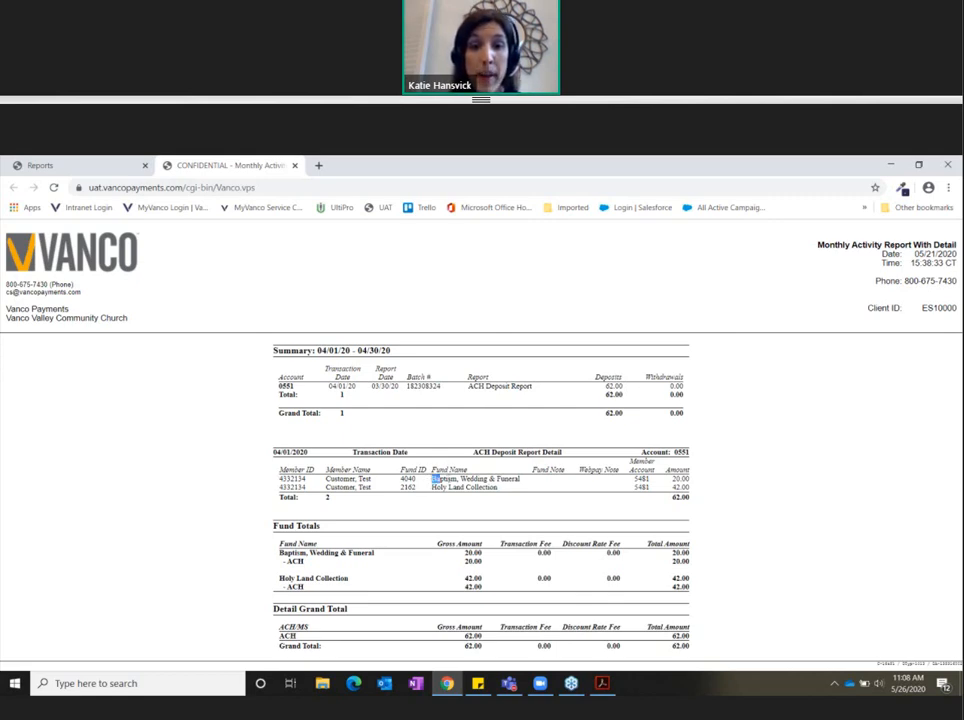
{"action": "double_click", "coordinate": [470, 475]}
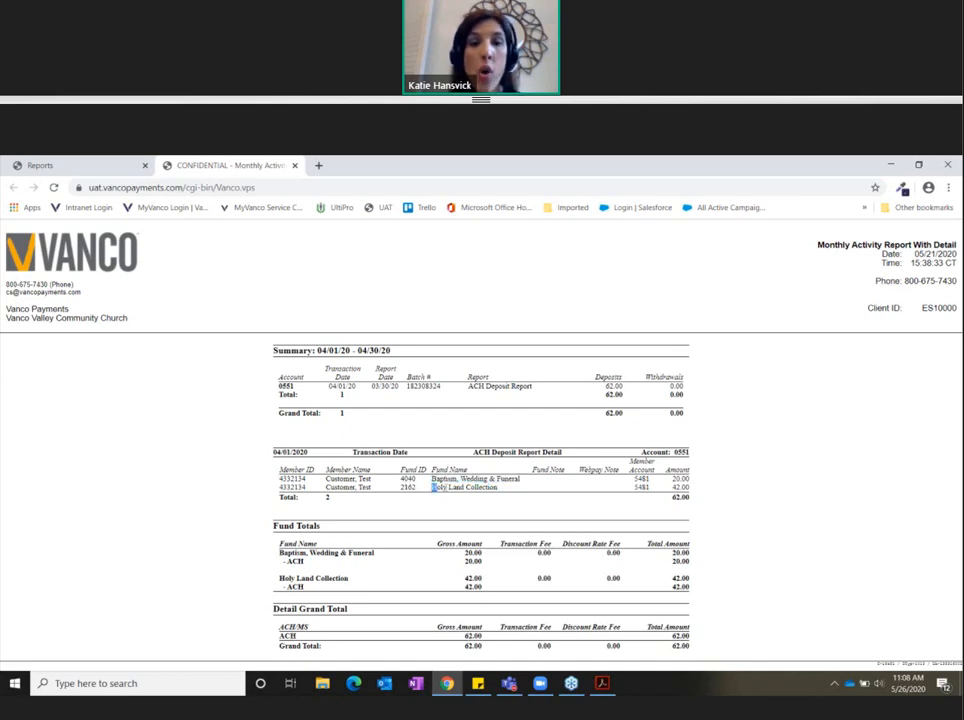
{"action": "double_click", "coordinate": [461, 488]}
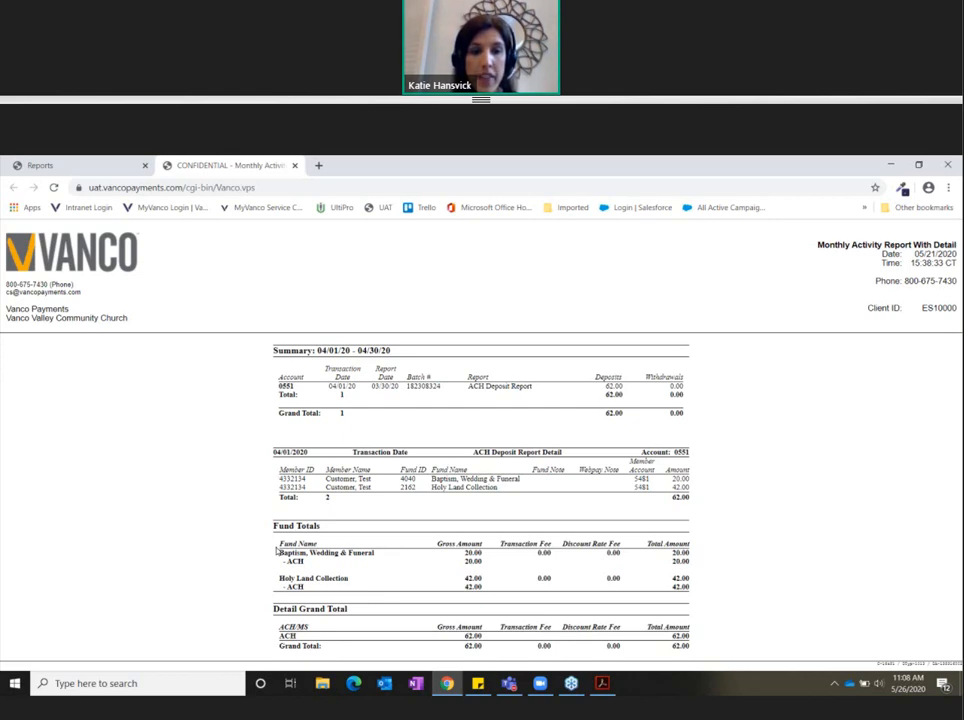
{"action": "left_click_drag", "start_coordinate": [275, 525], "coordinate": [690, 588]}
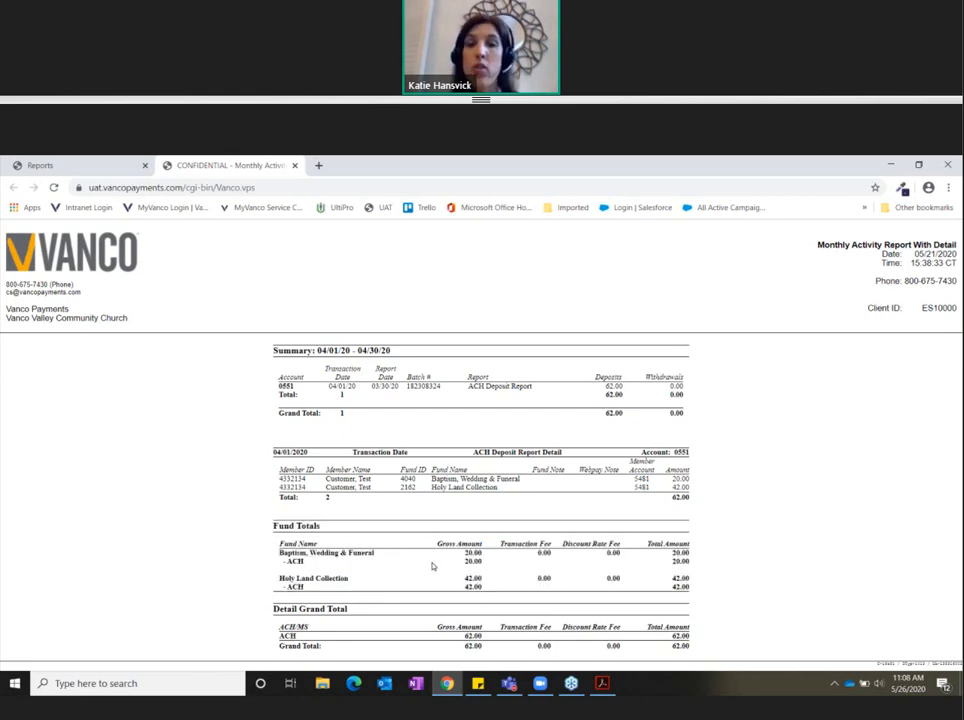
{"action": "mouse_move", "coordinate": [570, 555]}
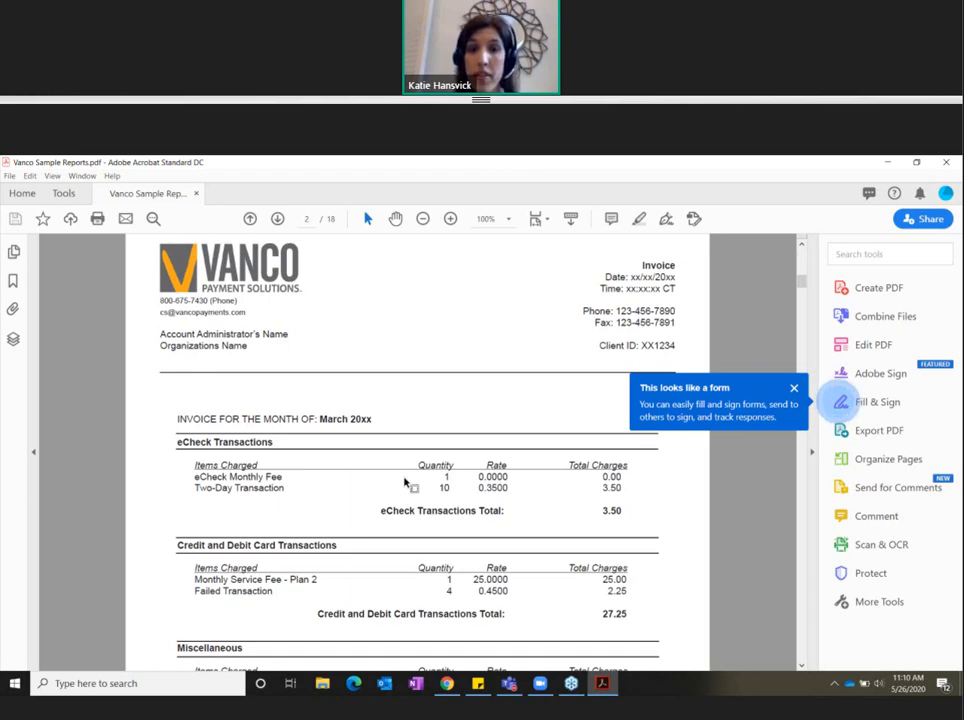
- Scroll the sample invoice in Vanco Sample Reports.pdf through its charge sections
{"action": "scroll", "scroll_direction": "down", "scroll_amount": 3}
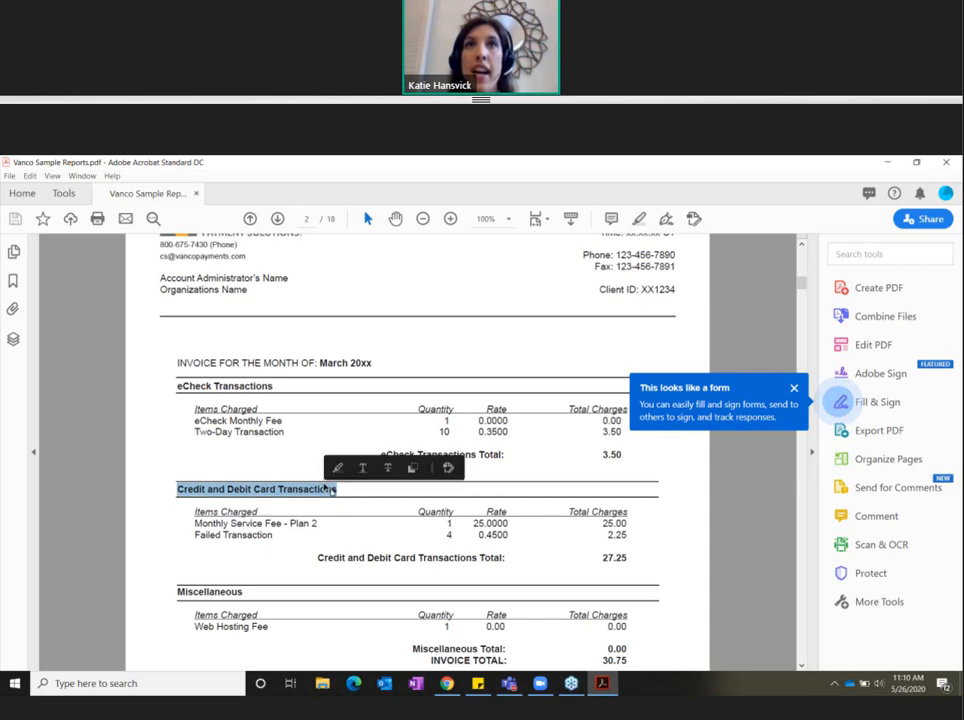
{"action": "mouse_move", "coordinate": [331, 530]}
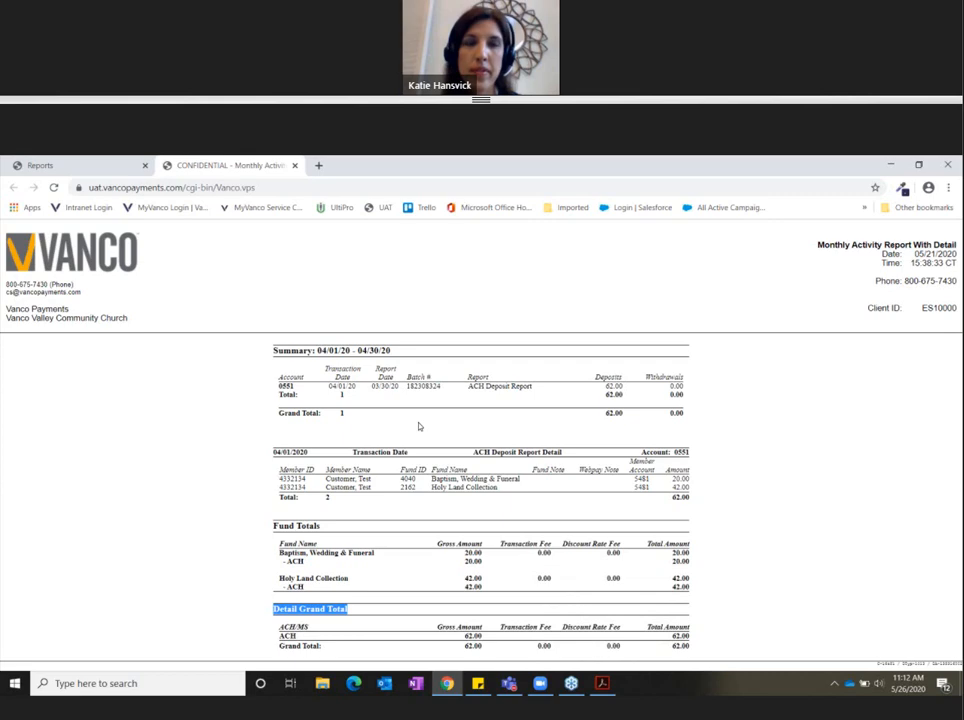
{"action": "mouse_move", "coordinate": [286, 279]}
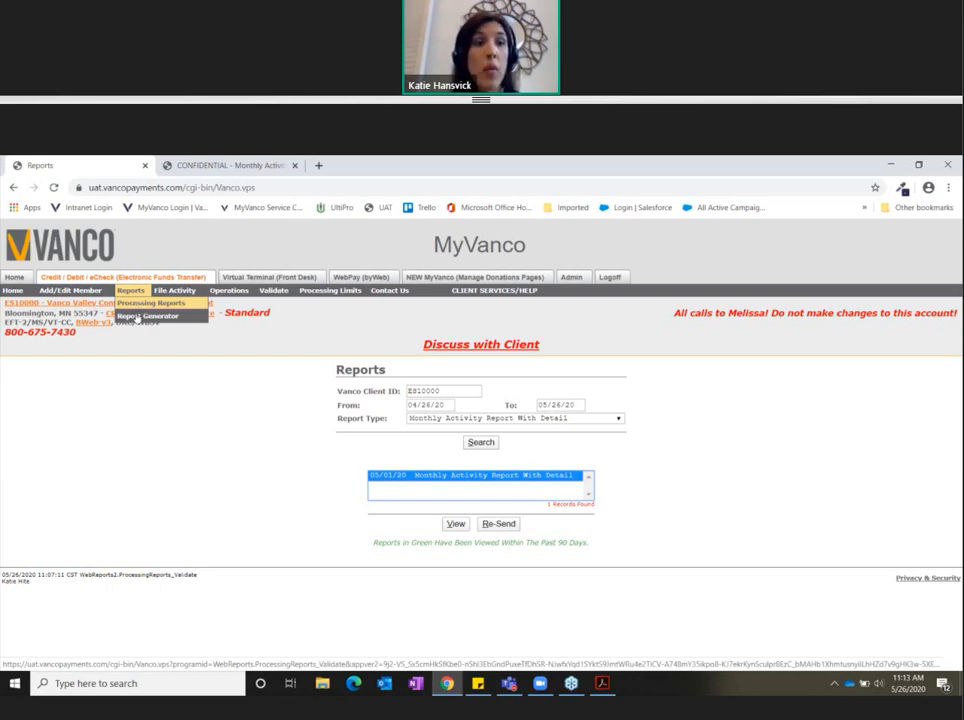
- Bring up the Report Generator for client ES10000, 04/26/20–05/26/20, reviewing the report type list
{"action": "left_click", "coordinate": [146, 317]}
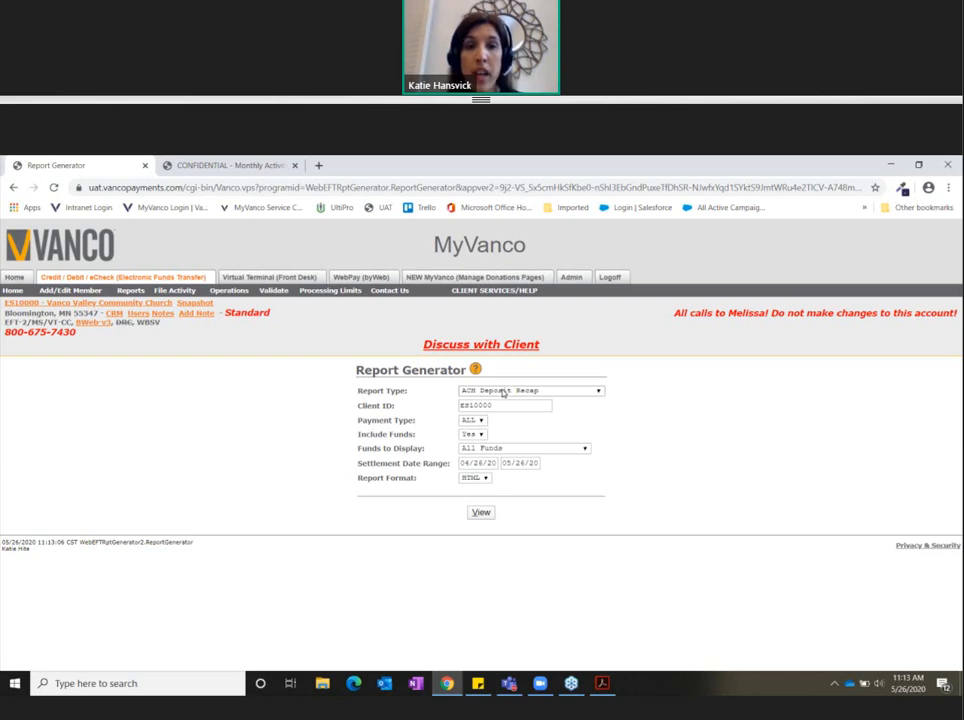
{"action": "left_click", "coordinate": [530, 390]}
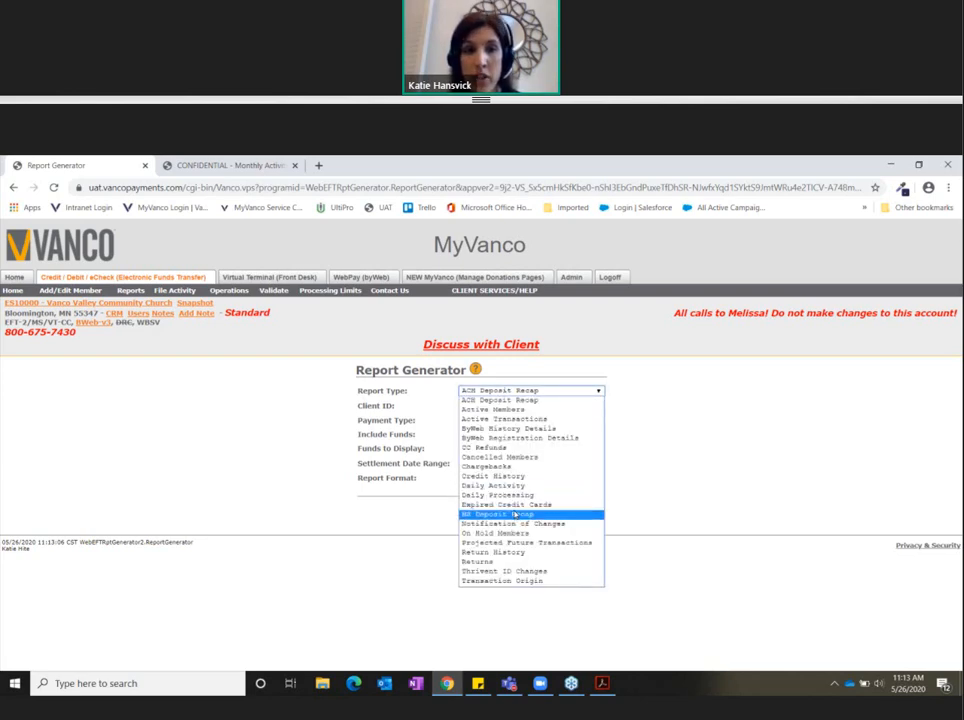
{"action": "left_click", "coordinate": [494, 391]}
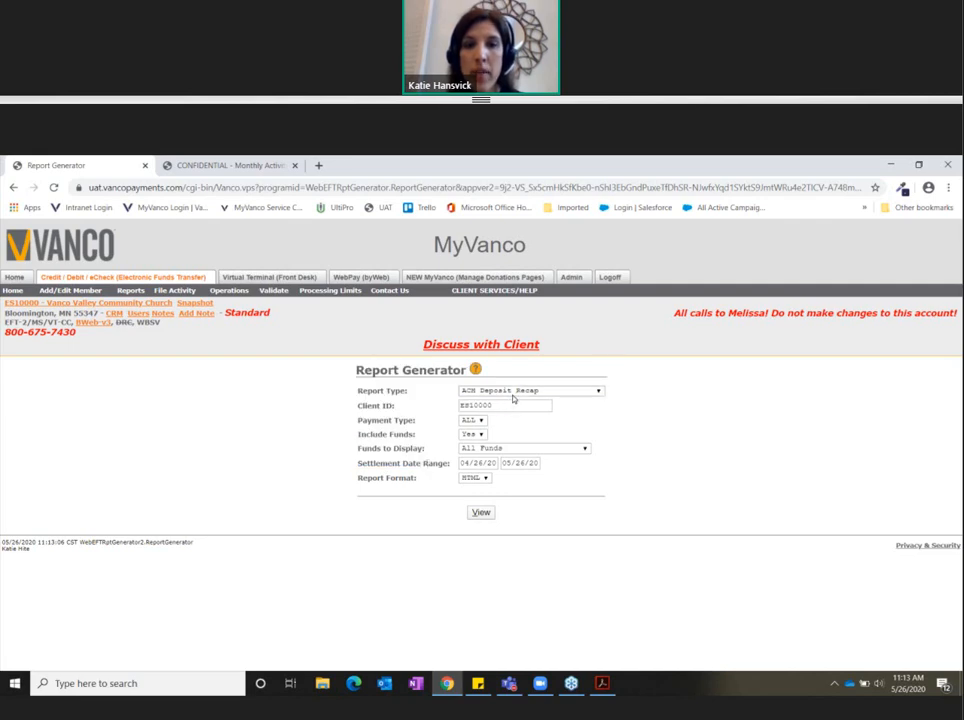
- Choose the Daily Processing report type and adjust the start of the processing date range
{"action": "left_click", "coordinate": [529, 390]}
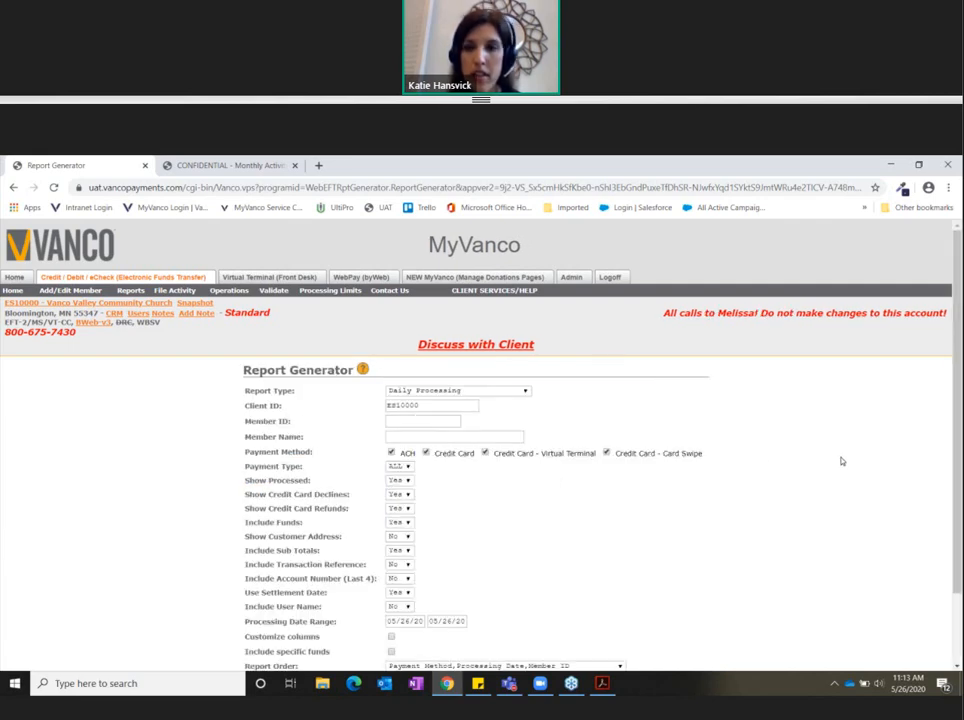
{"action": "scroll", "scroll_direction": "down", "scroll_amount": 3}
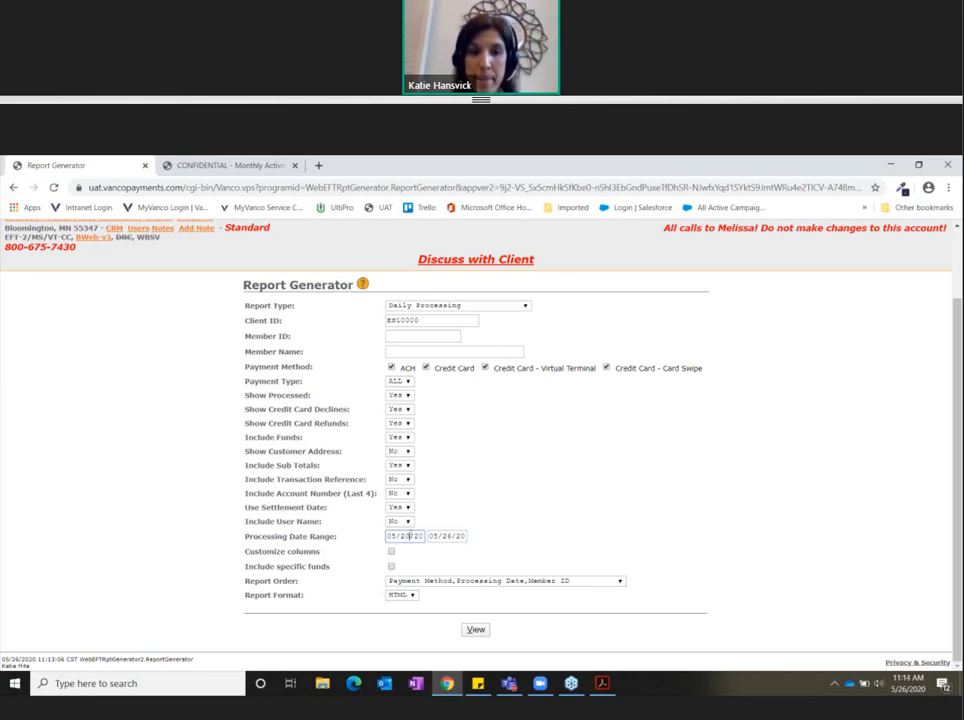
{"action": "left_click", "coordinate": [475, 629]}
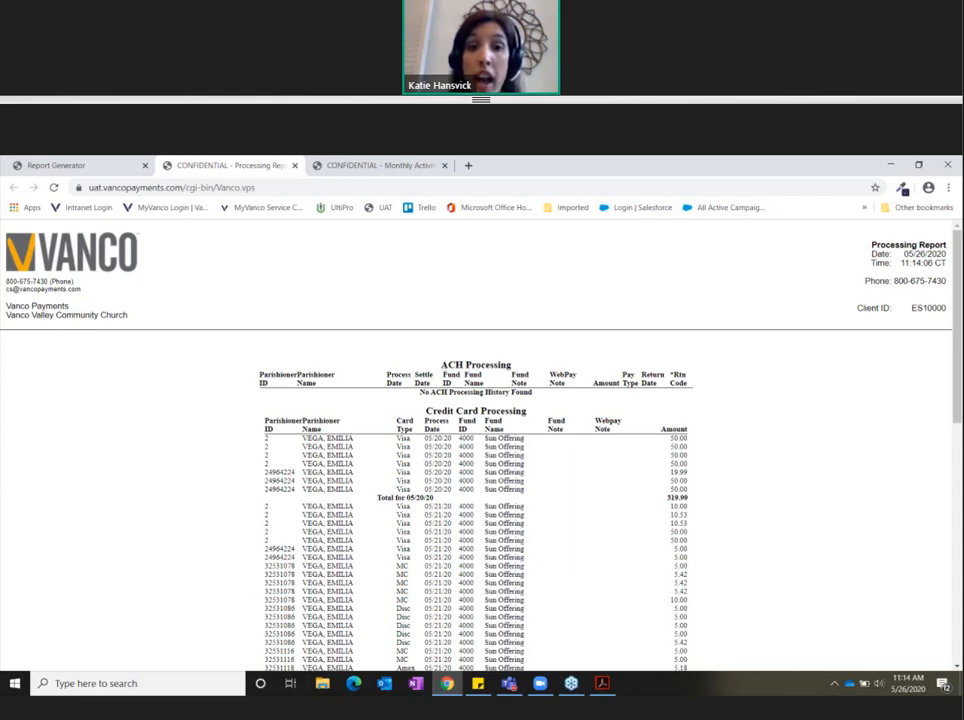
{"action": "double_click", "coordinate": [475, 402]}
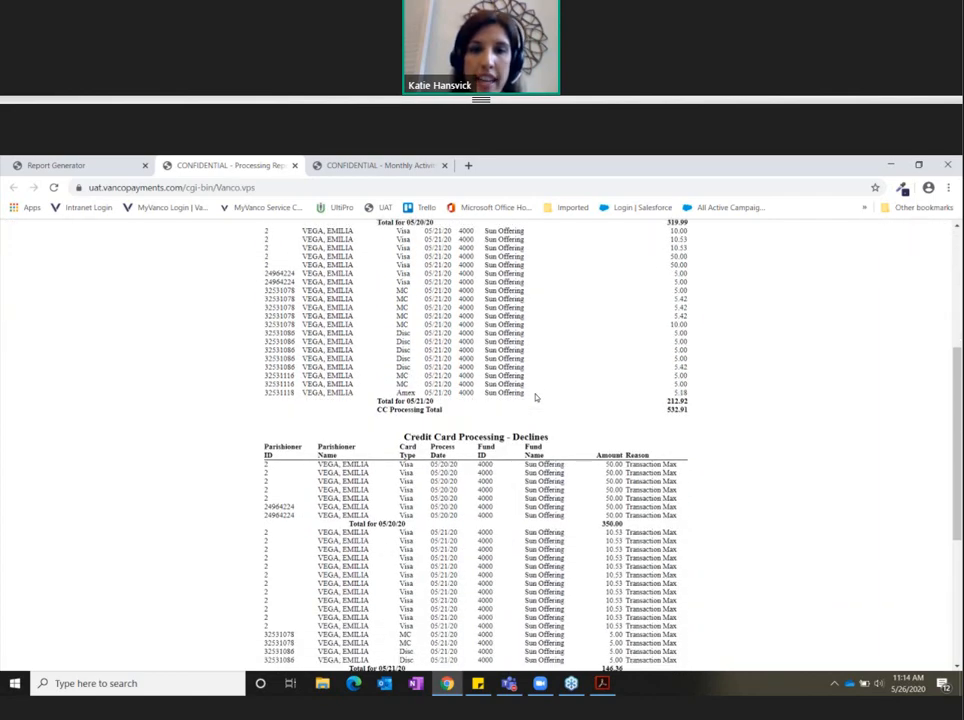
{"action": "scroll", "scroll_direction": "down", "scroll_amount": 3}
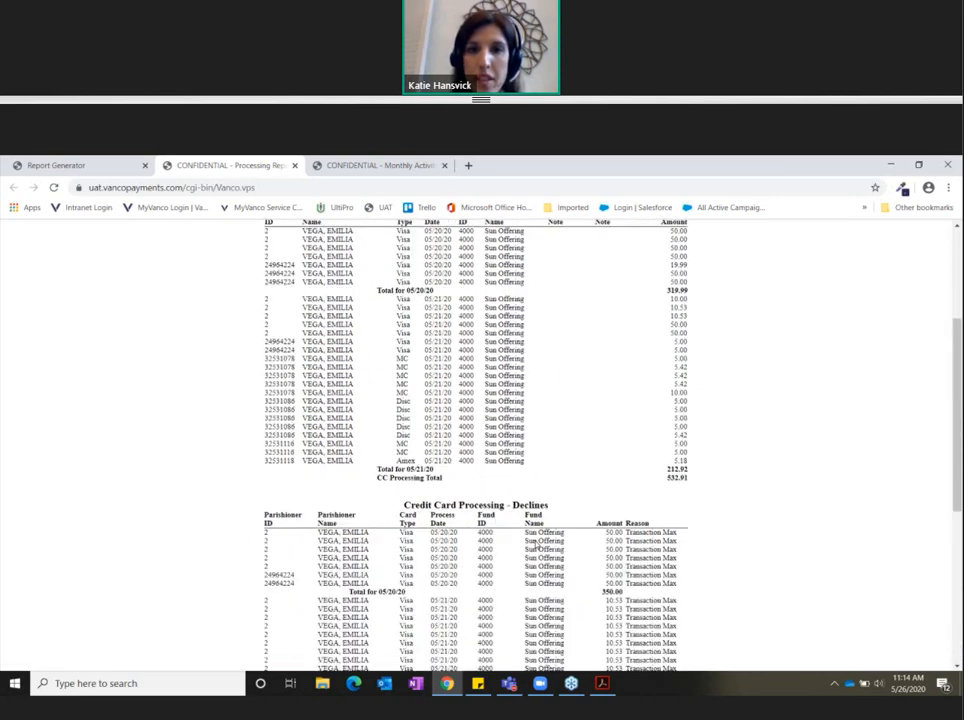
{"action": "scroll", "scroll_direction": "up", "scroll_amount": 3}
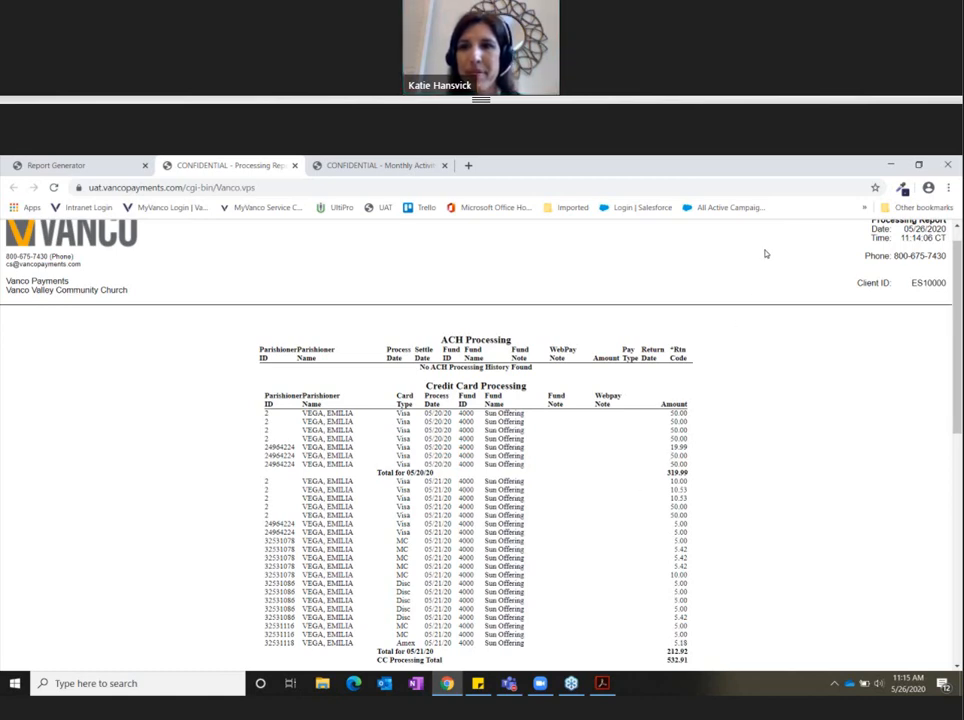
{"action": "mouse_move", "coordinate": [778, 220]}
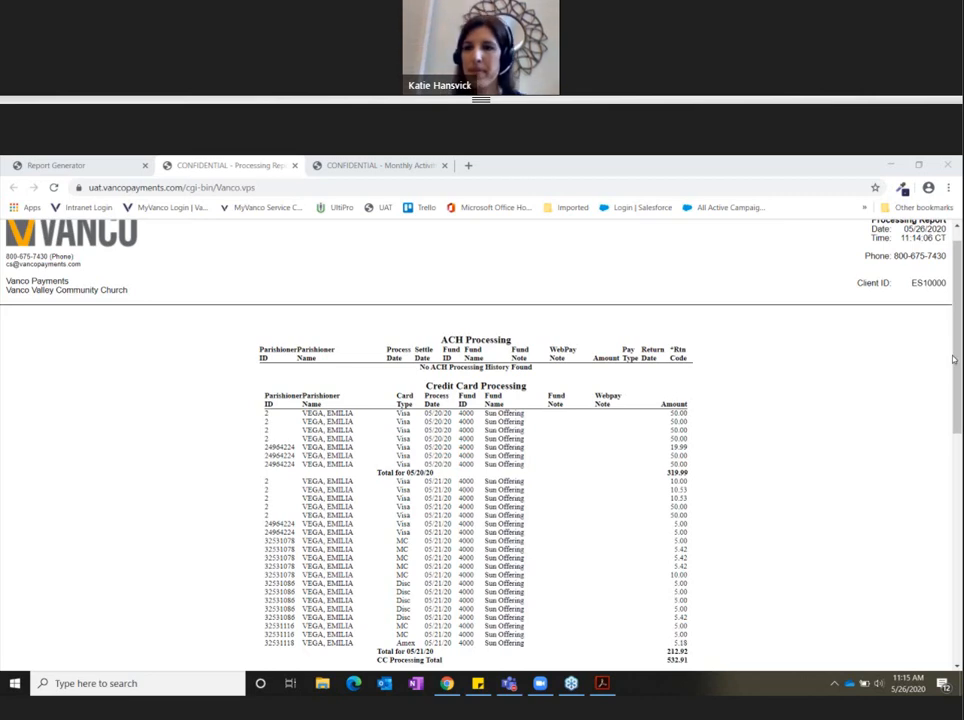
{"action": "mouse_move", "coordinate": [917, 408]}
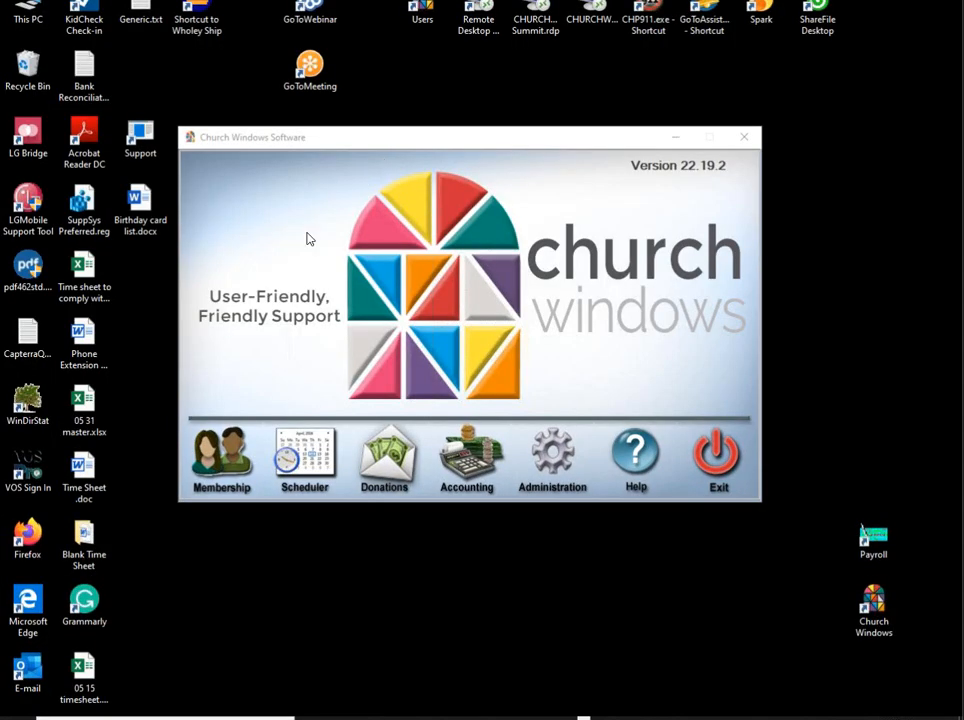
- Launch the Accounting module for Jan - Dec 2020 from the Church Windows launcher
{"action": "left_click", "coordinate": [84, 600]}
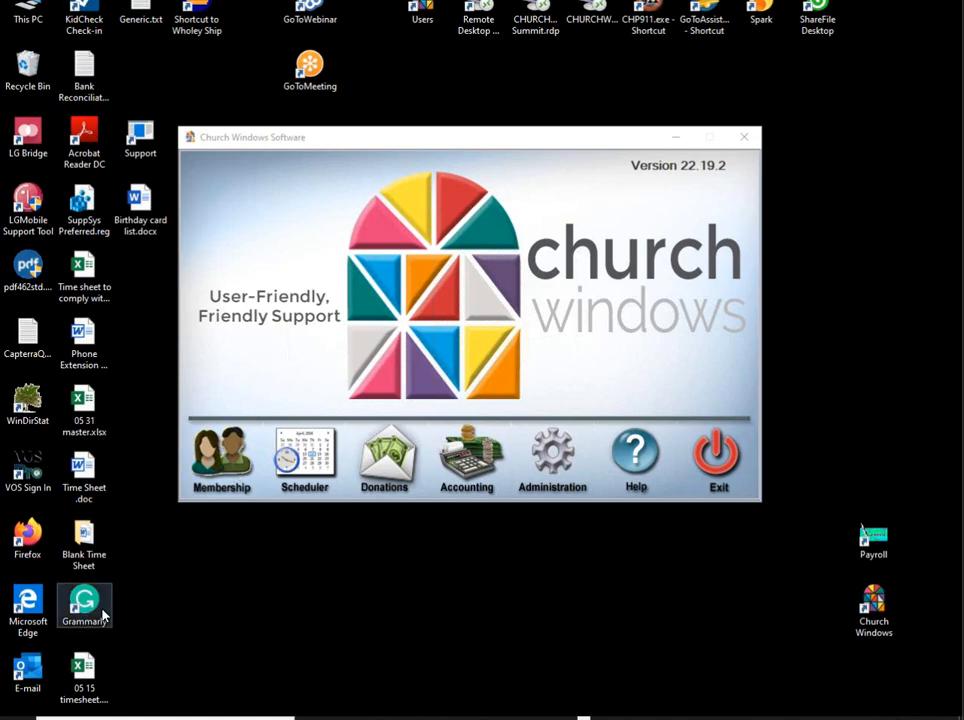
{"action": "mouse_move", "coordinate": [174, 514]}
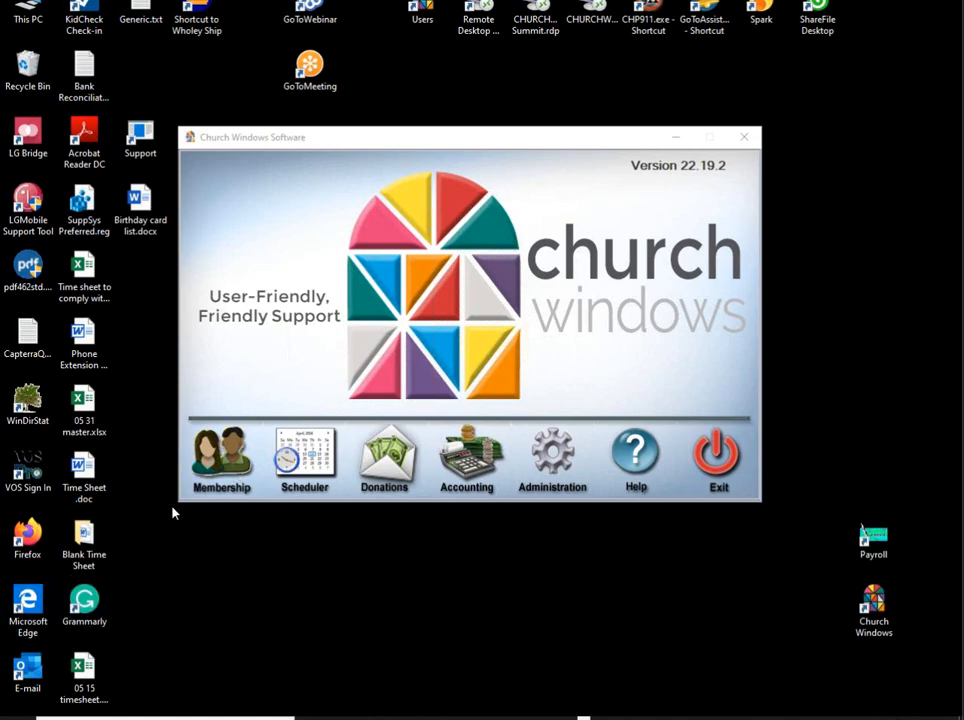
{"action": "mouse_move", "coordinate": [485, 306]}
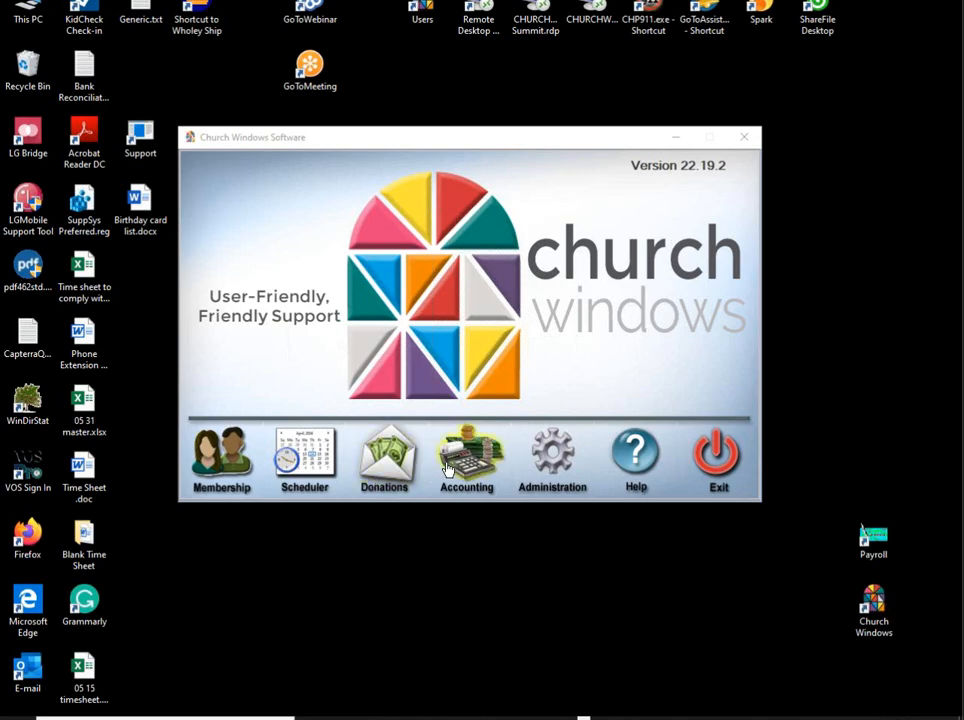
{"action": "left_click", "coordinate": [465, 458]}
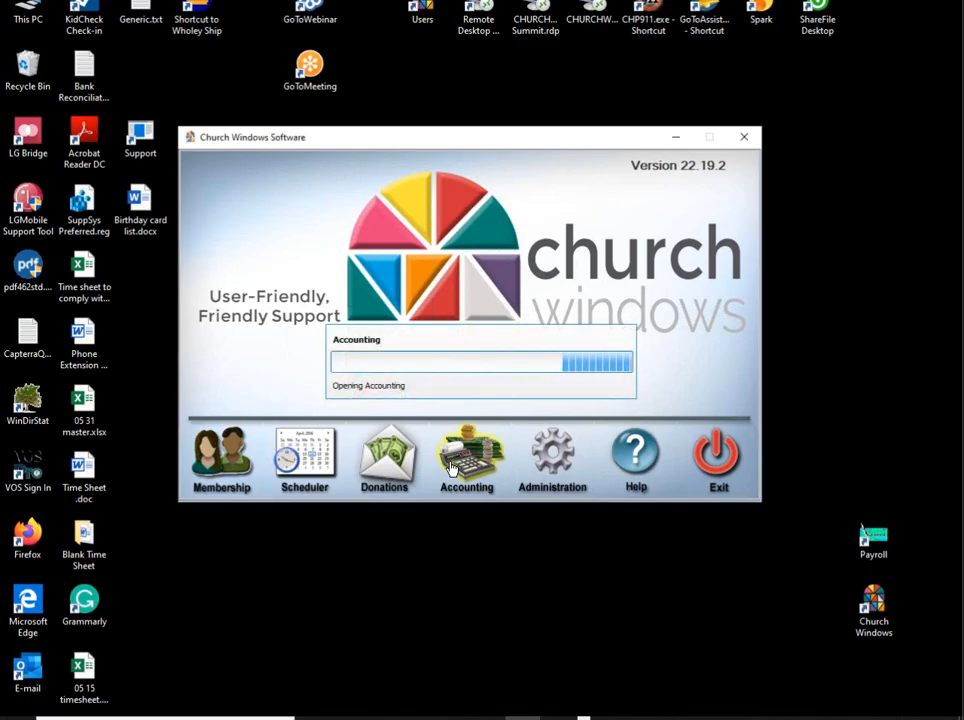
{"action": "left_click", "coordinate": [465, 458]}
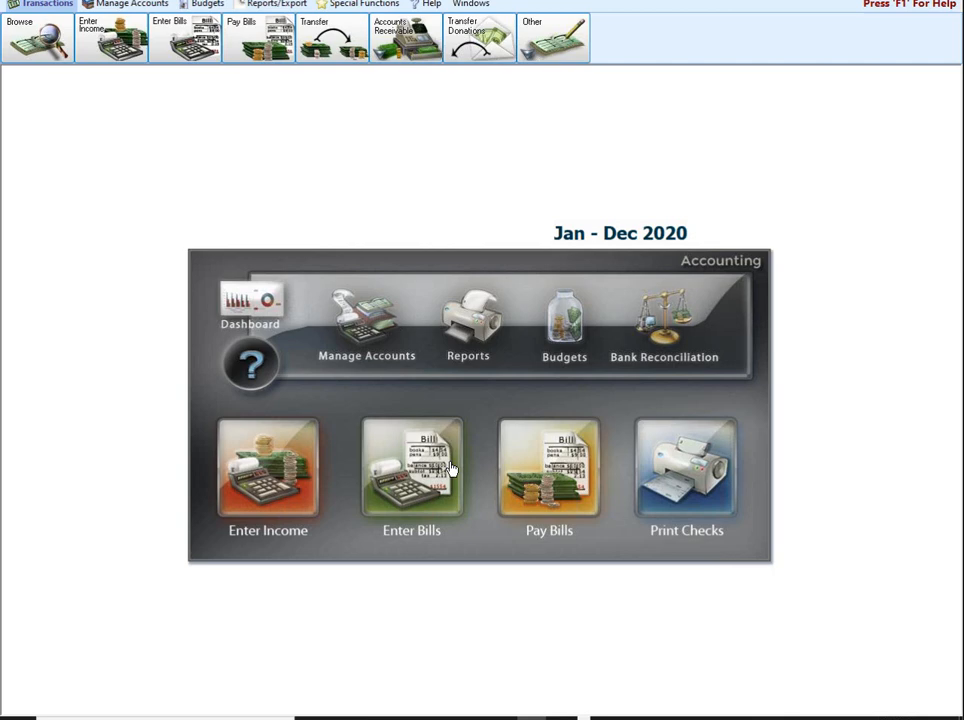
{"action": "mouse_move", "coordinate": [601, 544]}
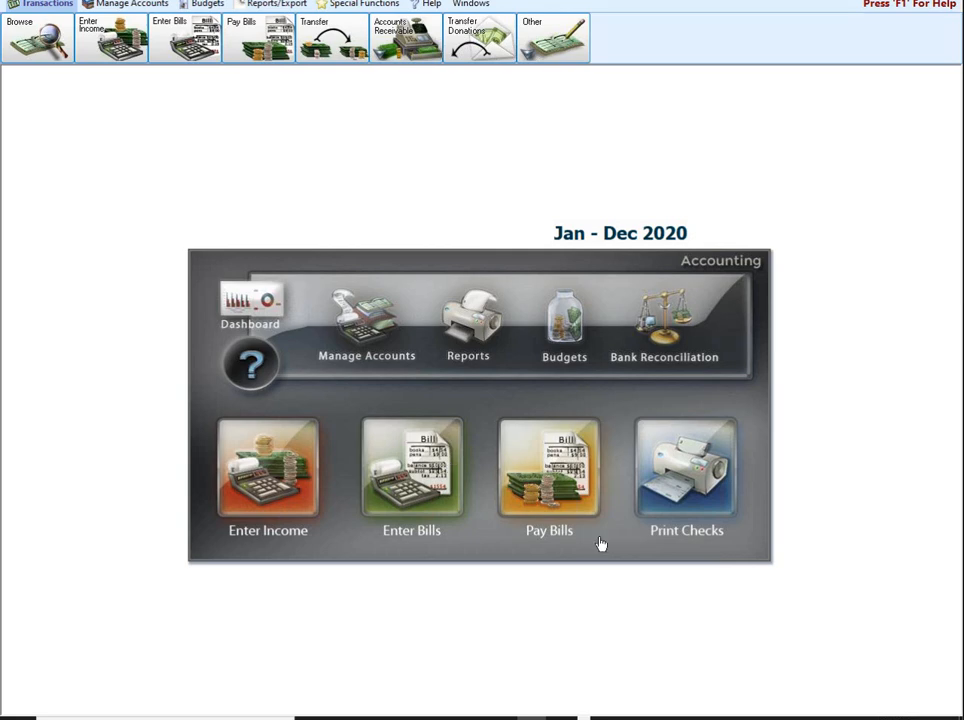
{"action": "mouse_move", "coordinate": [838, 491]}
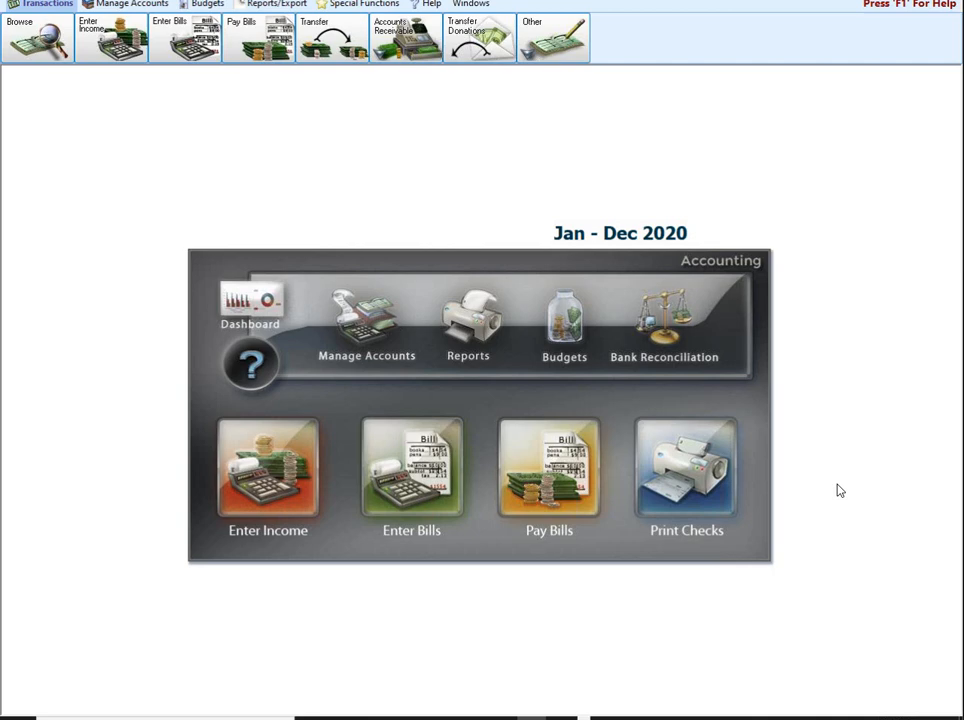
{"action": "mouse_move", "coordinate": [645, 472]}
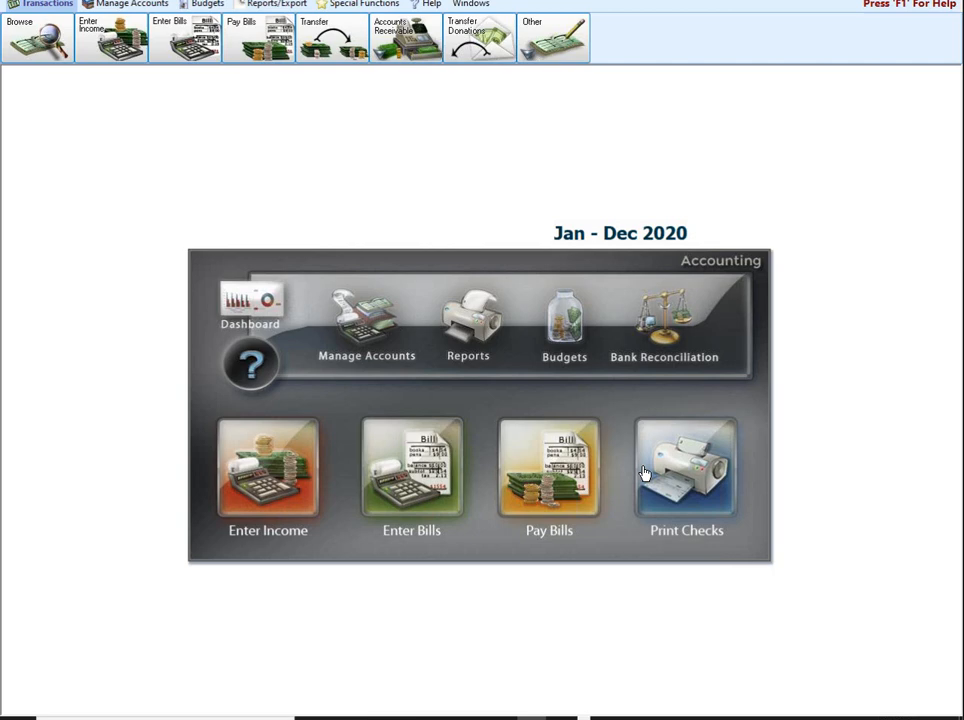
{"action": "mouse_move", "coordinate": [699, 207]}
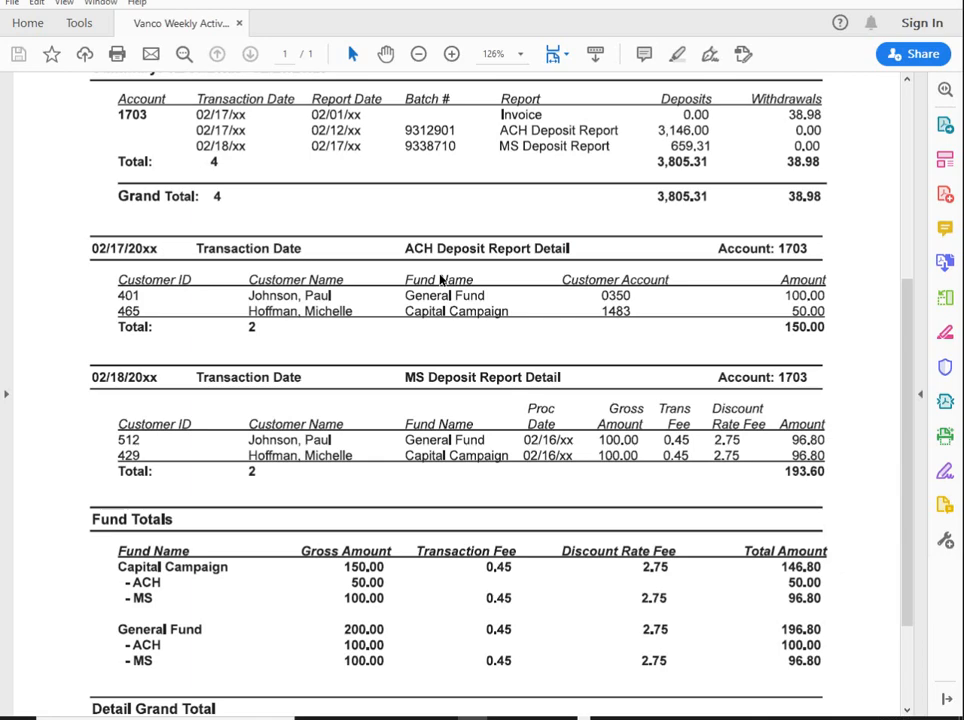
{"action": "mouse_move", "coordinate": [501, 290]}
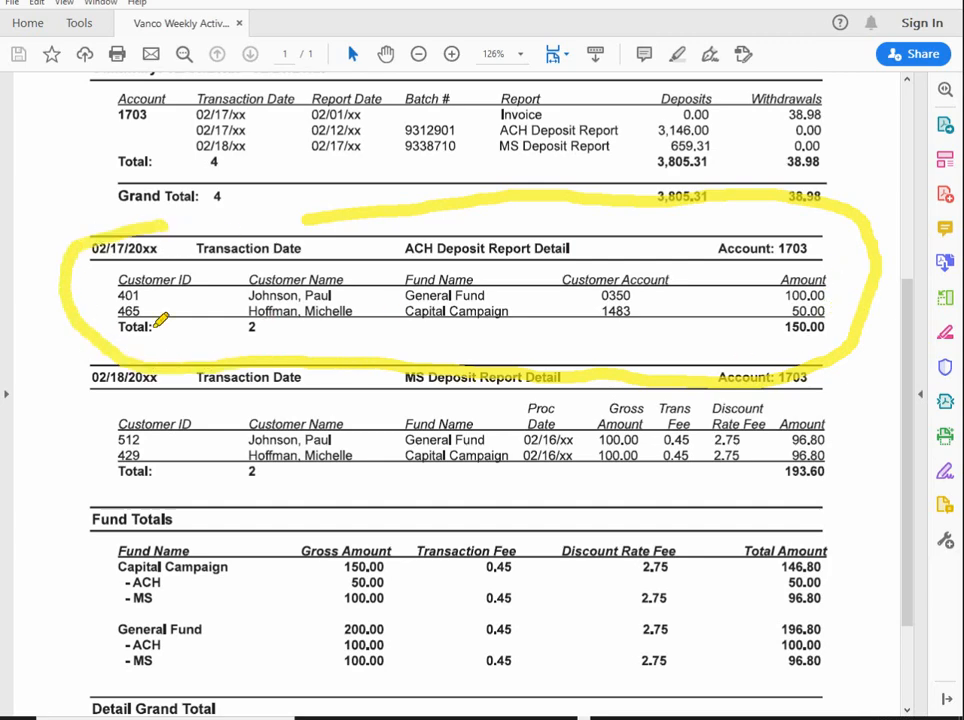
{"action": "mouse_move", "coordinate": [722, 335]}
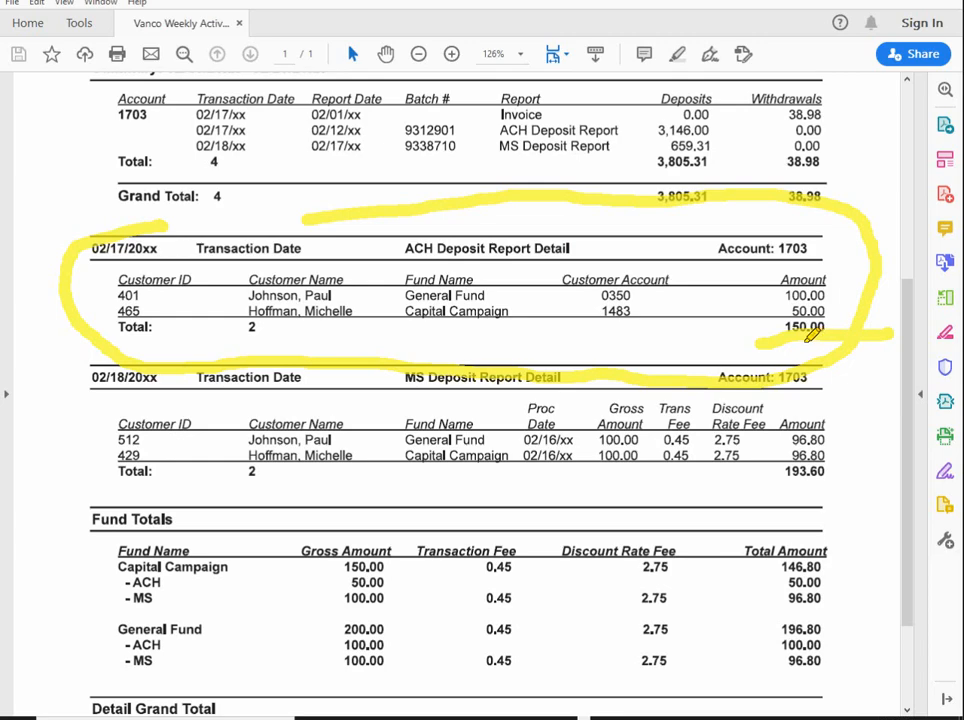
{"action": "mouse_move", "coordinate": [90, 394]}
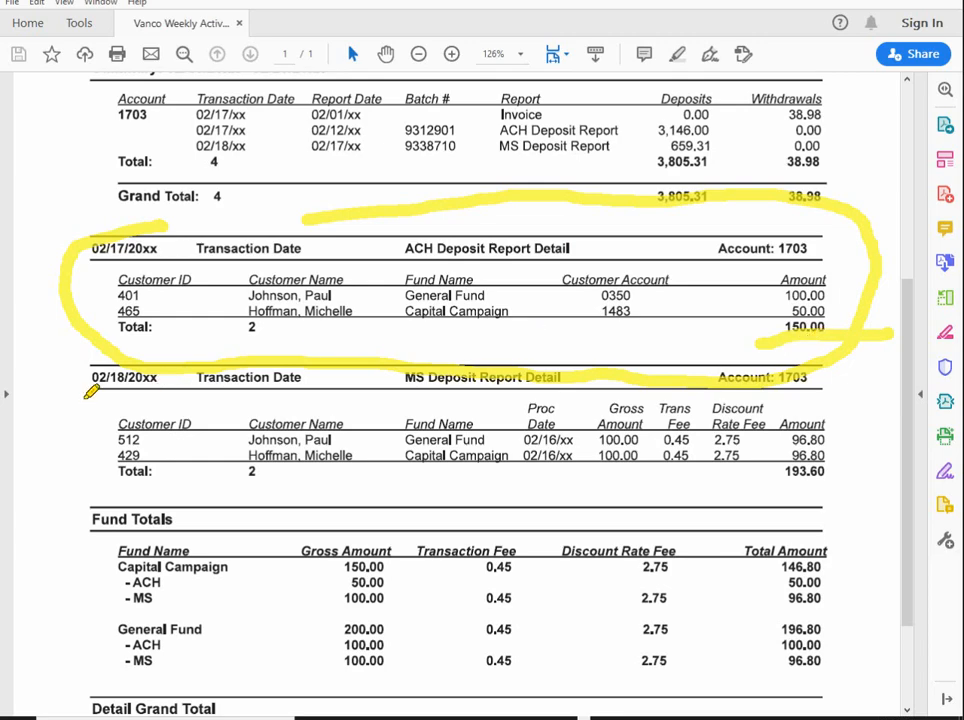
- Circle the MS Deposit Report Detail section and its total with the yellow pen
{"action": "left_click_drag", "start_coordinate": [90, 398], "coordinate": [440, 398]}
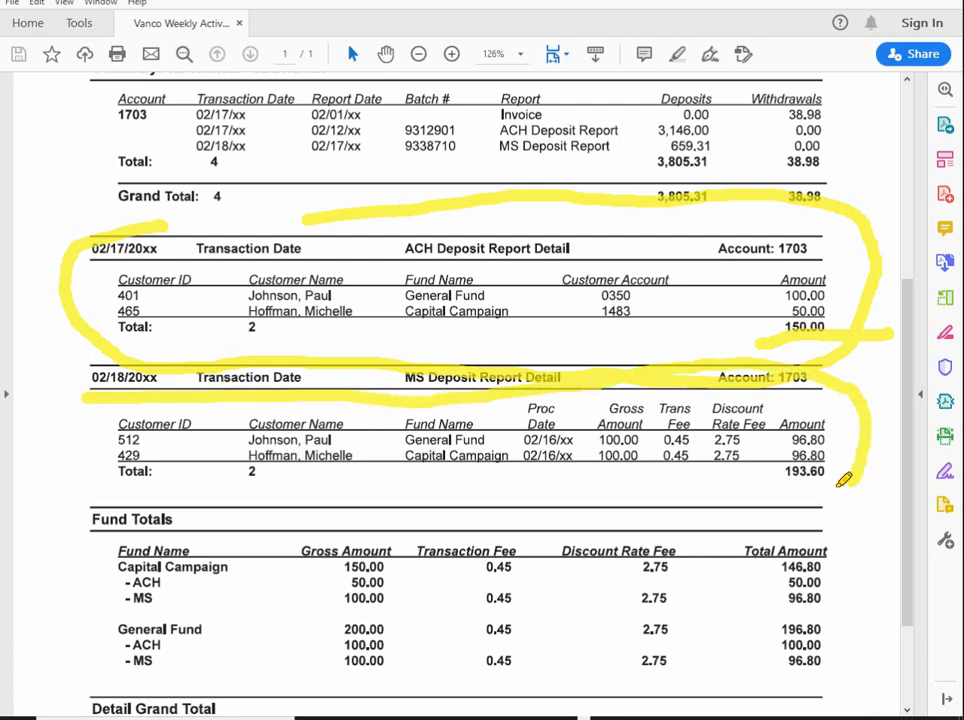
{"action": "left_click_drag", "start_coordinate": [840, 480], "coordinate": [90, 390]}
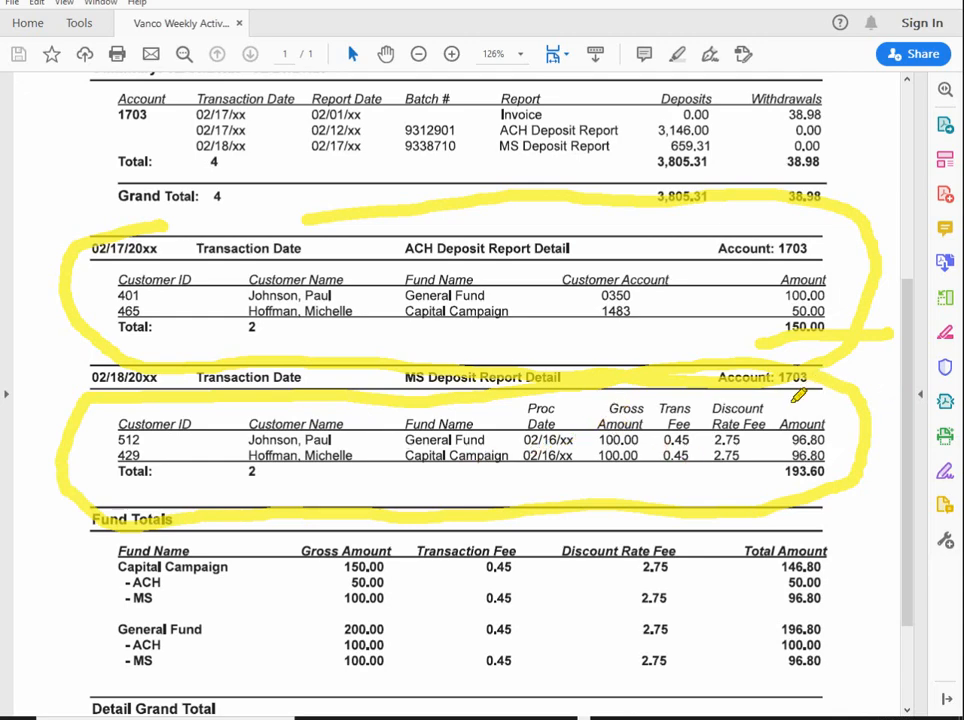
{"action": "mouse_move", "coordinate": [858, 478]}
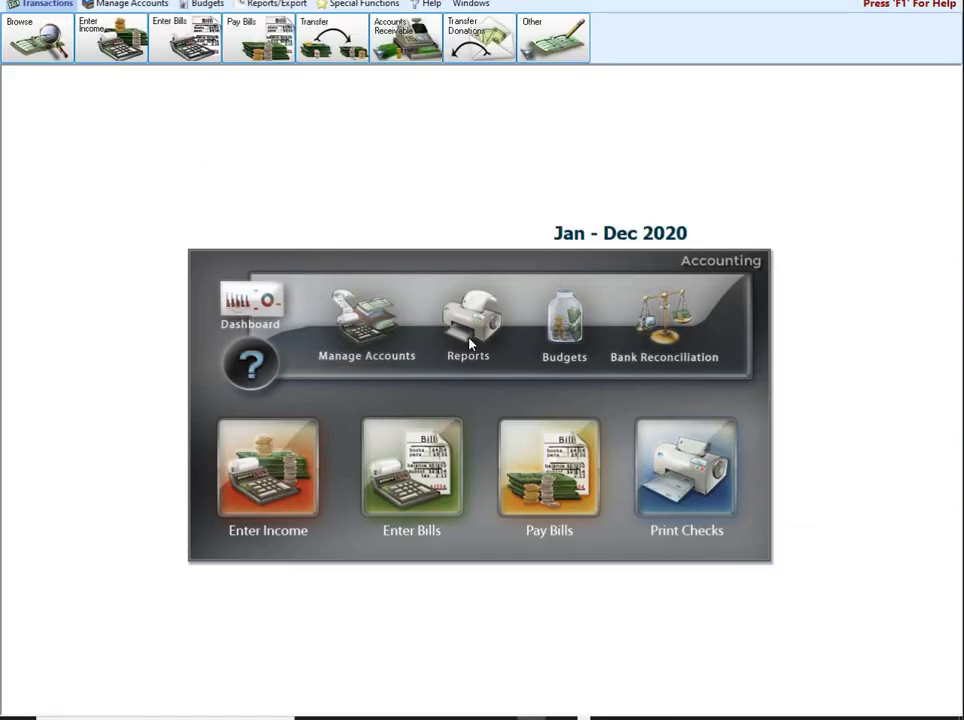
{"action": "mouse_move", "coordinate": [396, 55]}
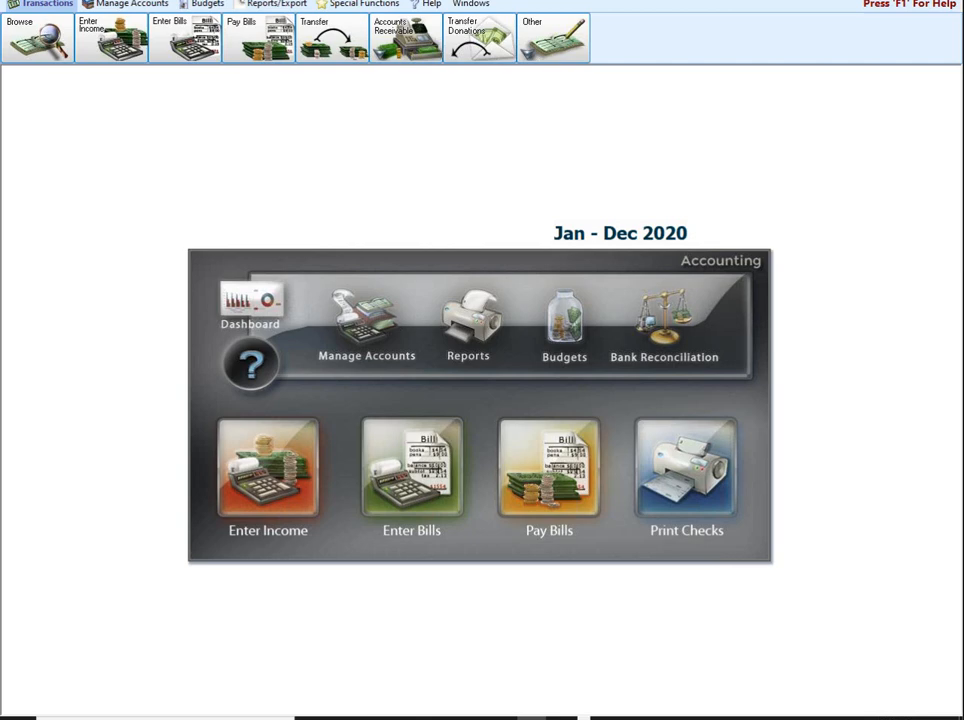
{"action": "mouse_move", "coordinate": [377, 65]}
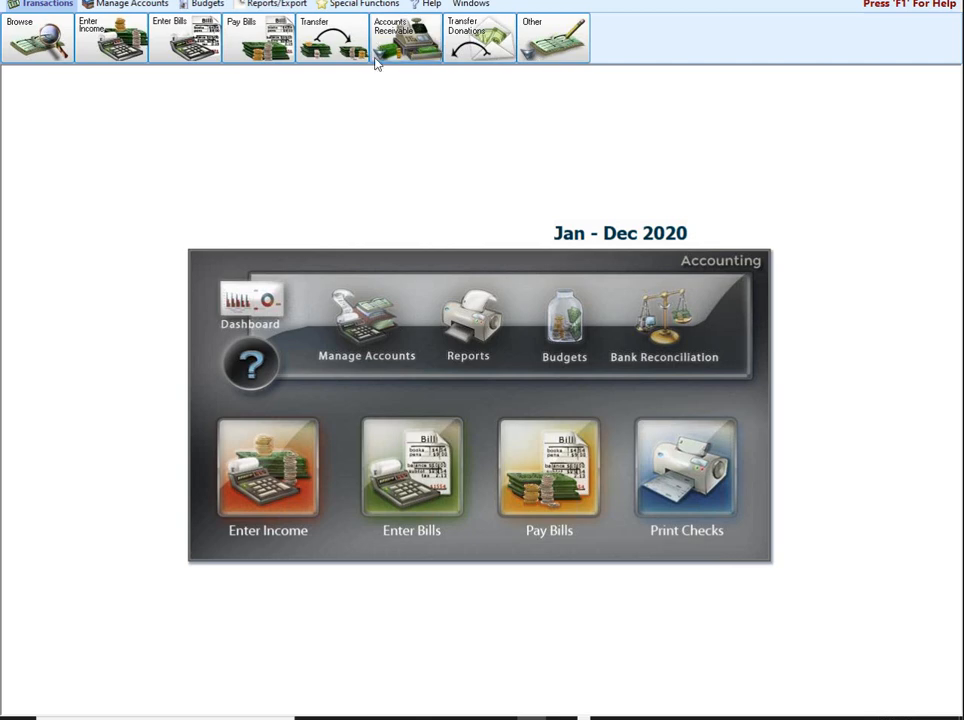
{"action": "mouse_move", "coordinate": [357, 131]}
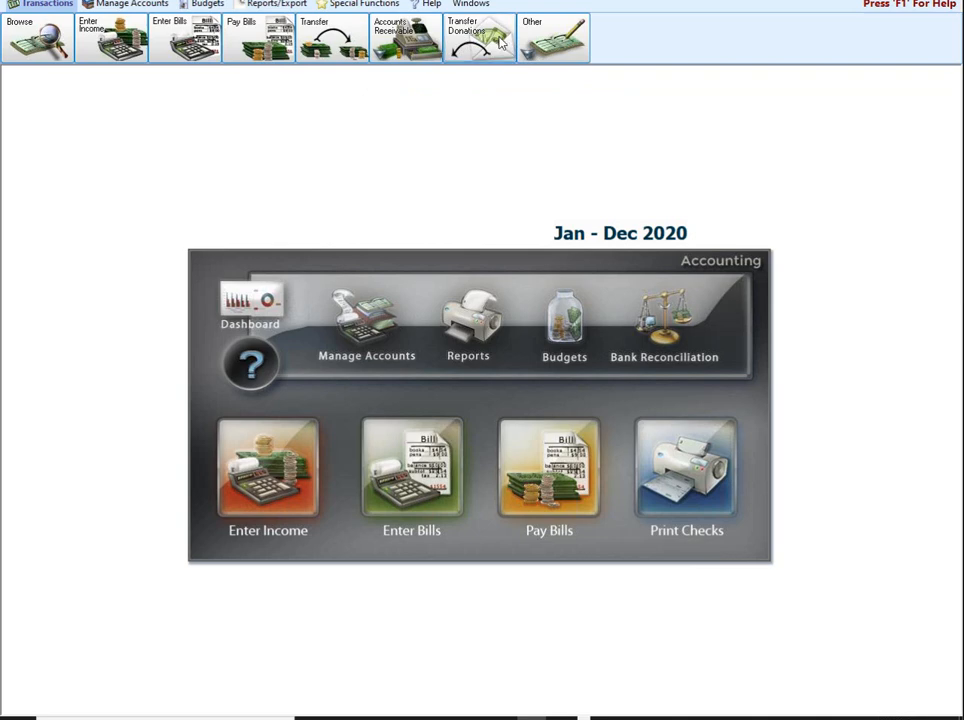
- Launch Transfer Donations from the Transactions toolbar
{"action": "left_click", "coordinate": [478, 40]}
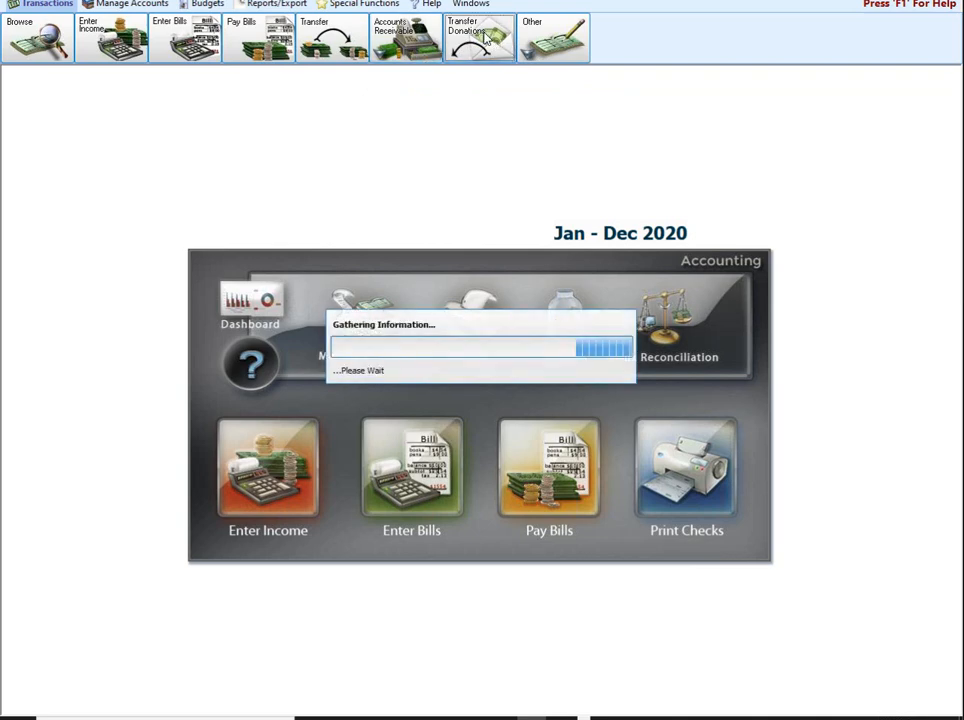
- Bring up the Transfer Donations to Accounting window listing the five pending batches
{"action": "left_click", "coordinate": [473, 33]}
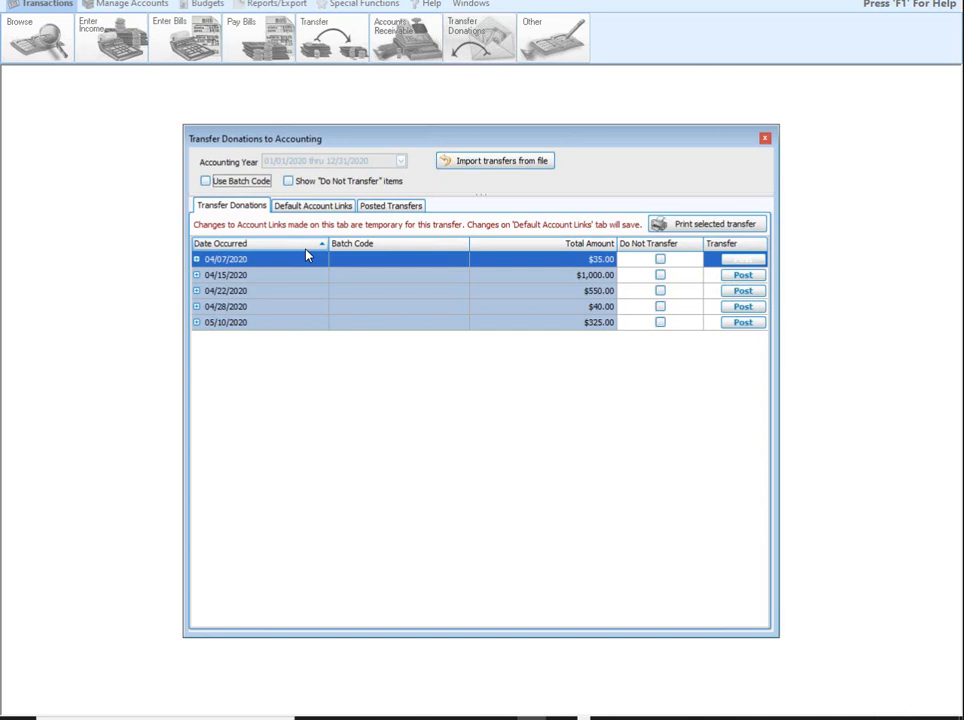
{"action": "mouse_move", "coordinate": [298, 275]}
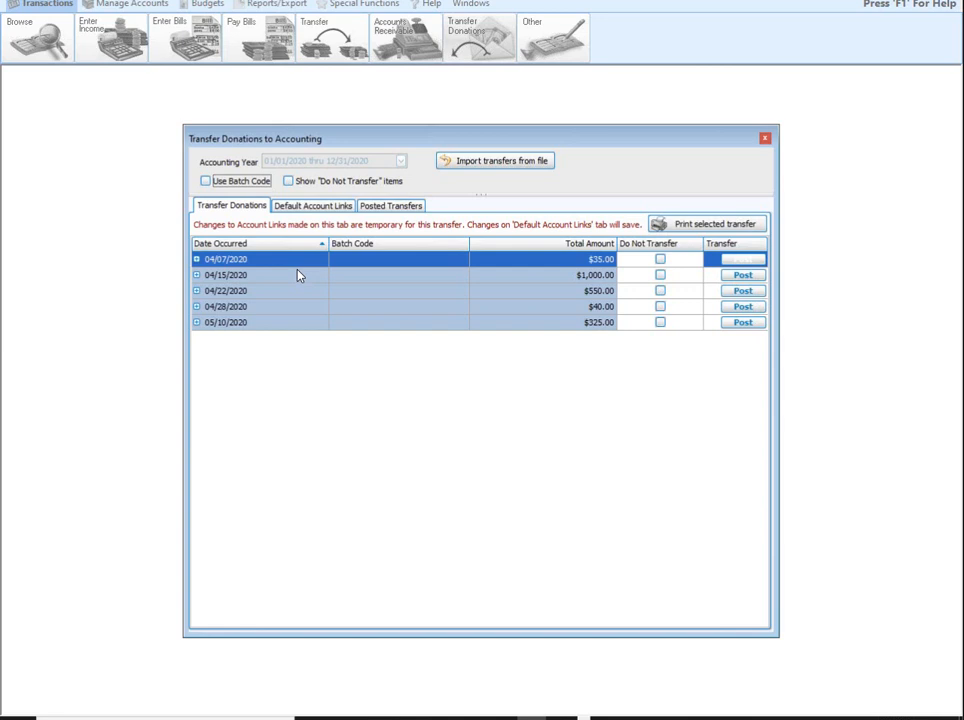
{"action": "mouse_move", "coordinate": [443, 134]}
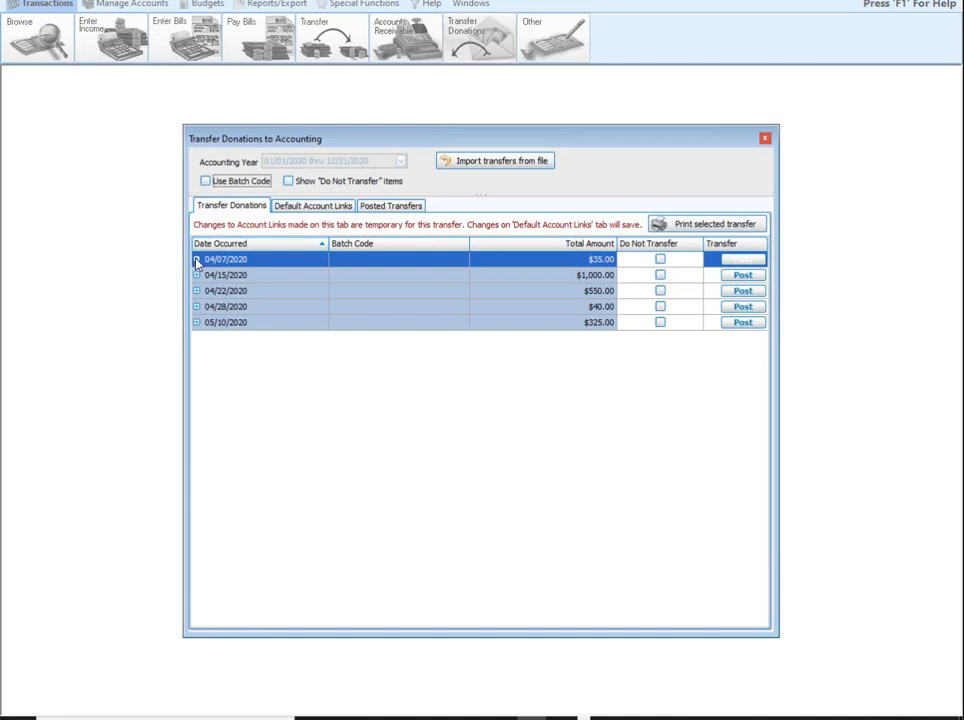
- Expand the 04/07/2020 $35 General fund batch and choose its debited account list
{"action": "left_click", "coordinate": [195, 259]}
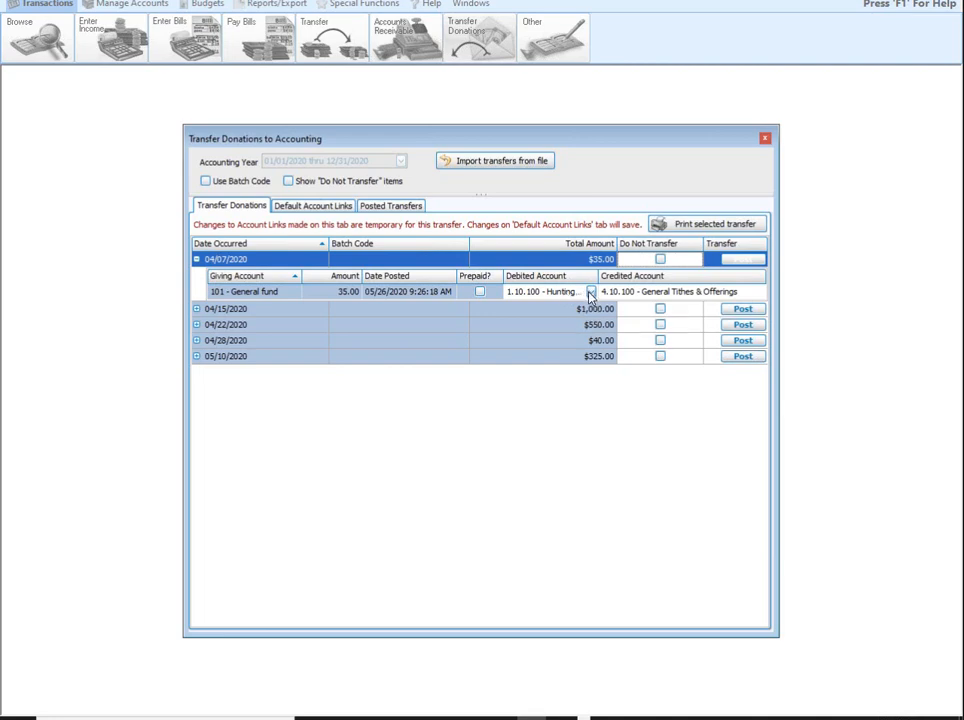
{"action": "left_click", "coordinate": [591, 291]}
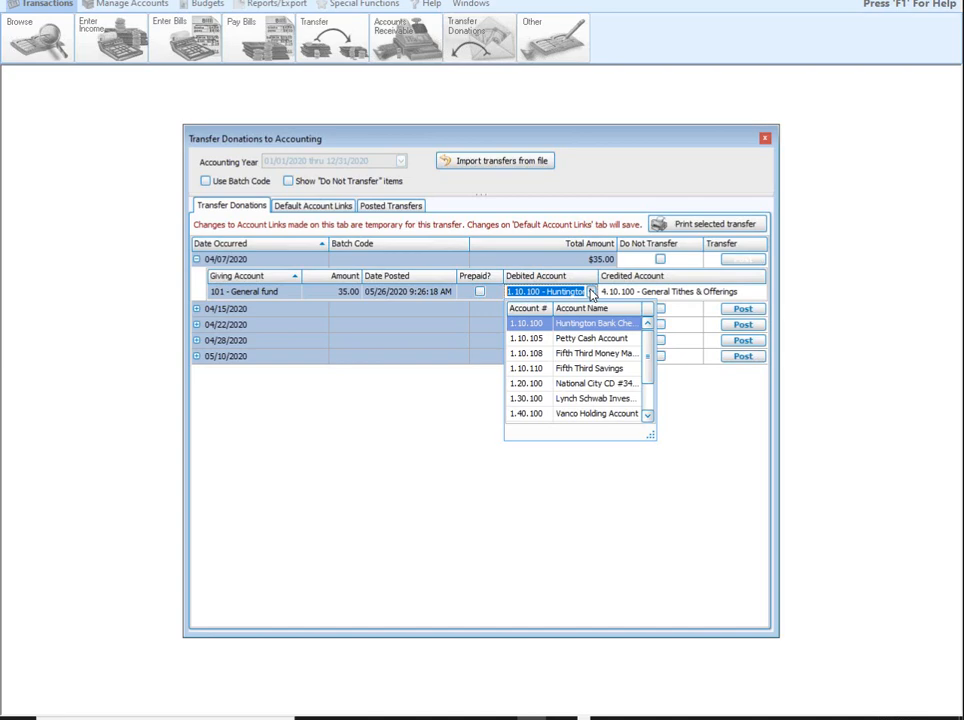
{"action": "mouse_move", "coordinate": [581, 323]}
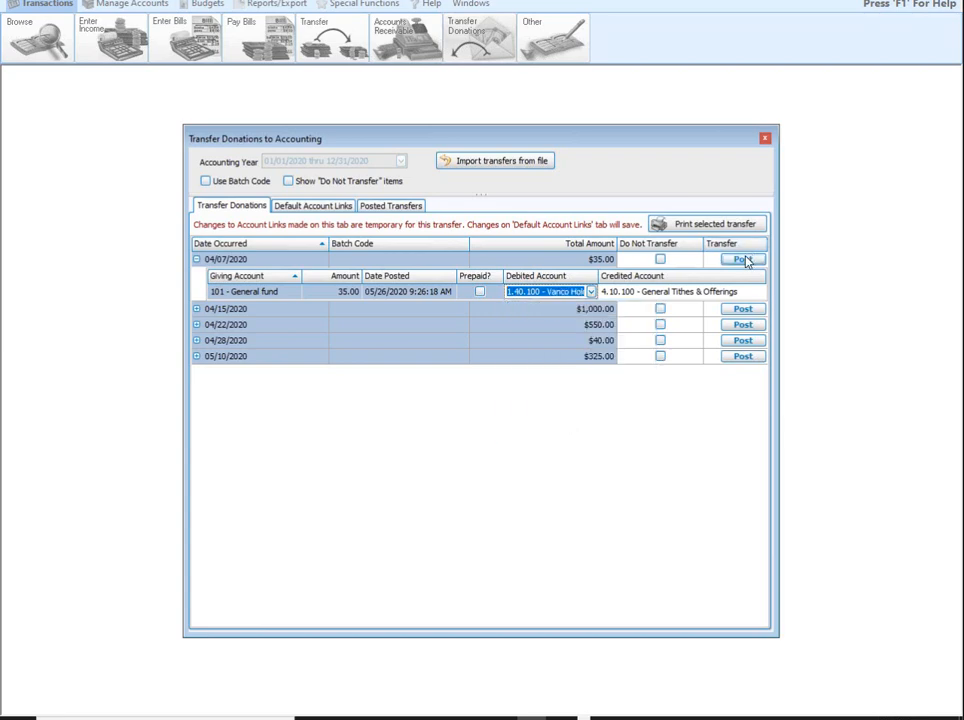
- Post the 04/07/2020 $35 donation as transaction 225 and acknowledge the confirmation
{"action": "left_click", "coordinate": [742, 259]}
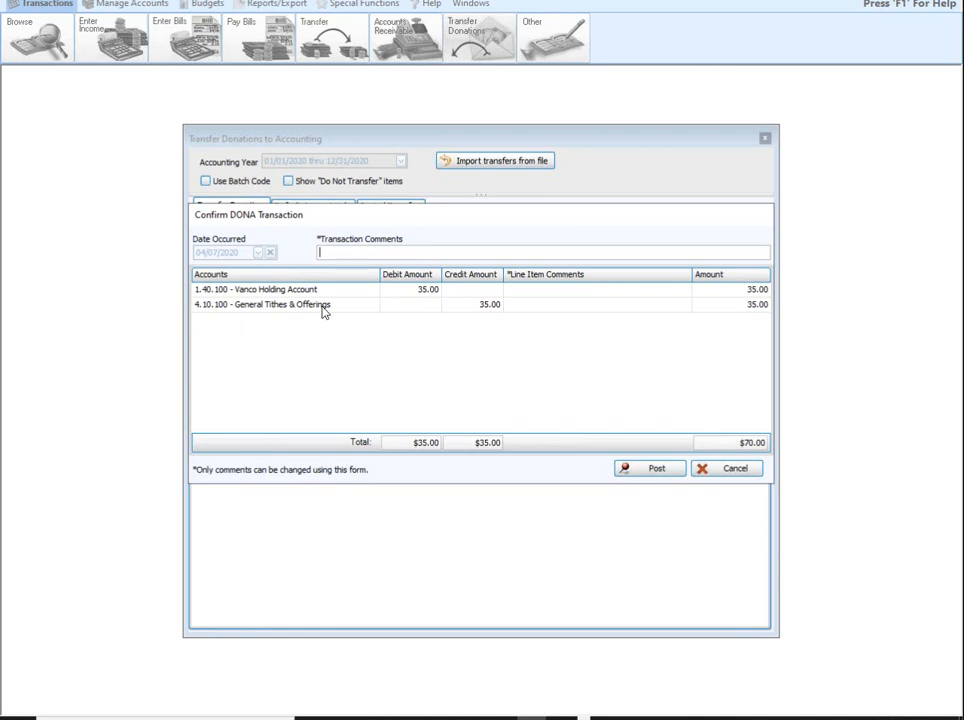
{"action": "mouse_move", "coordinate": [308, 312]}
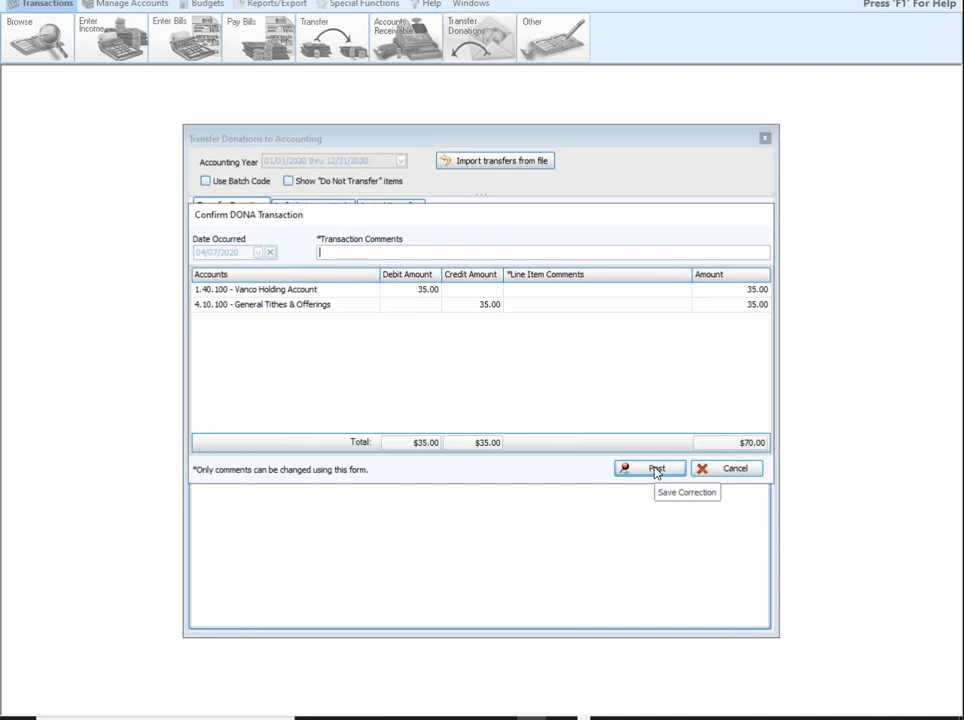
{"action": "left_click", "coordinate": [652, 467]}
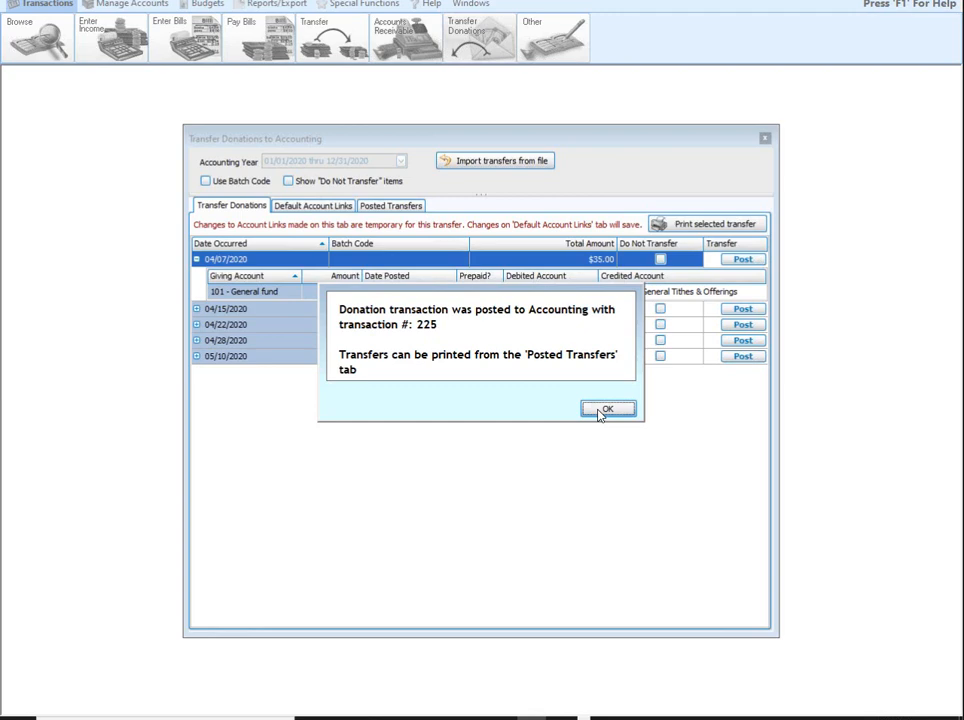
{"action": "mouse_move", "coordinate": [586, 377]}
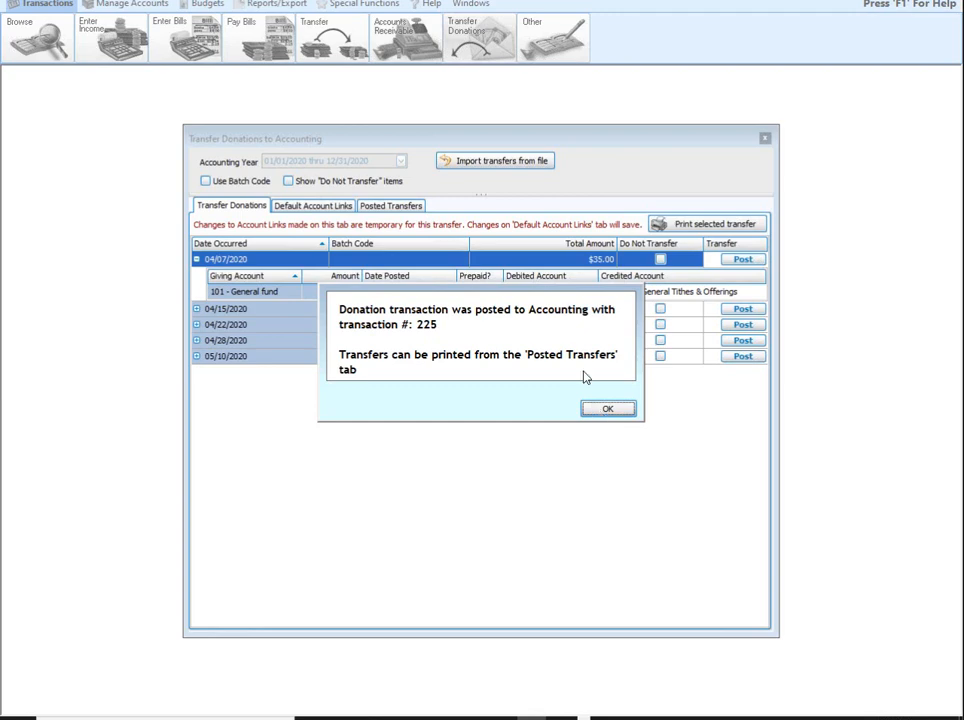
{"action": "left_click", "coordinate": [608, 408]}
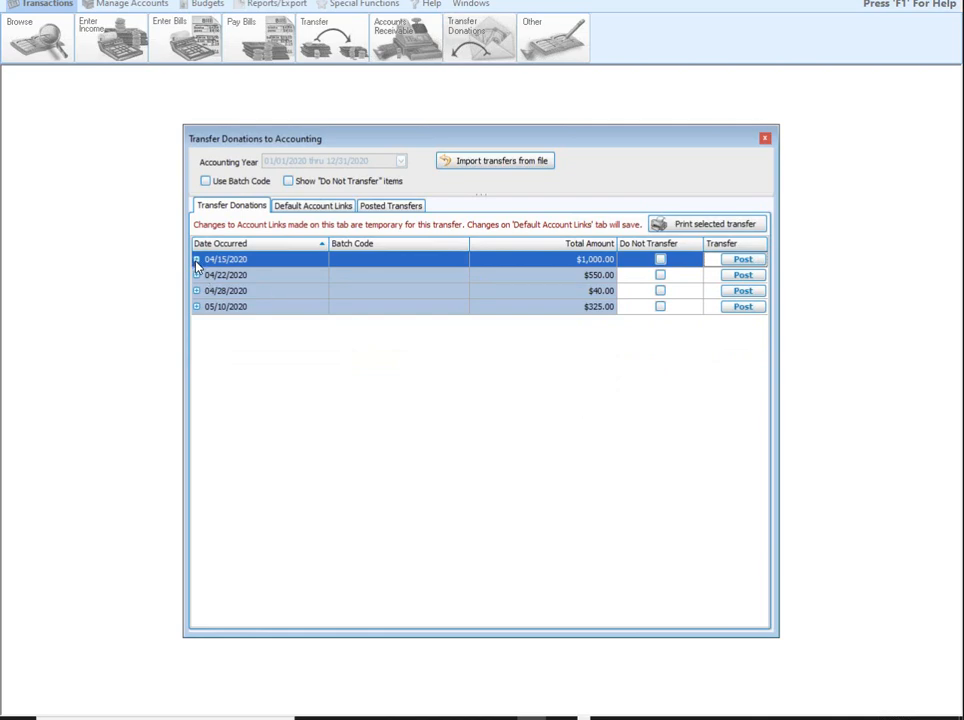
- Post the expanded 04/15/2020 $1,000 donation as transaction 226 with Huntington Bank Checking debited
{"action": "left_click", "coordinate": [195, 259]}
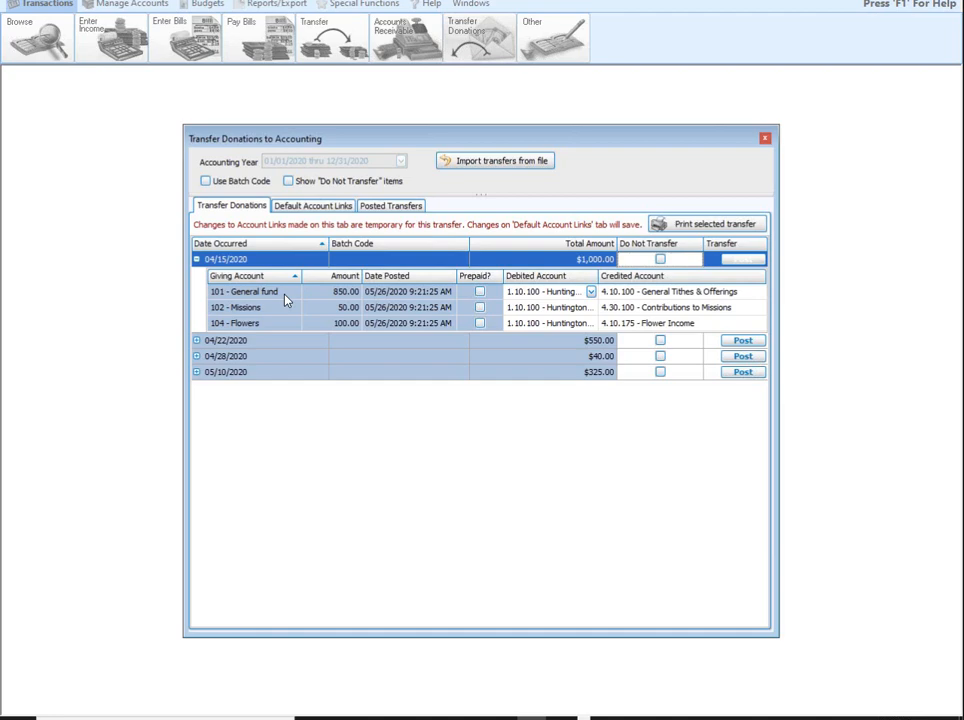
{"action": "mouse_move", "coordinate": [289, 300]}
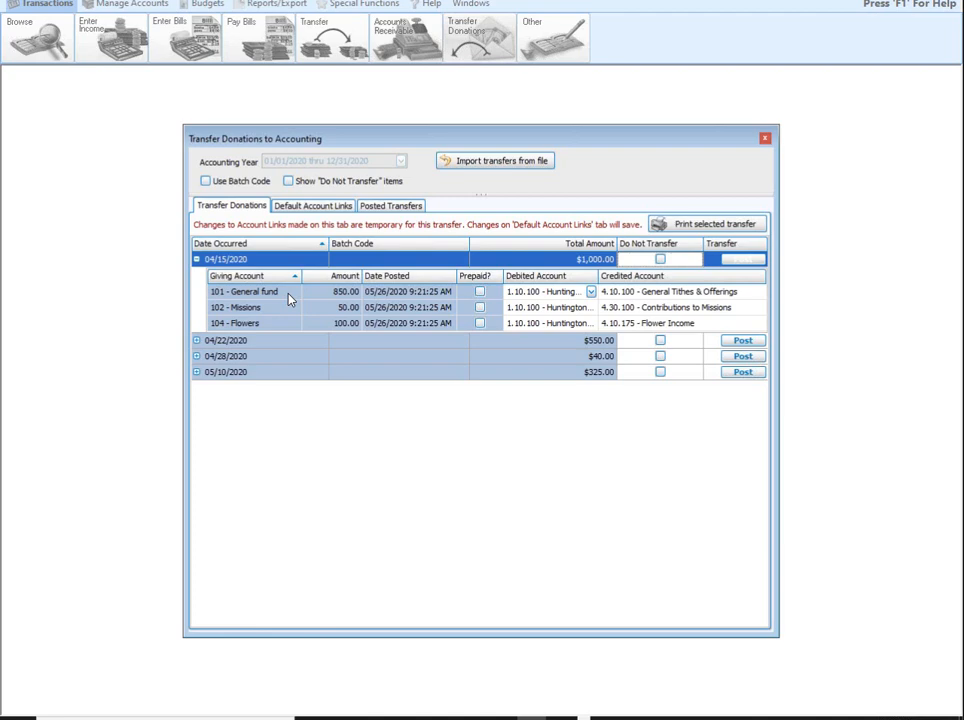
{"action": "mouse_move", "coordinate": [414, 177]}
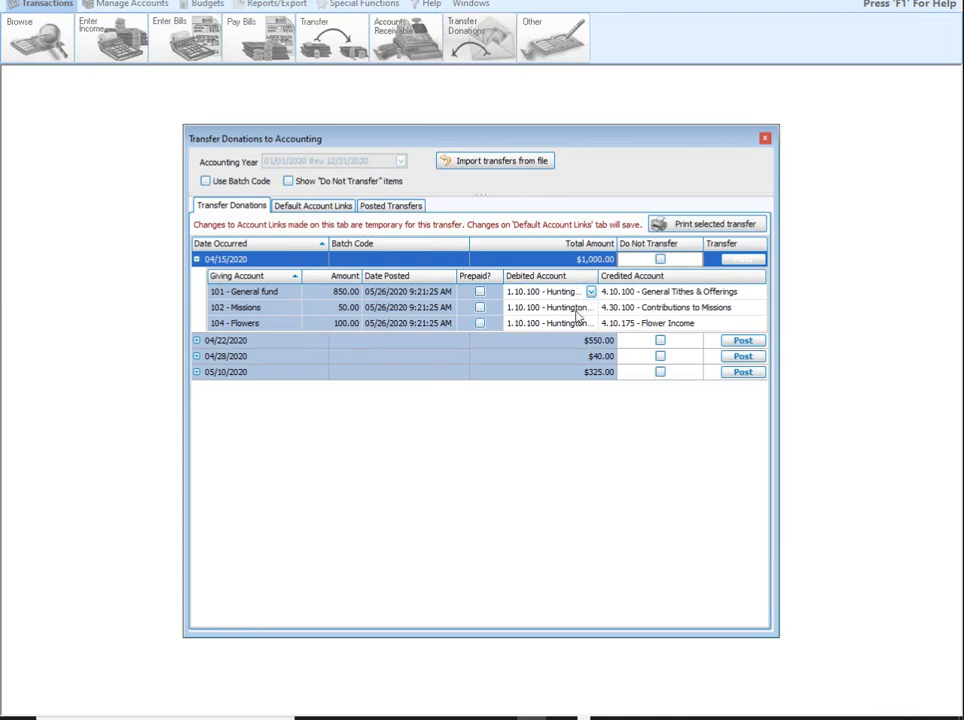
{"action": "mouse_move", "coordinate": [579, 323]}
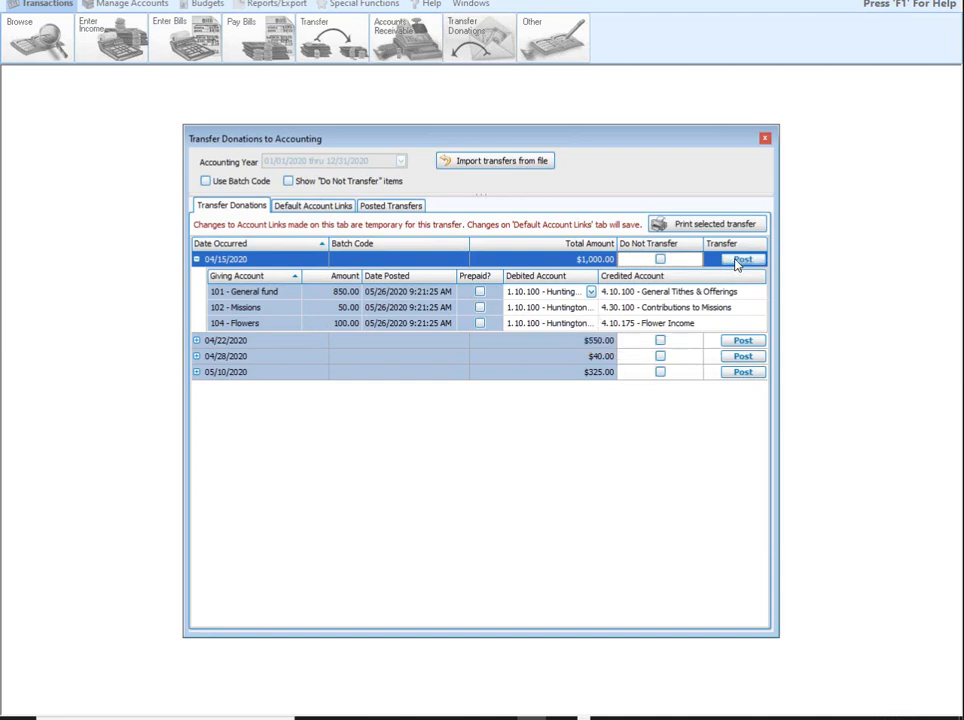
{"action": "left_click", "coordinate": [738, 260]}
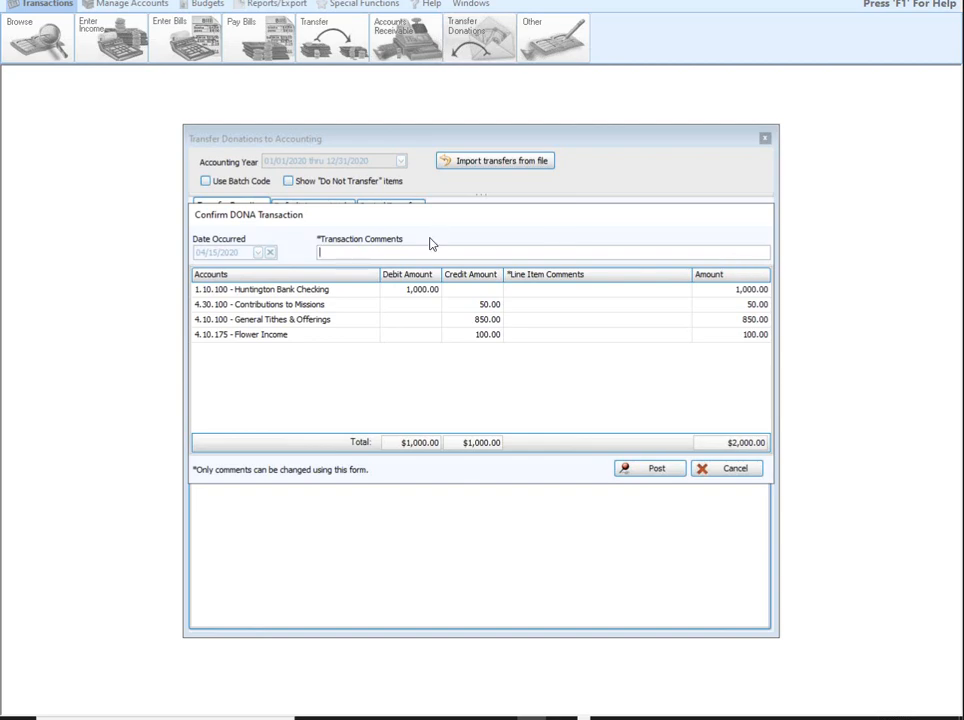
{"action": "left_click", "coordinate": [651, 468]}
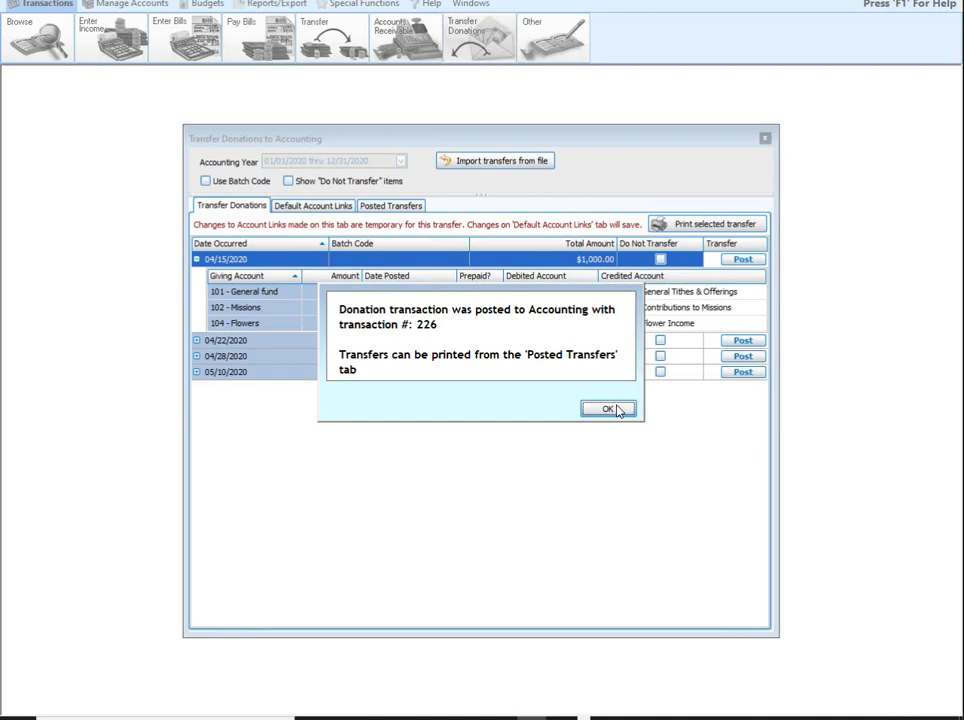
{"action": "left_click", "coordinate": [603, 408]}
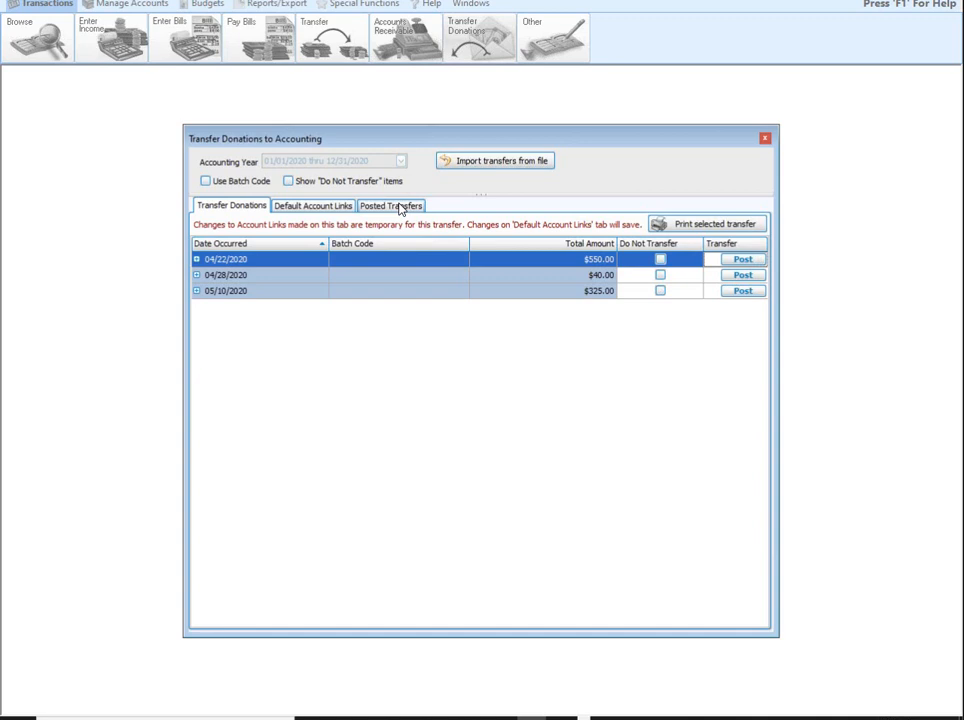
{"action": "mouse_move", "coordinate": [180, 271]}
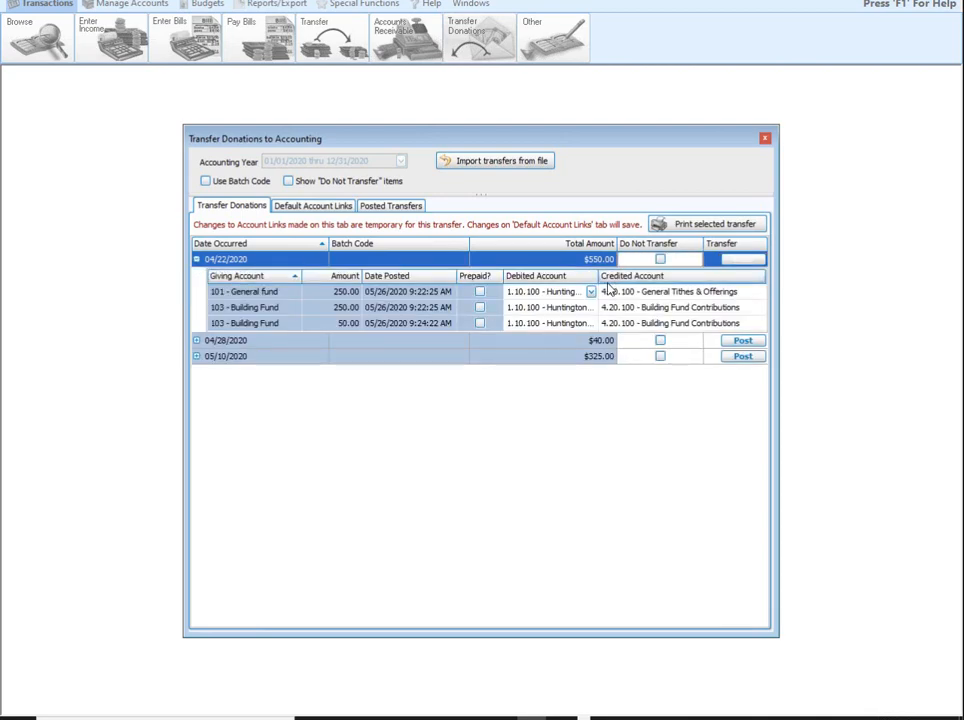
- Debit the 04/22/2020 $550 lines to 1.40.100 Vanco Holding Account and post it as transaction 227
{"action": "left_click", "coordinate": [590, 291]}
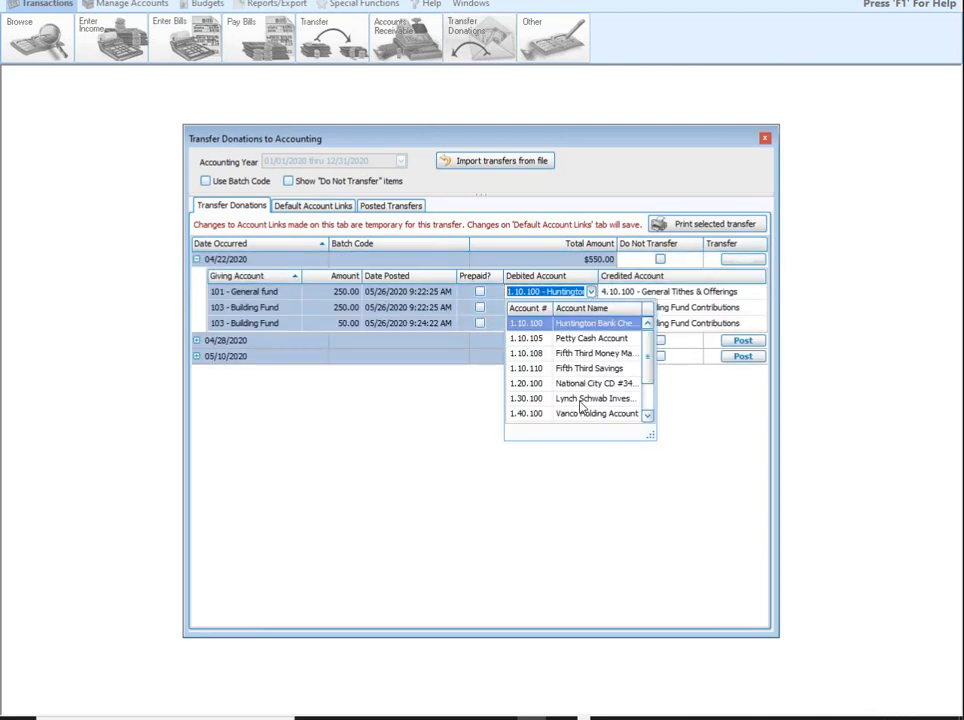
{"action": "left_click", "coordinate": [585, 413]}
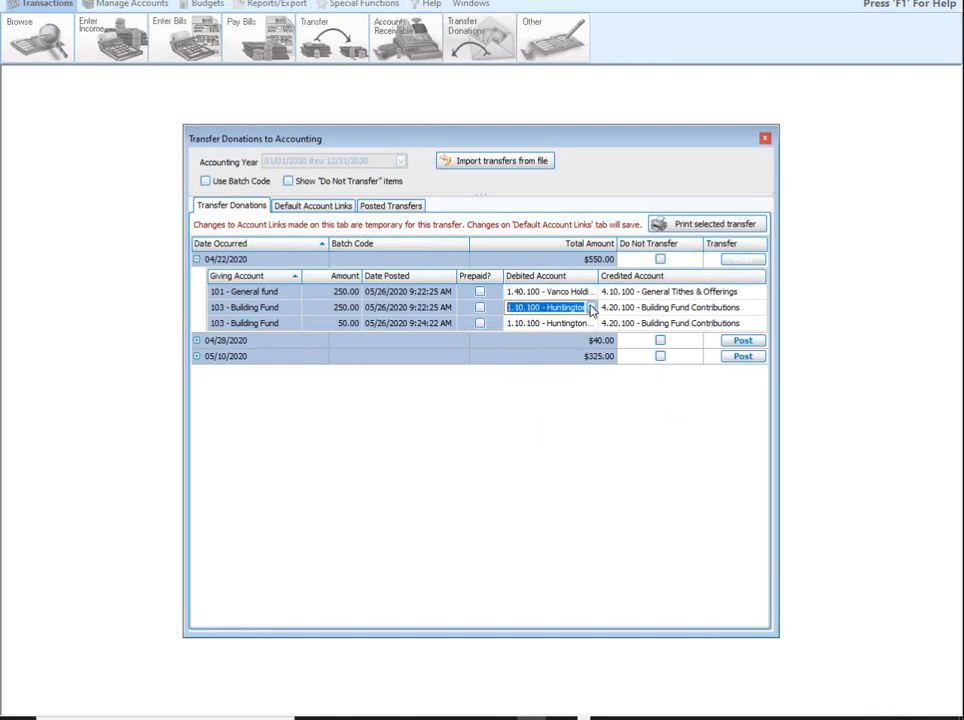
{"action": "left_click", "coordinate": [596, 307]}
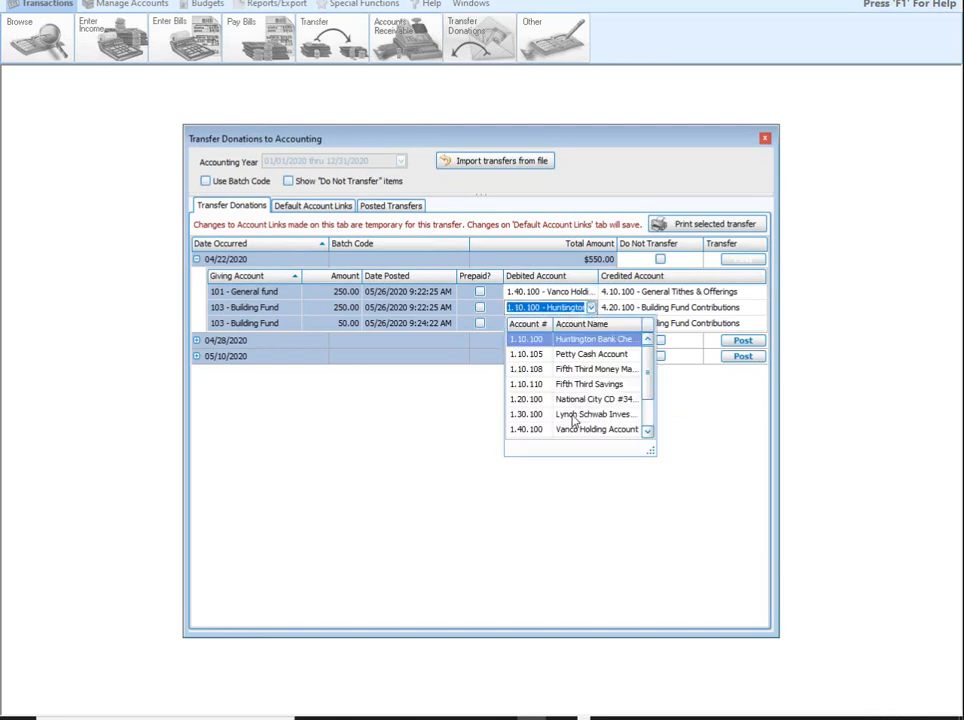
{"action": "mouse_move", "coordinate": [582, 430]}
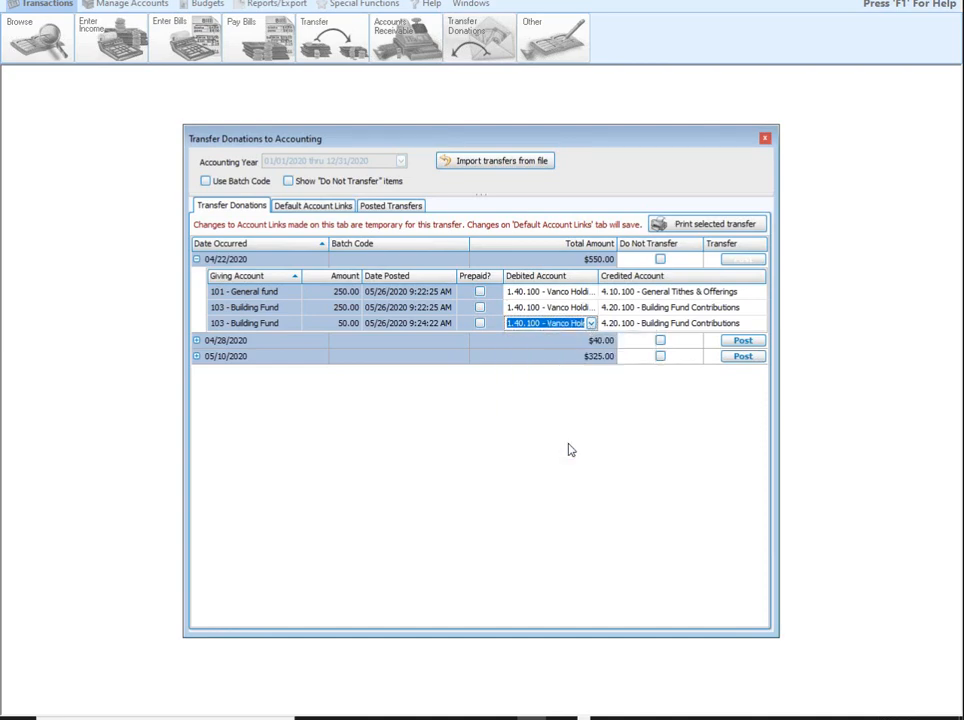
{"action": "mouse_move", "coordinate": [686, 245]}
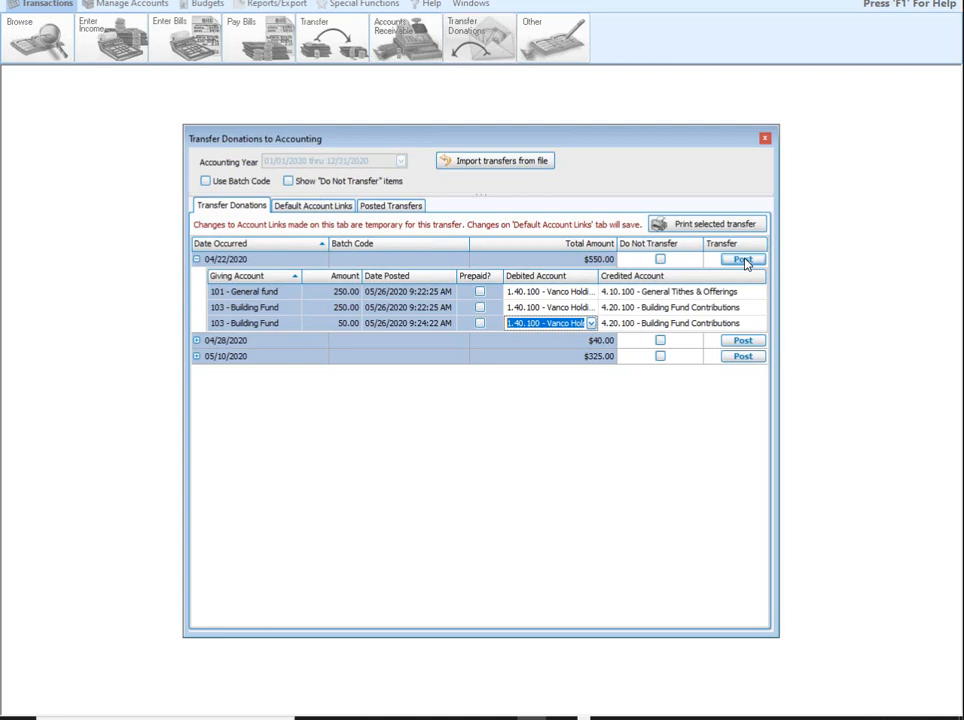
{"action": "left_click", "coordinate": [744, 258]}
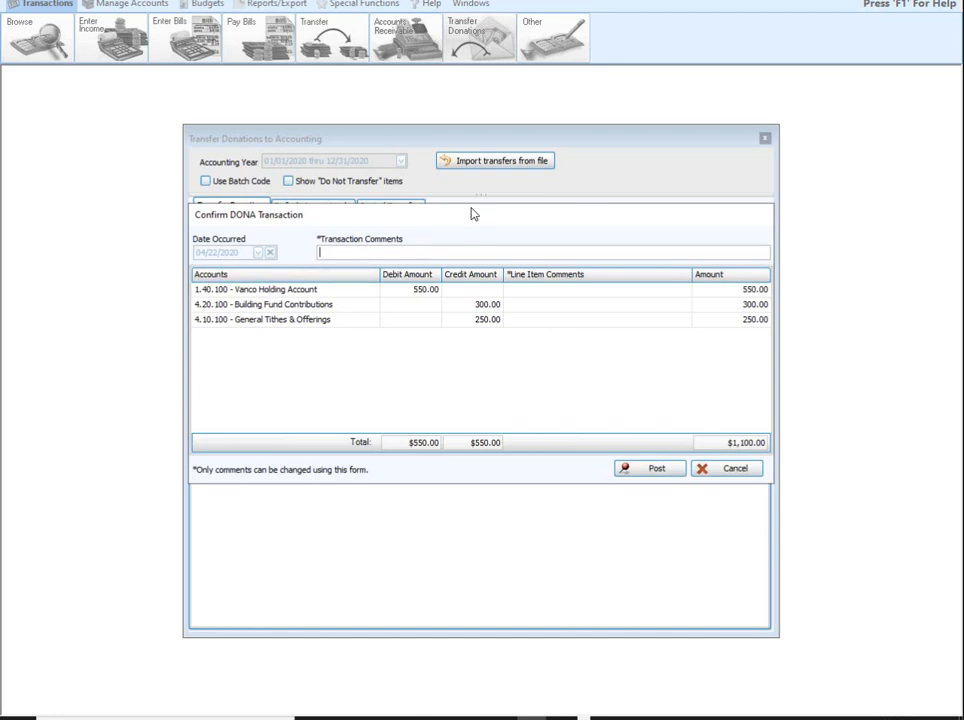
{"action": "mouse_move", "coordinate": [648, 470]}
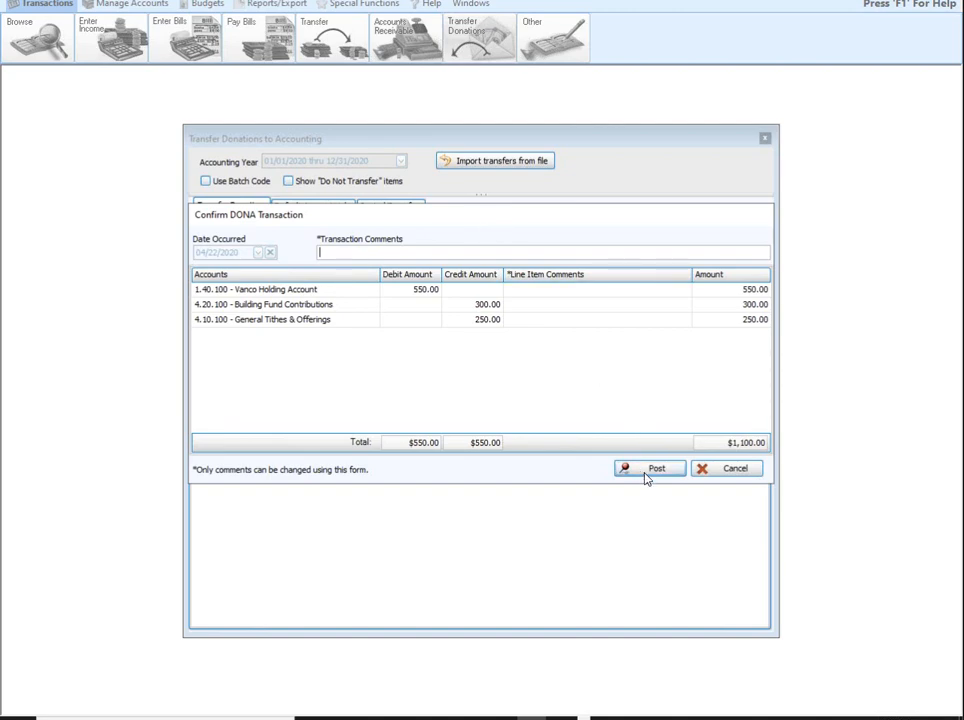
{"action": "left_click", "coordinate": [653, 469]}
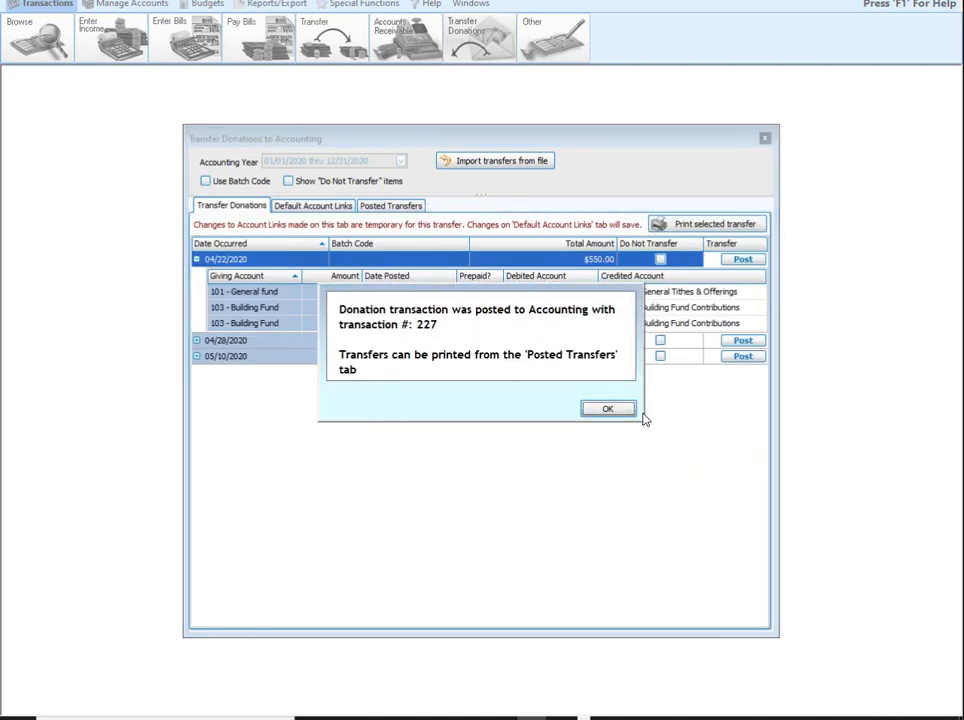
- Dismiss the transaction 227 message, leaving the 04/28/2020 $40 and 05/10/2020 $325 batches listed
{"action": "left_click", "coordinate": [607, 408]}
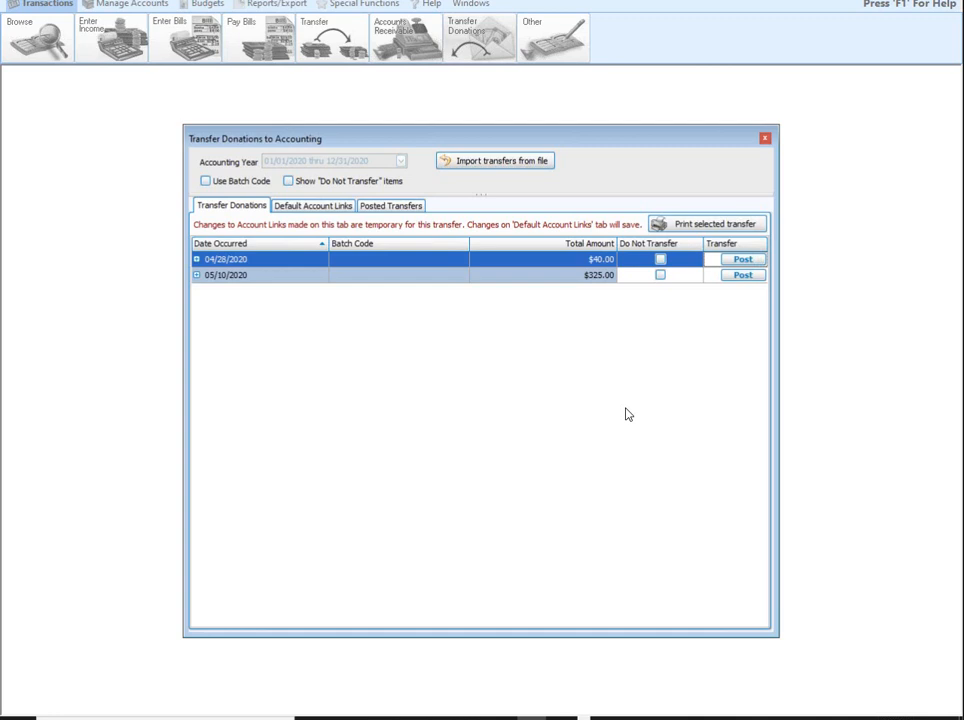
{"action": "mouse_move", "coordinate": [523, 359]}
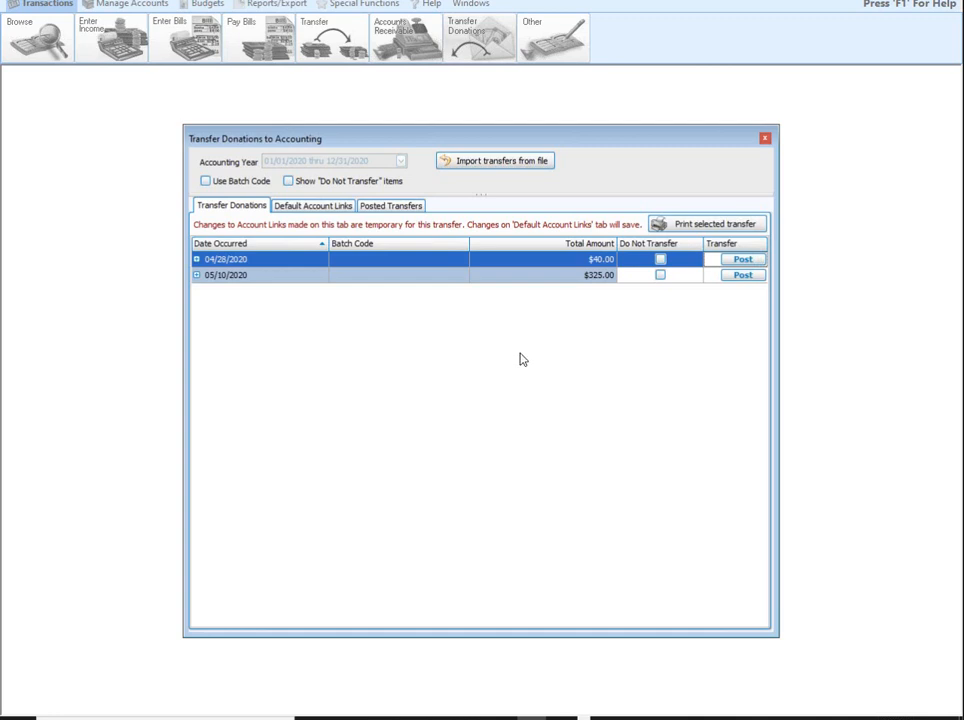
{"action": "mouse_move", "coordinate": [521, 147]}
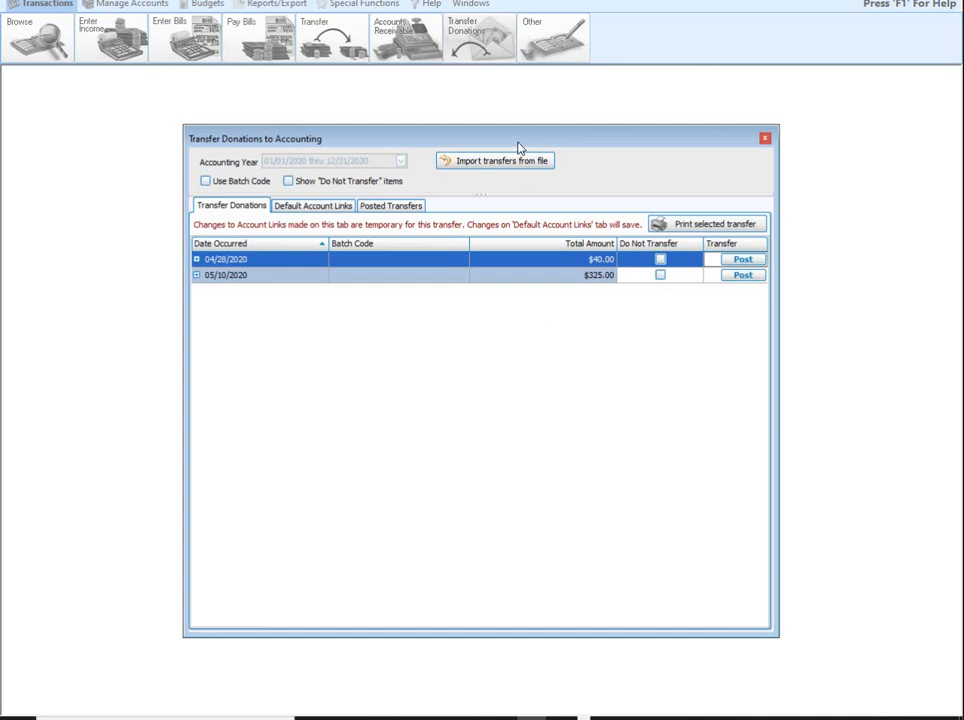
{"action": "mouse_move", "coordinate": [518, 150]}
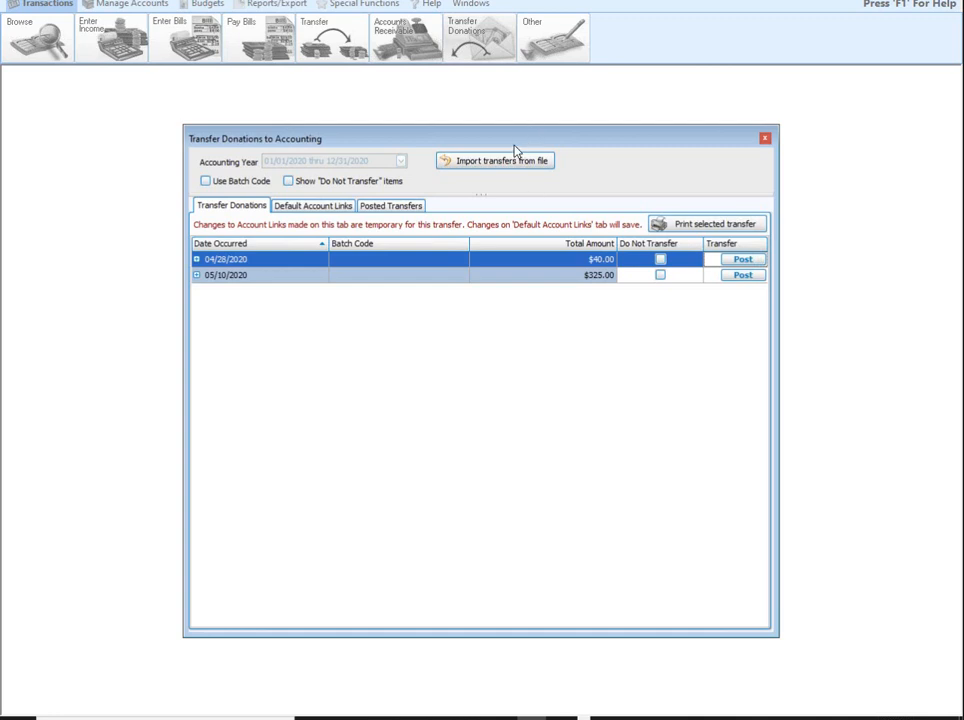
{"action": "mouse_move", "coordinate": [497, 134]}
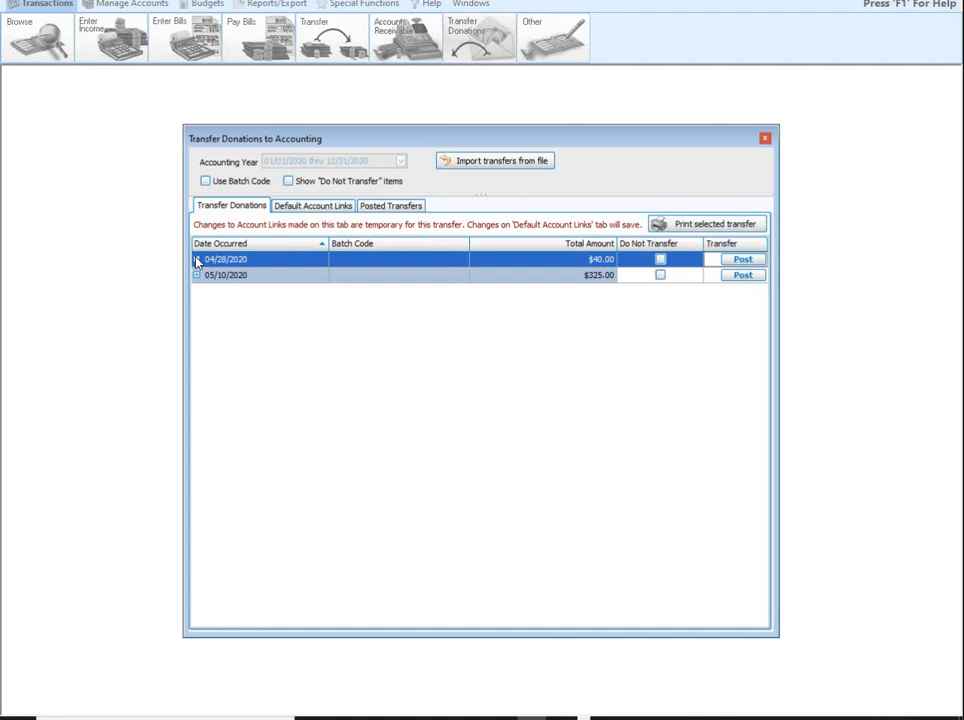
- Post the 04/28/2020 $40 donation as transaction 228 with 1.40.100 Vanco Holding Account debited
{"action": "left_click", "coordinate": [197, 259]}
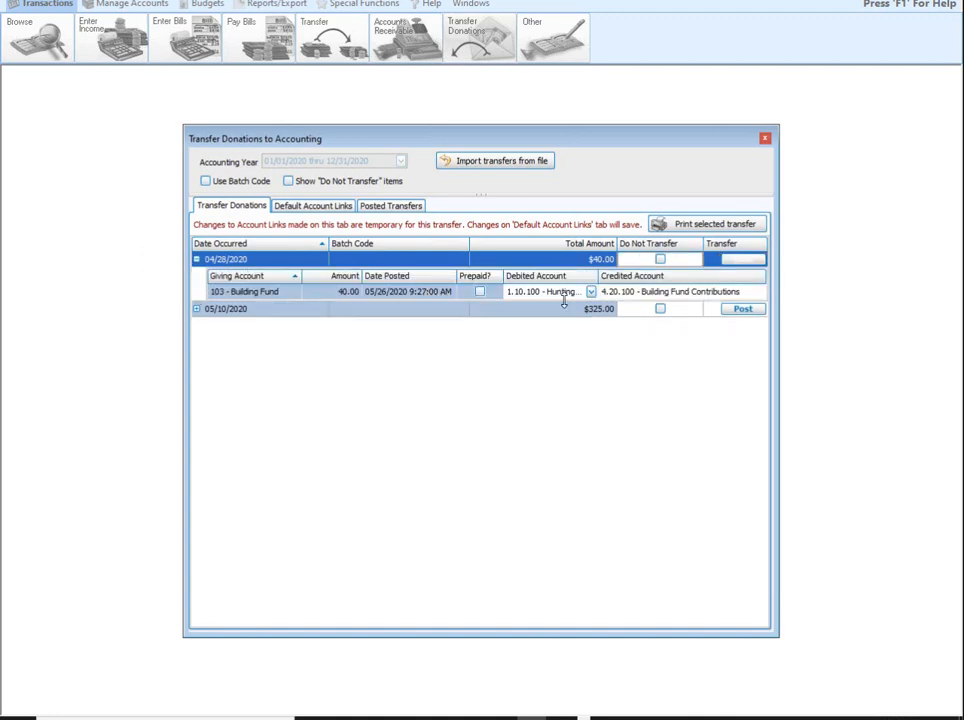
{"action": "mouse_move", "coordinate": [563, 291]}
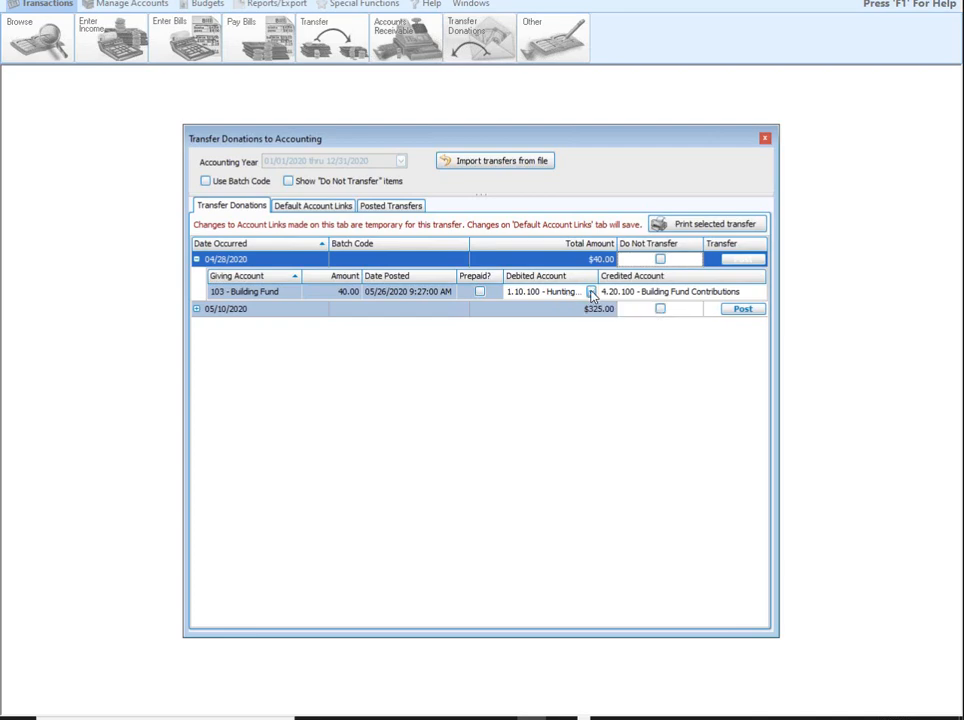
{"action": "left_click", "coordinate": [591, 291]}
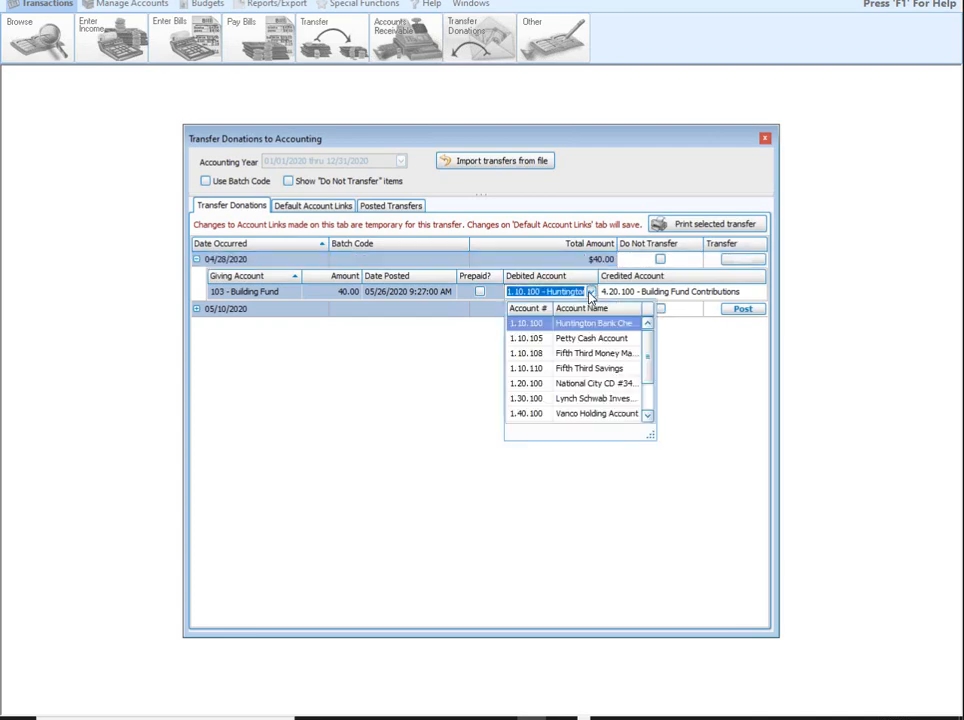
{"action": "left_click", "coordinate": [594, 414]}
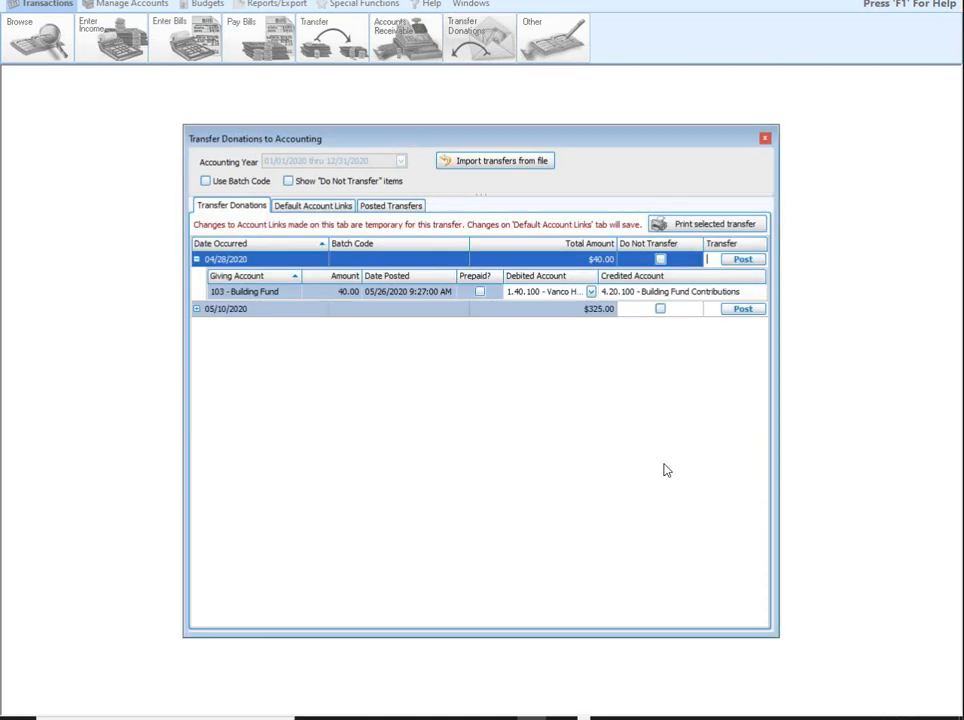
{"action": "left_click", "coordinate": [742, 258]}
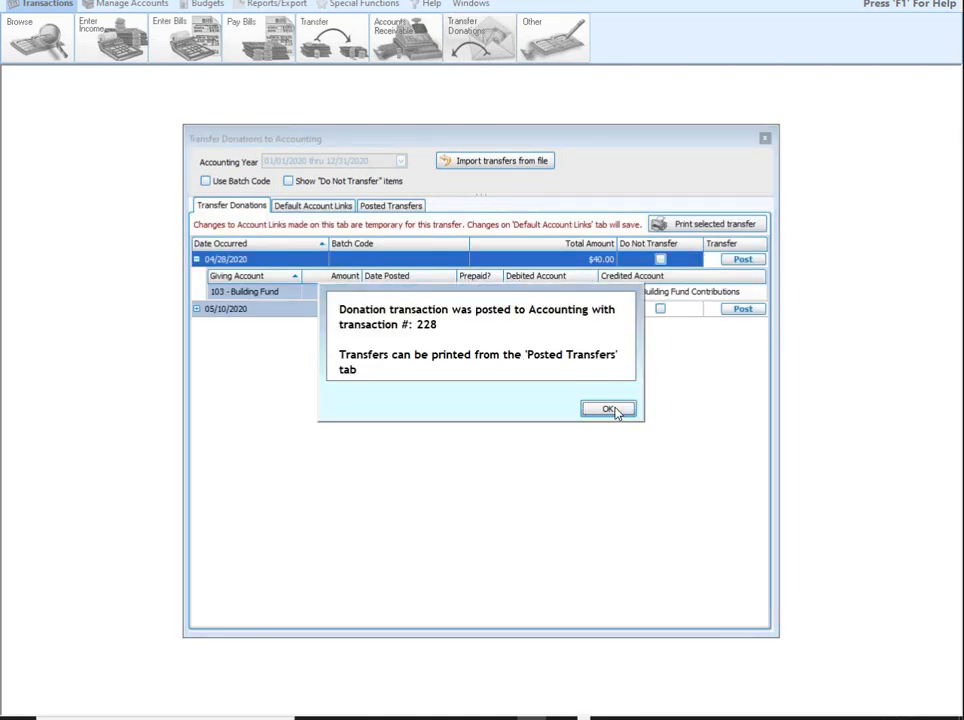
{"action": "left_click", "coordinate": [608, 409]}
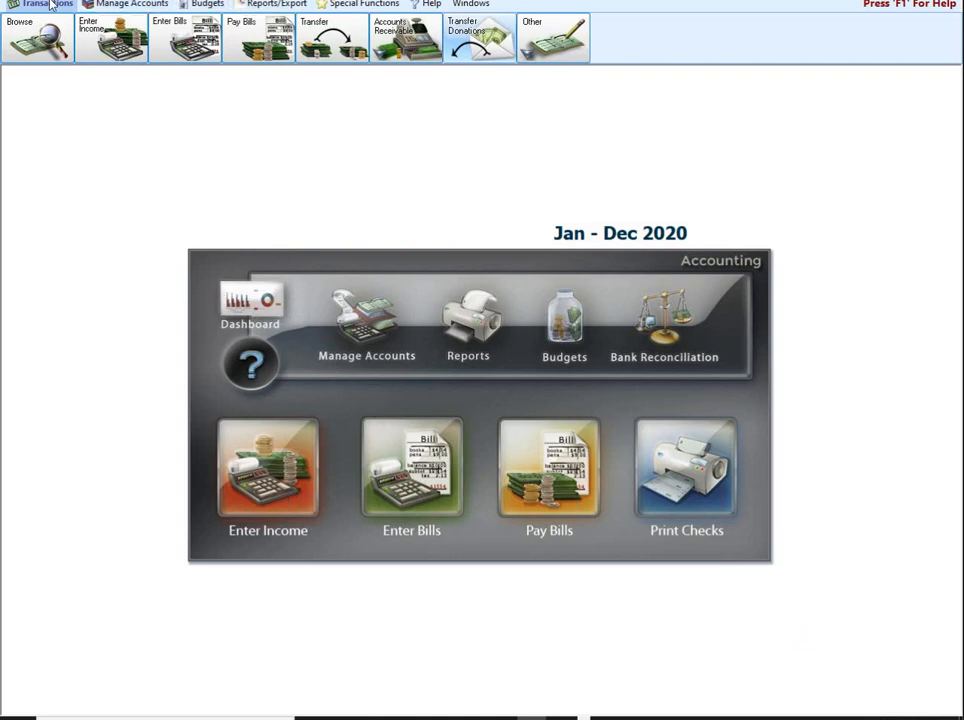
- Start a Journal Entry Transaction from Other and set Date Occurred to April 7, 2020
{"action": "left_click", "coordinate": [553, 31]}
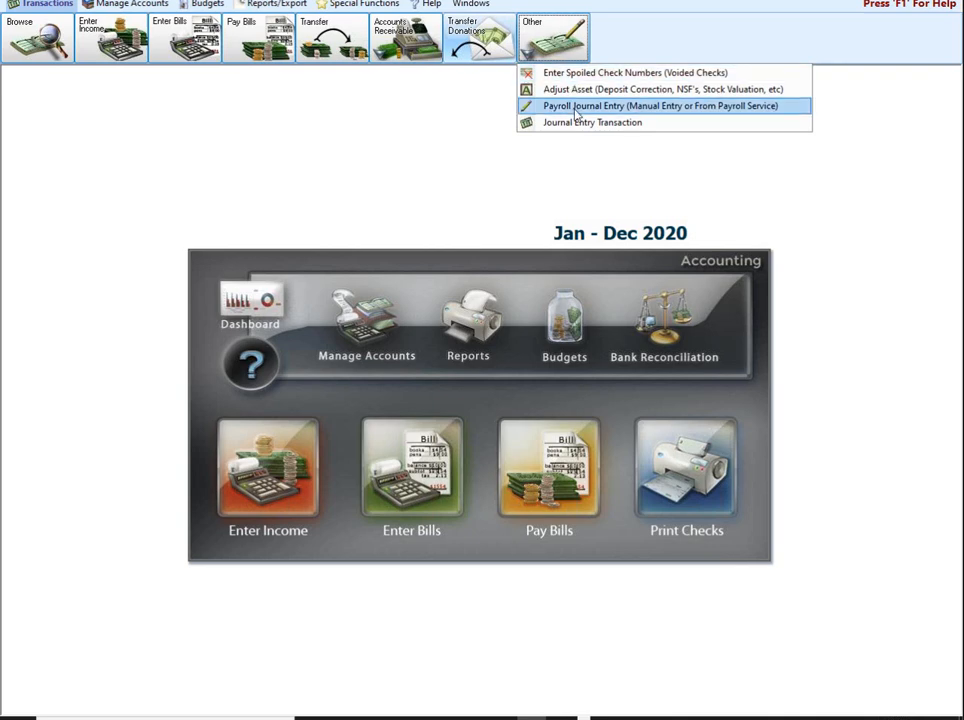
{"action": "left_click", "coordinate": [653, 104]}
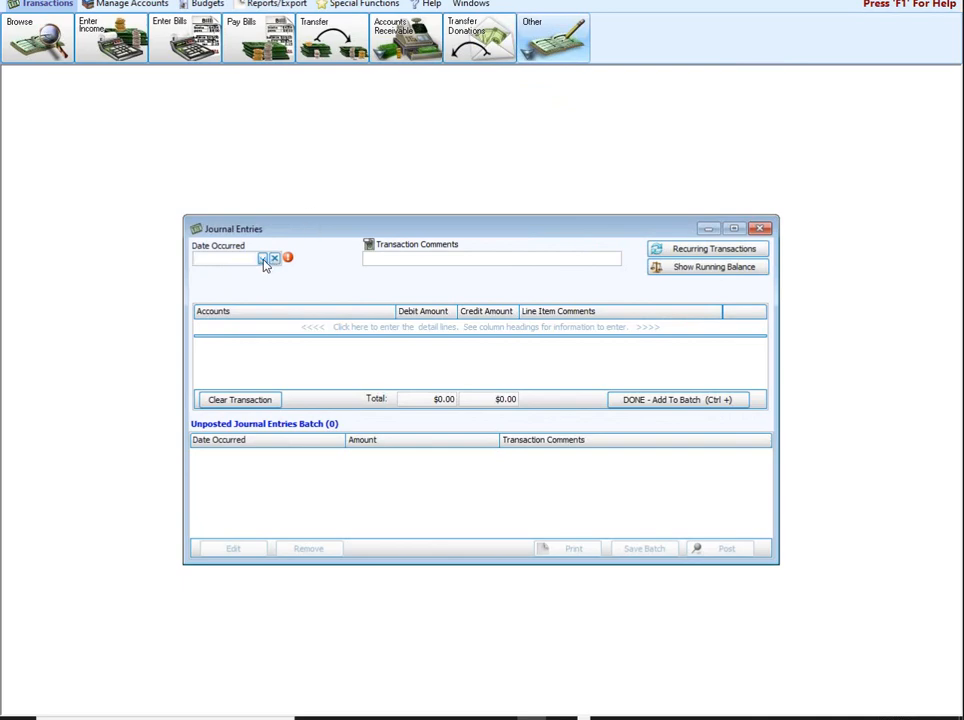
{"action": "left_click", "coordinate": [263, 258]}
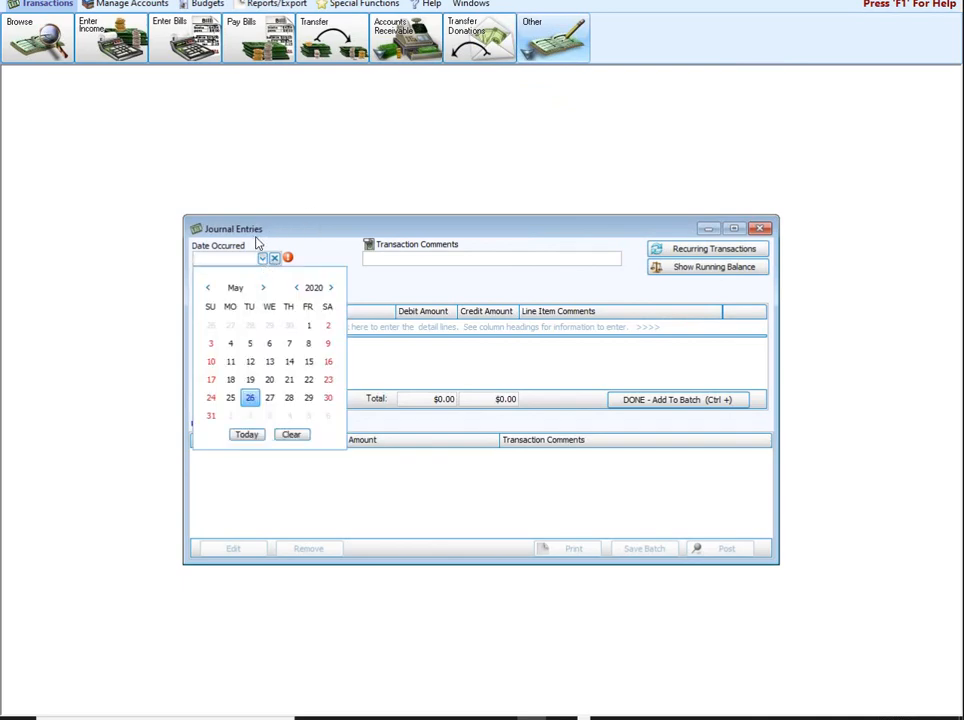
{"action": "left_click", "coordinate": [208, 287]}
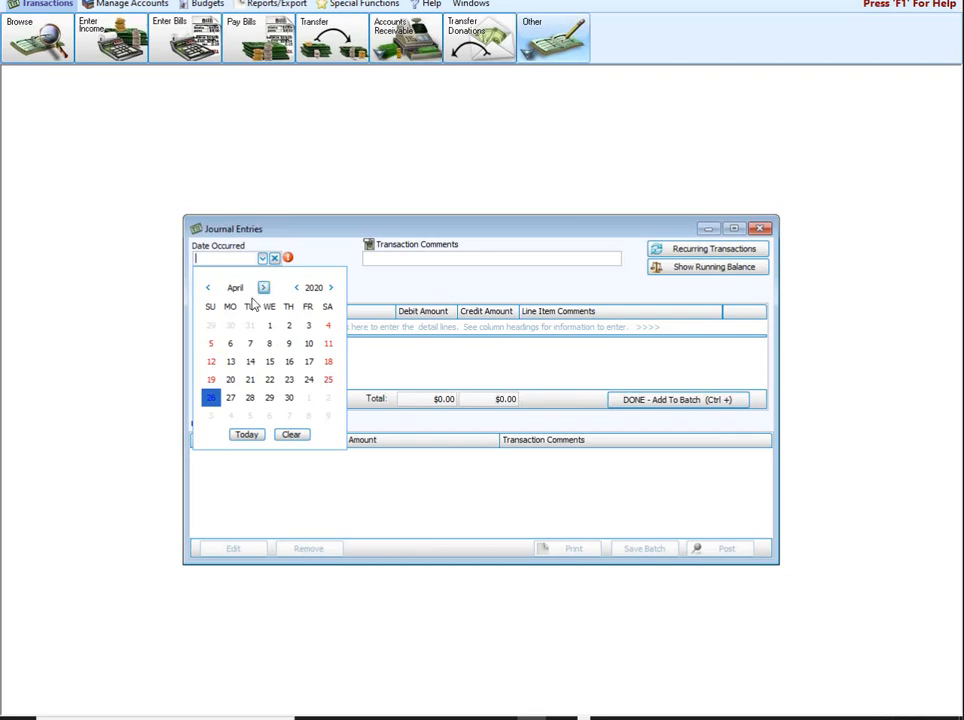
{"action": "left_click", "coordinate": [289, 326]}
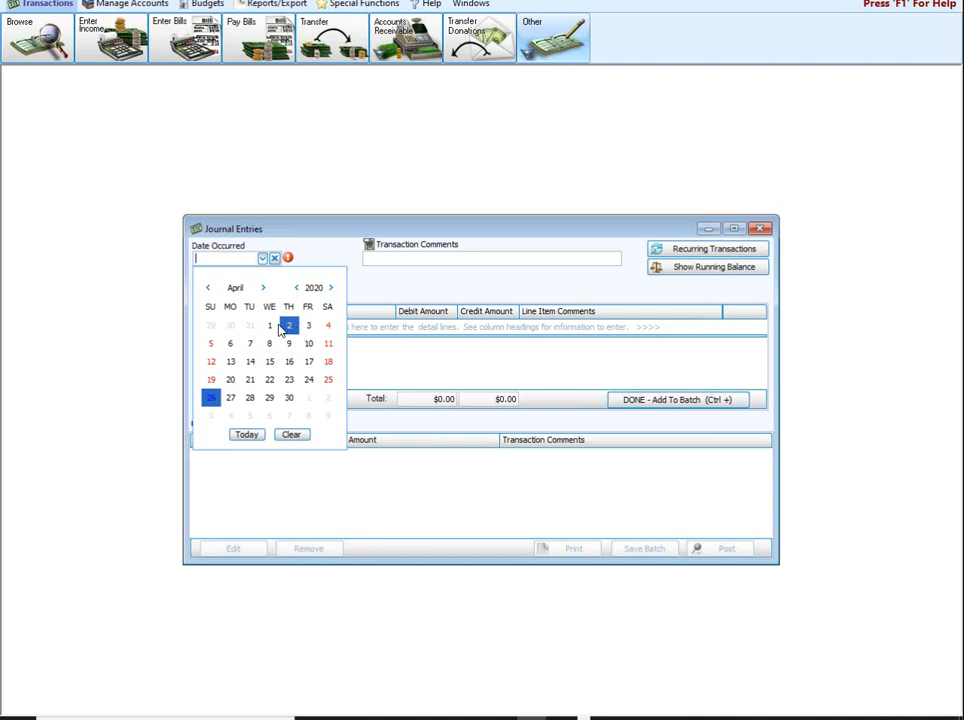
{"action": "left_click", "coordinate": [288, 326]}
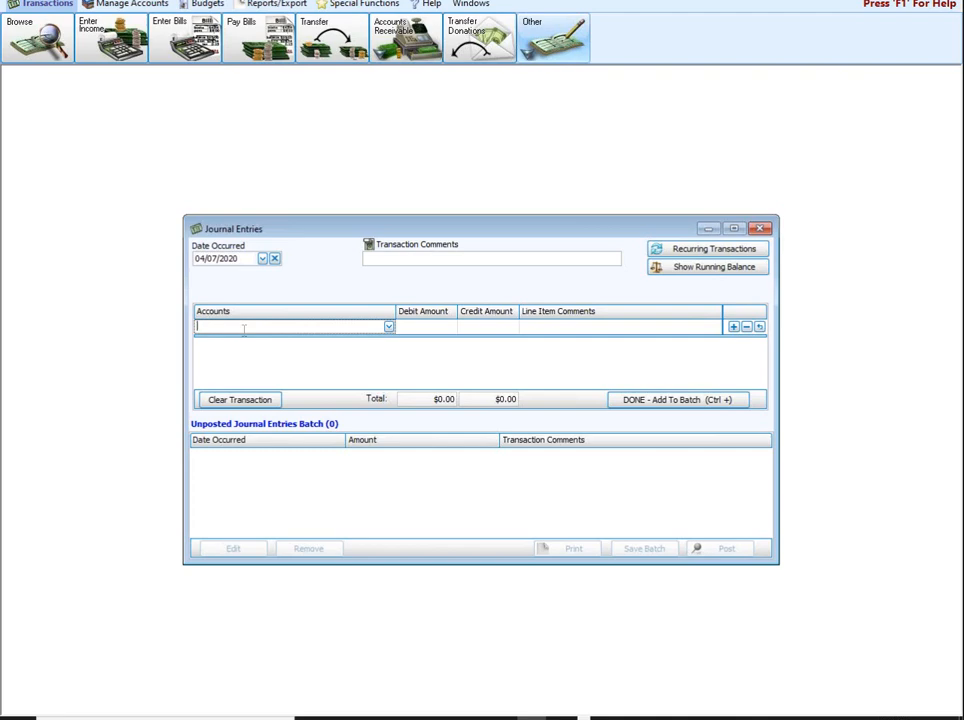
- Enter a line debiting 5.10.485 E-giving Fees for 2.35
{"action": "type", "text": "van"}
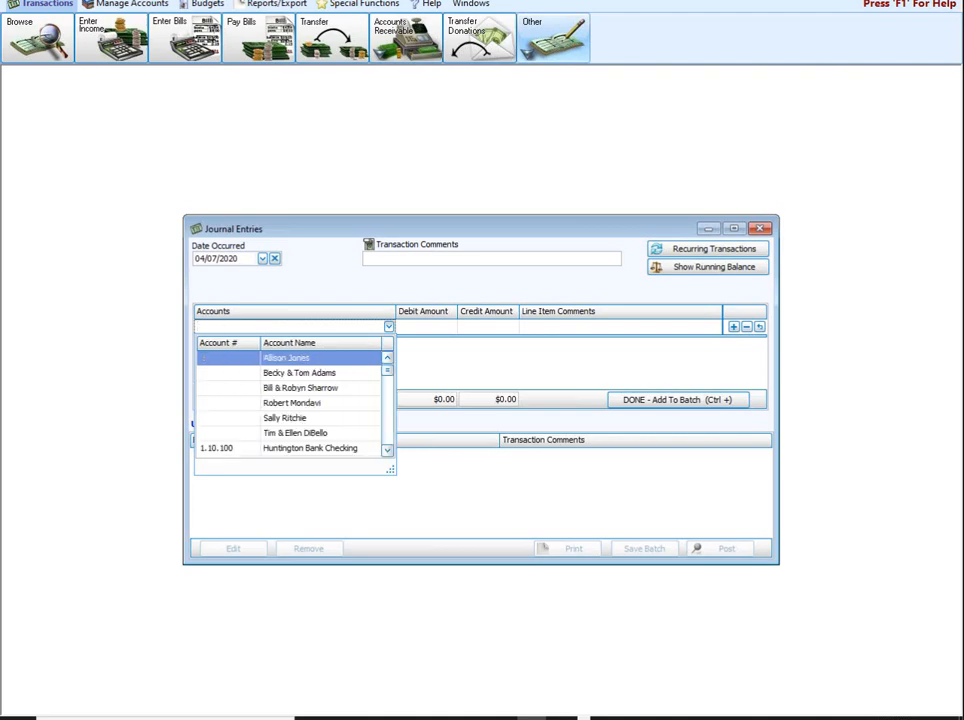
{"action": "type", "text": "e-giv"}
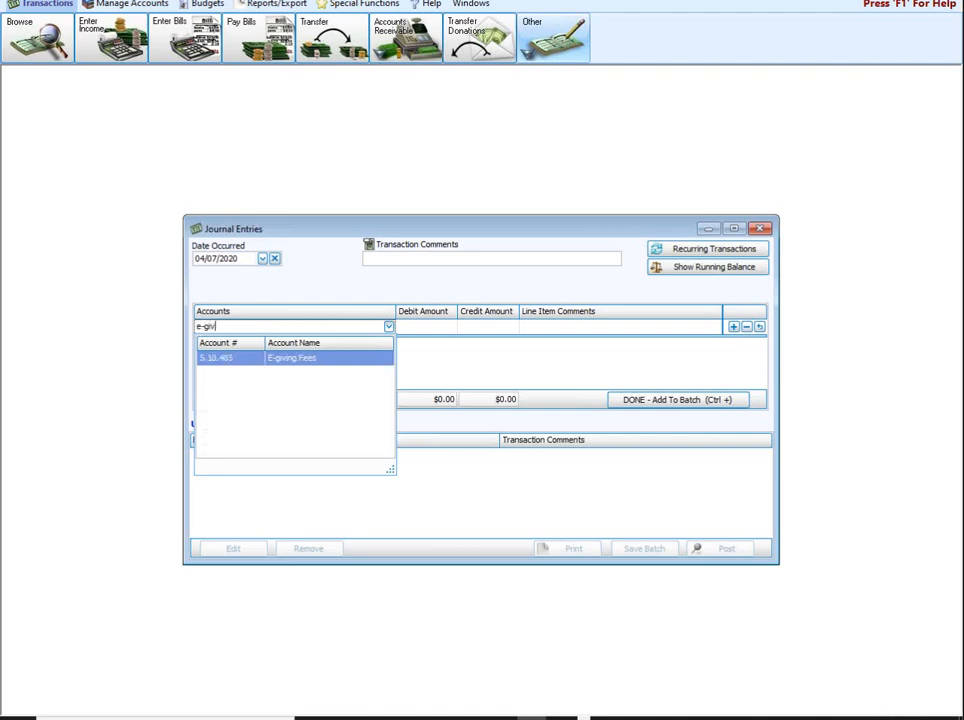
{"action": "left_click", "coordinate": [290, 358]}
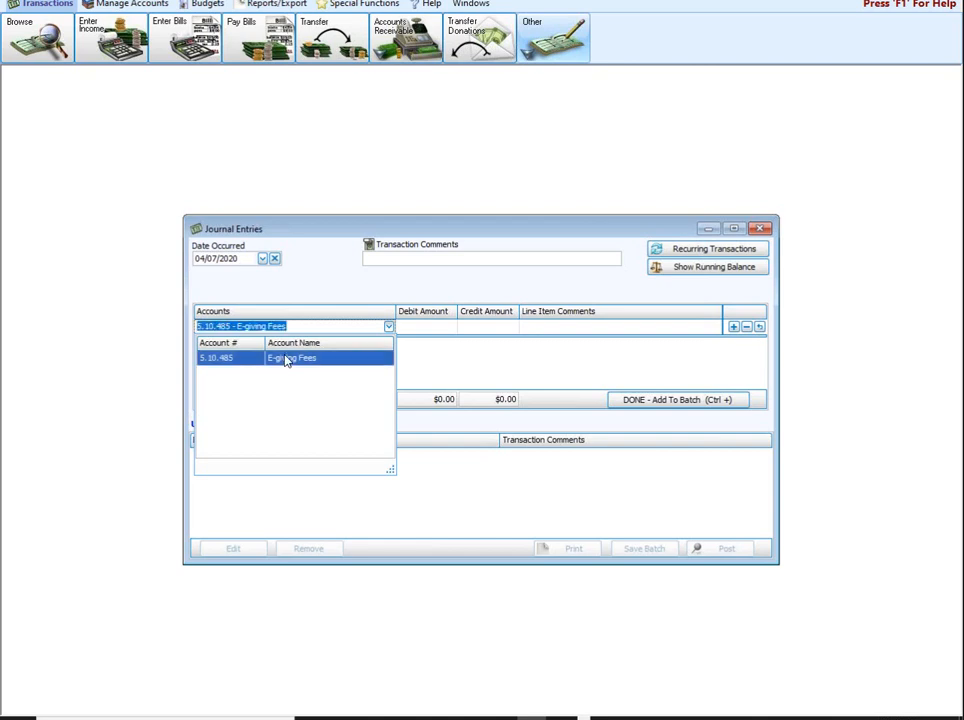
{"action": "left_click", "coordinate": [290, 357]}
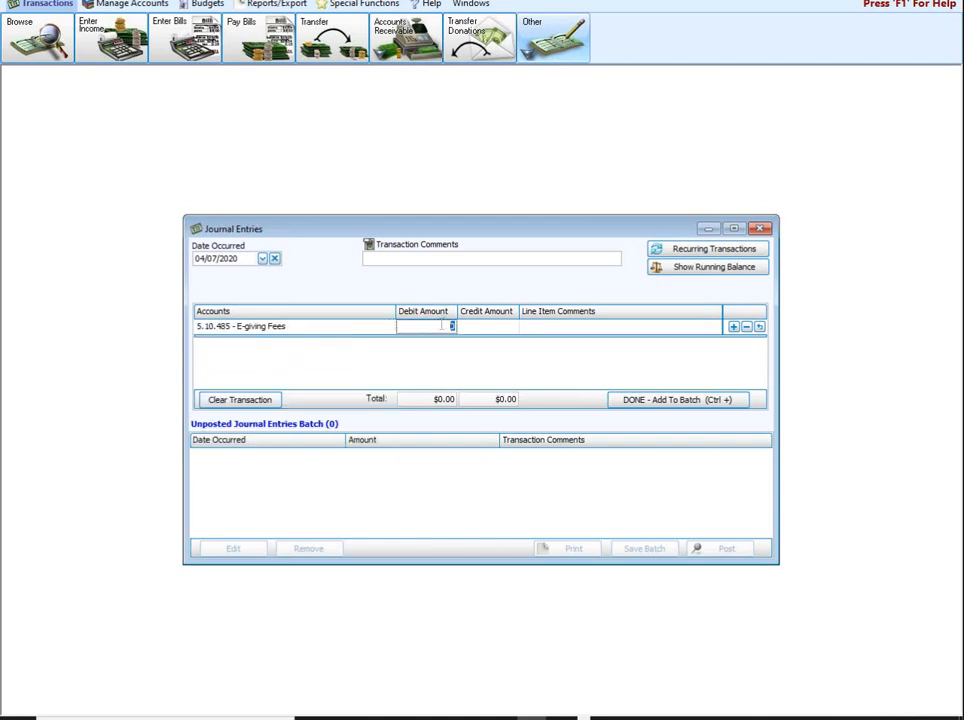
{"action": "type", "text": "2.35"}
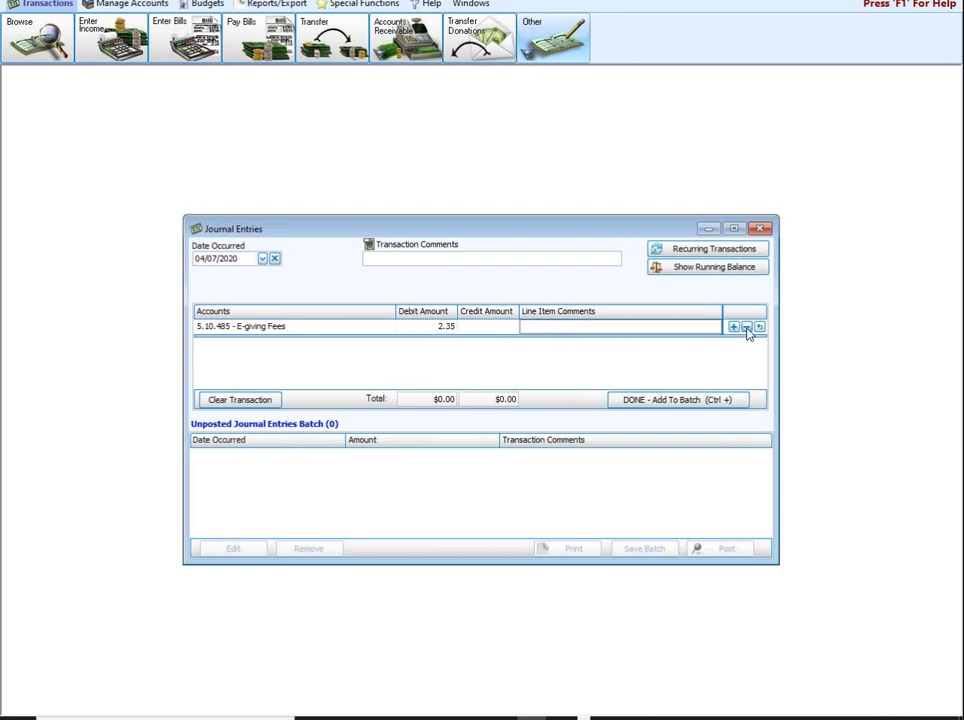
- Credit 1.40.100 Vanco Holding Account 2.35 with comment Fees and add the entry to the batch
{"action": "left_click", "coordinate": [733, 325]}
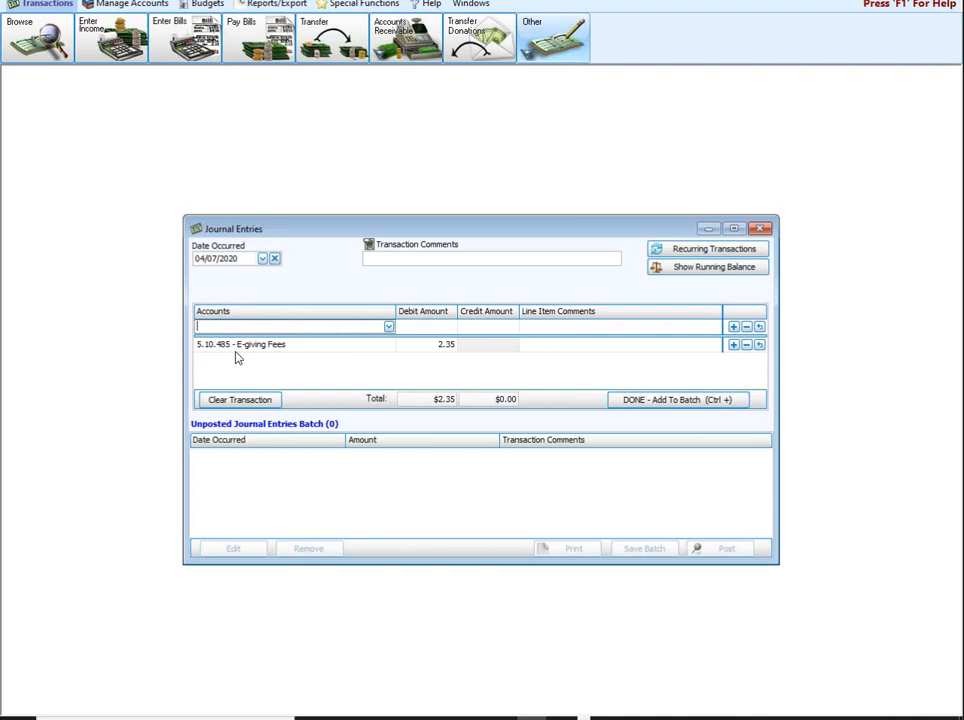
{"action": "type", "text": "vanc"}
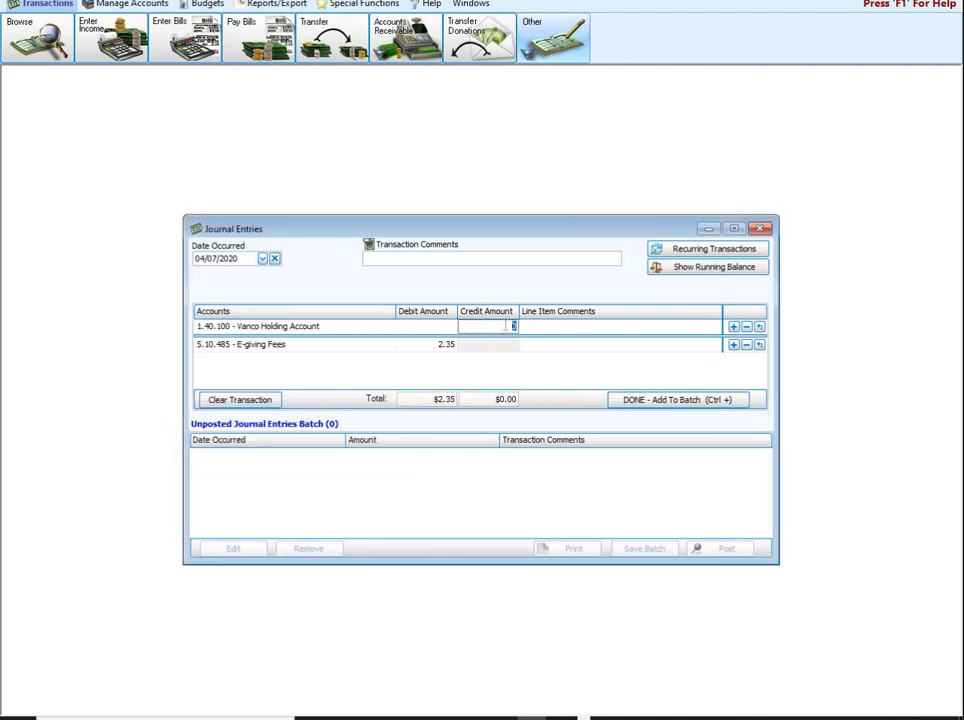
{"action": "type", "text": "2.35"}
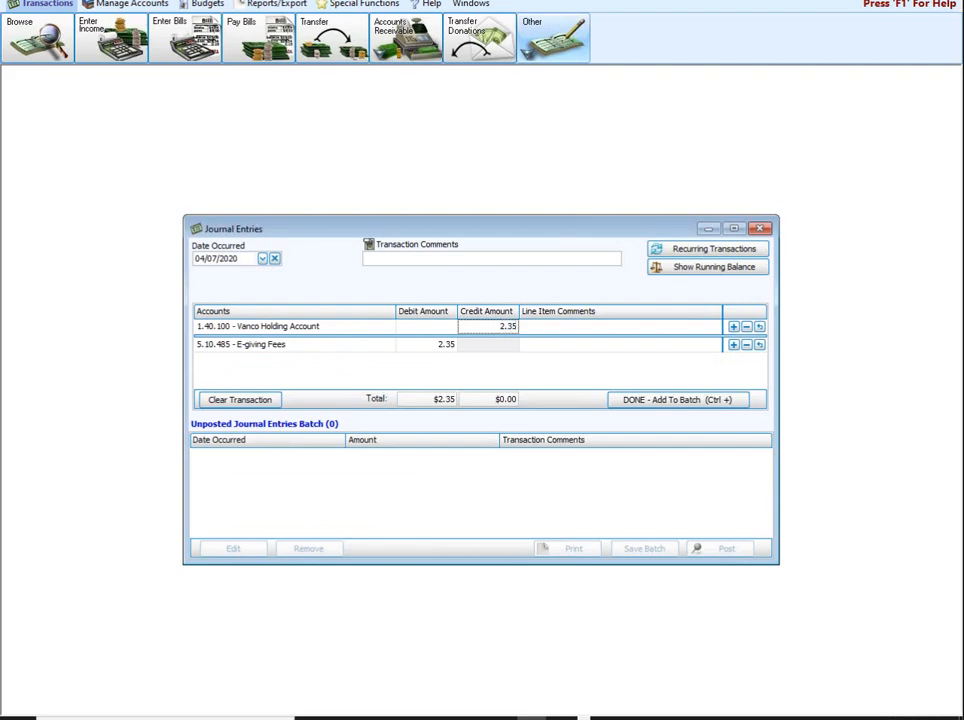
{"action": "mouse_move", "coordinate": [593, 335]}
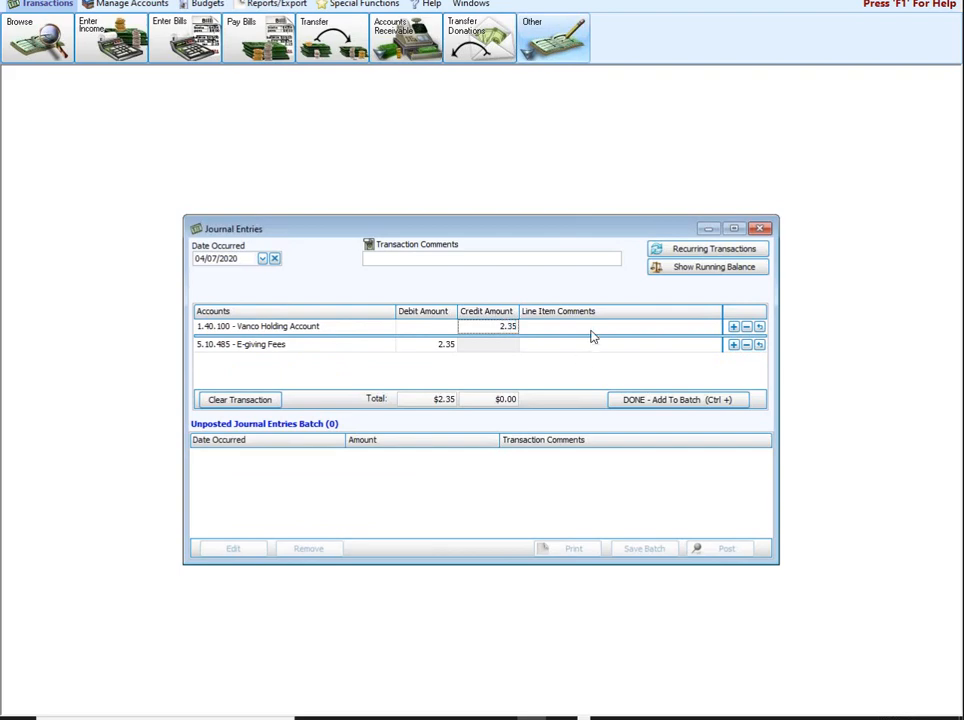
{"action": "type", "text": "Fees"}
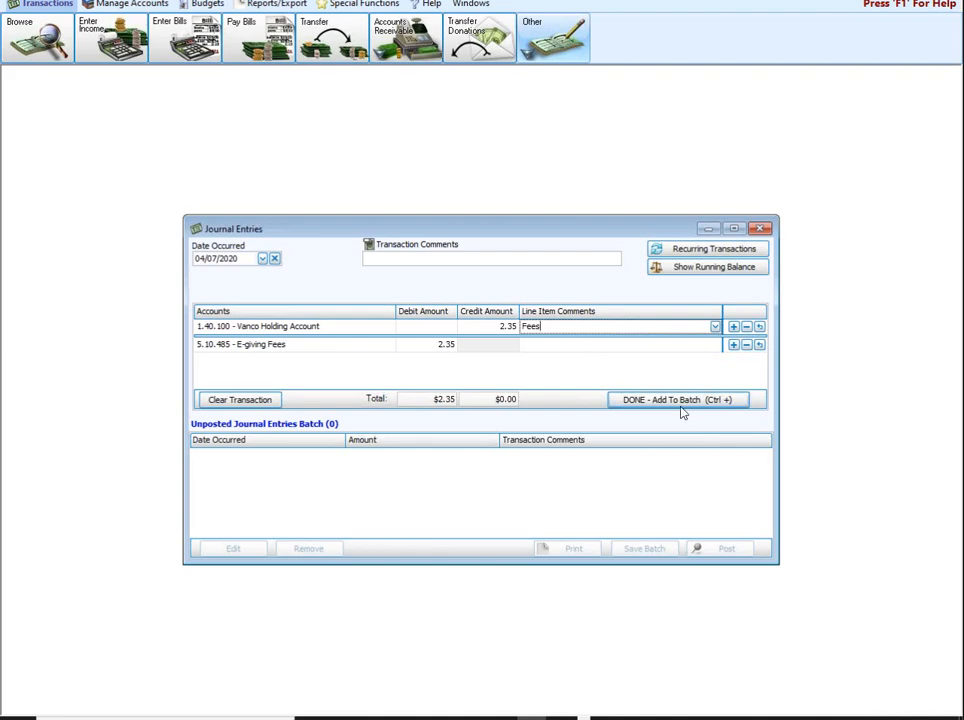
{"action": "left_click", "coordinate": [680, 400]}
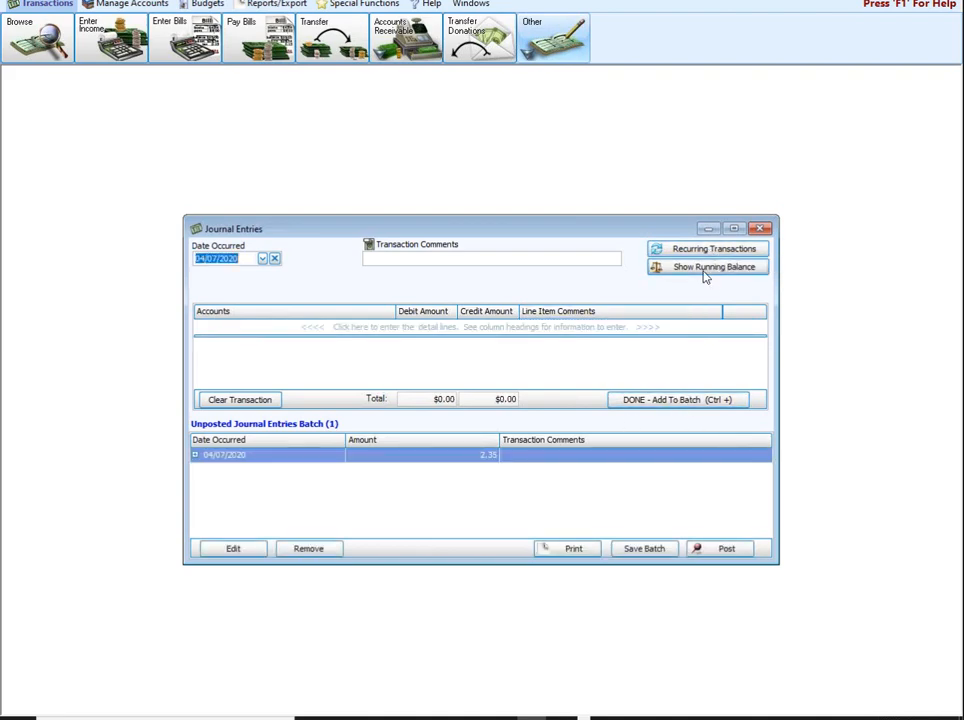
{"action": "left_click", "coordinate": [708, 267]}
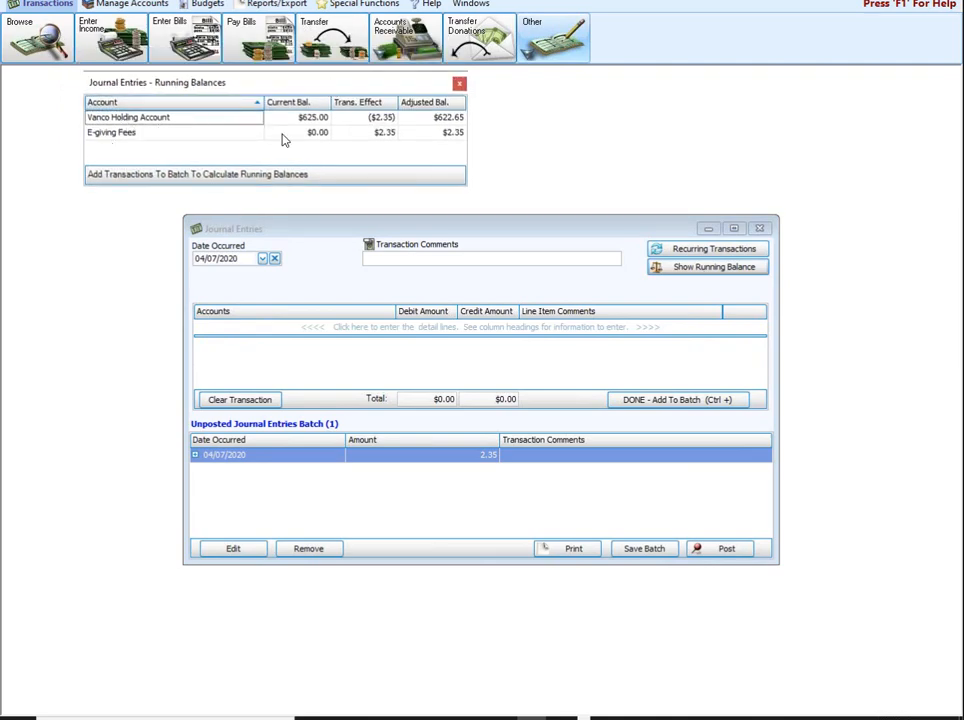
{"action": "mouse_move", "coordinate": [170, 132]}
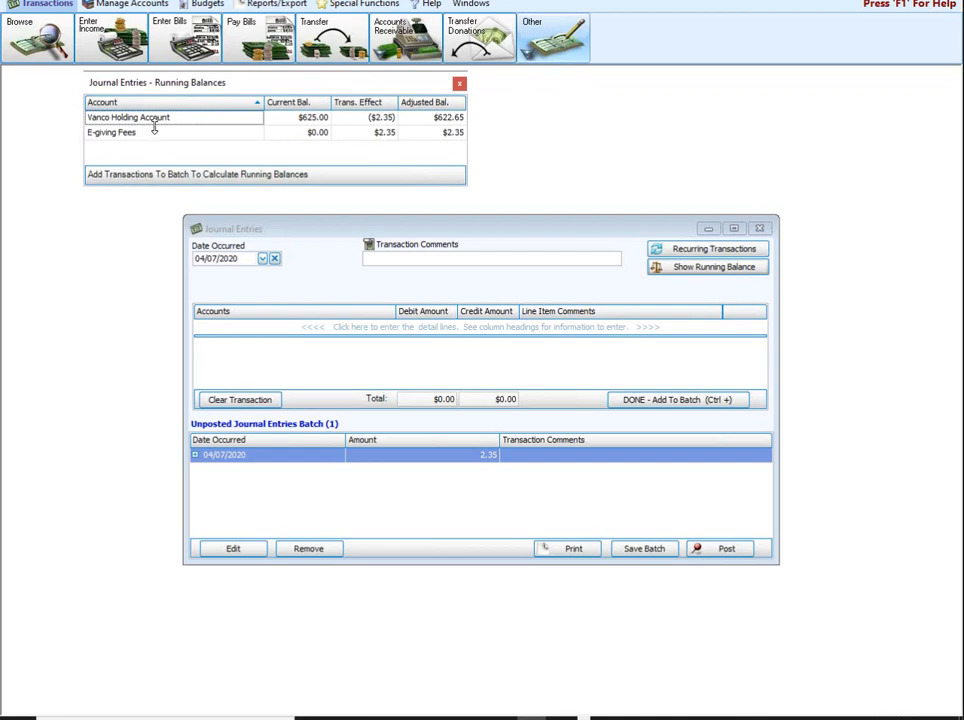
{"action": "mouse_move", "coordinate": [172, 132]}
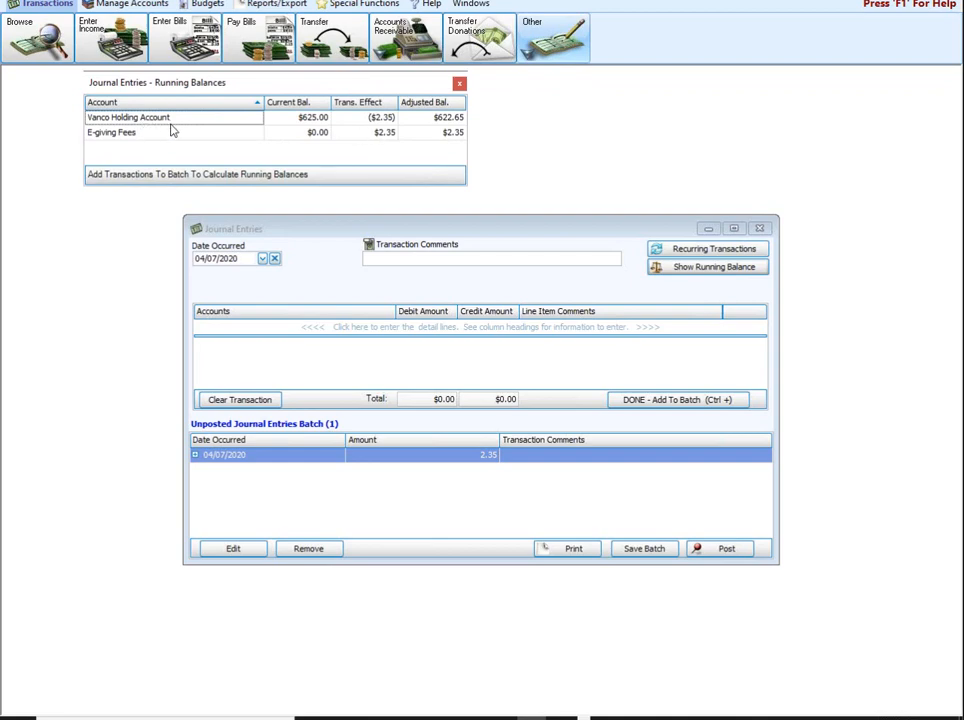
{"action": "mouse_move", "coordinate": [224, 120]}
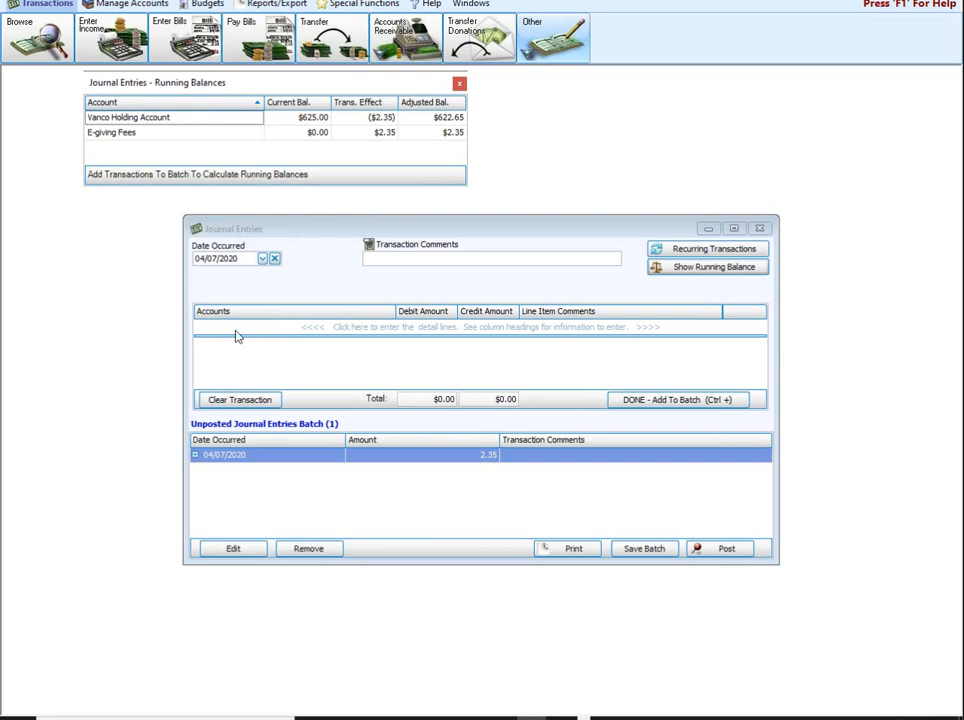
- Enter a detail line crediting Vanco Holding Account 37.65
{"action": "left_click", "coordinate": [235, 336]}
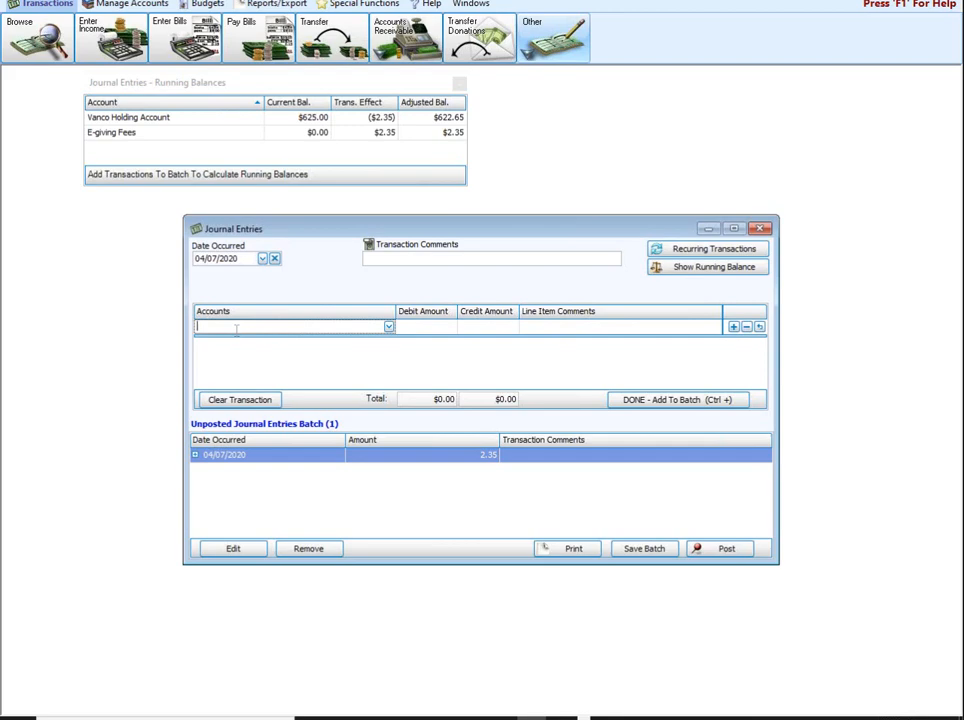
{"action": "type", "text": "vanco"}
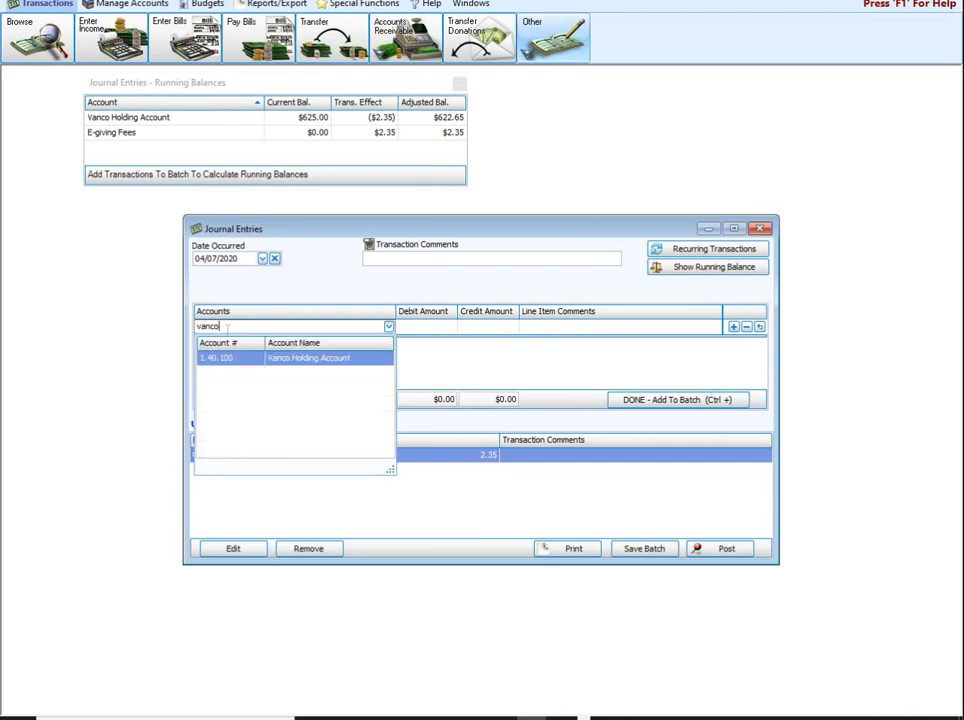
{"action": "left_click", "coordinate": [308, 357]}
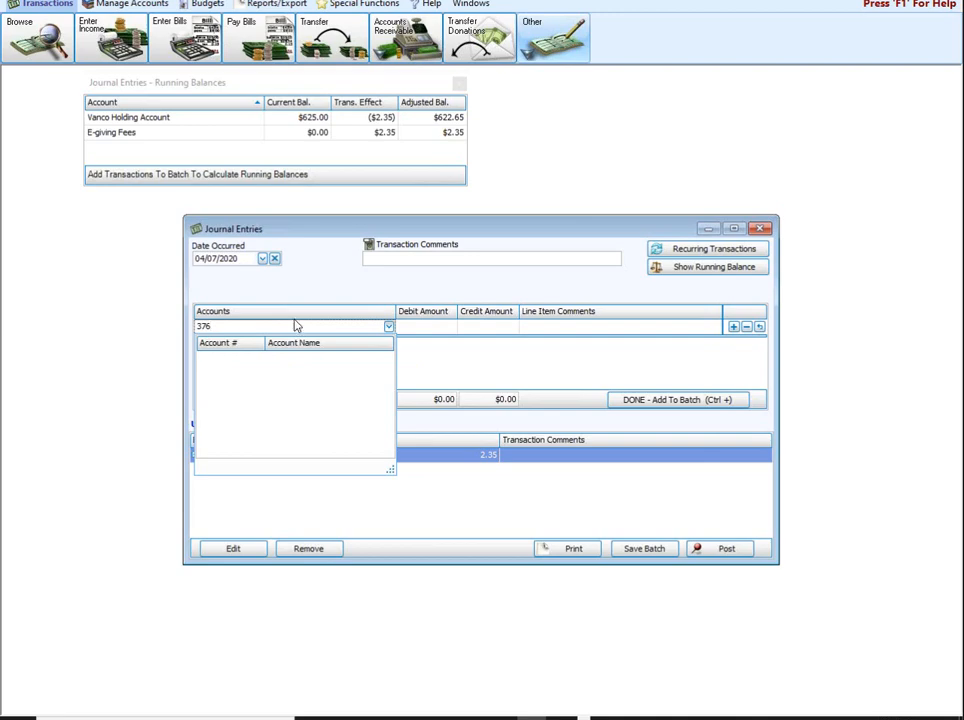
{"action": "left_click", "coordinate": [387, 326]}
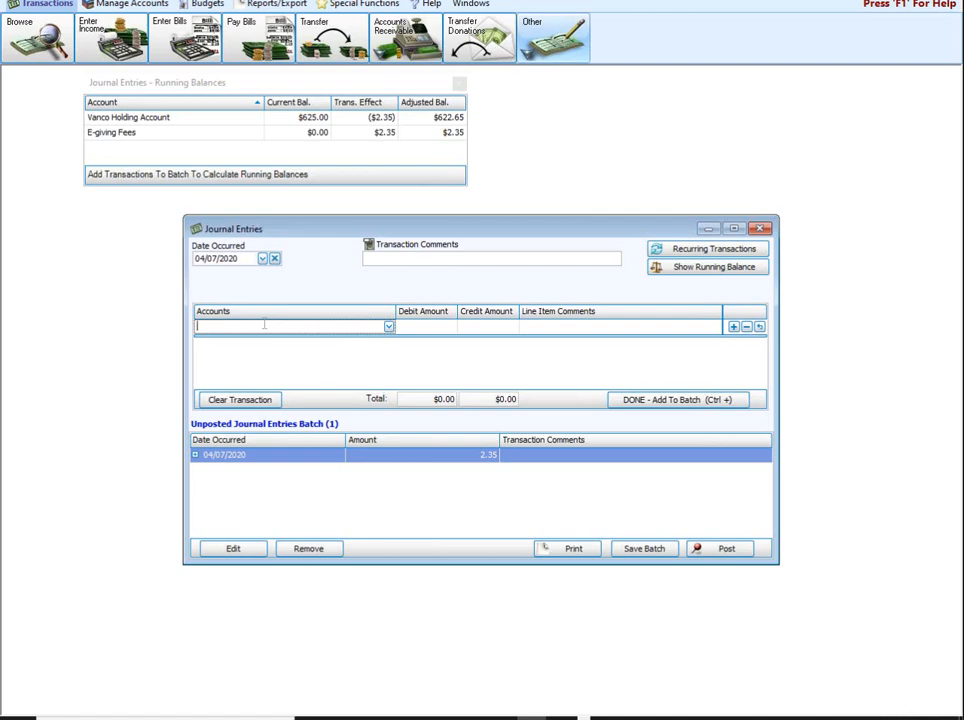
{"action": "type", "text": "vanco"}
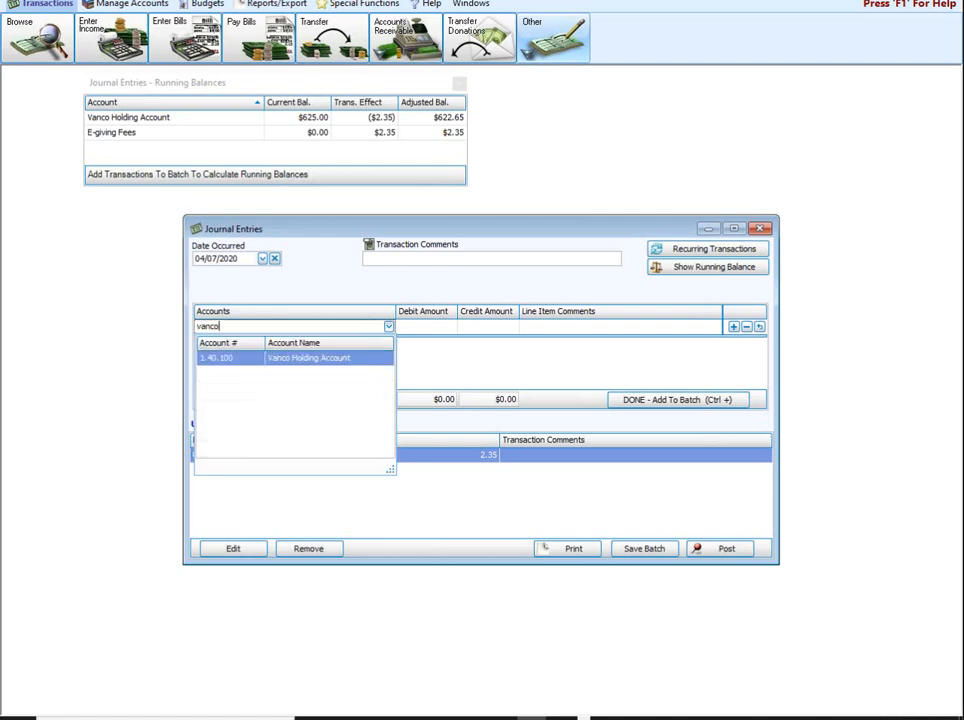
{"action": "left_click", "coordinate": [308, 357]}
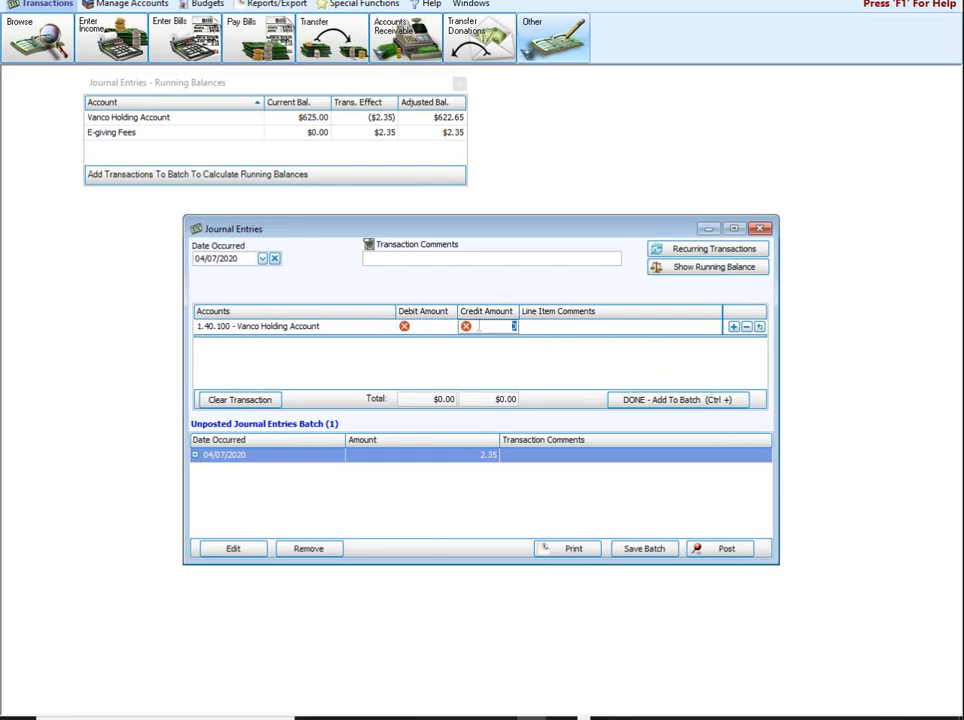
{"action": "type", "text": "36."}
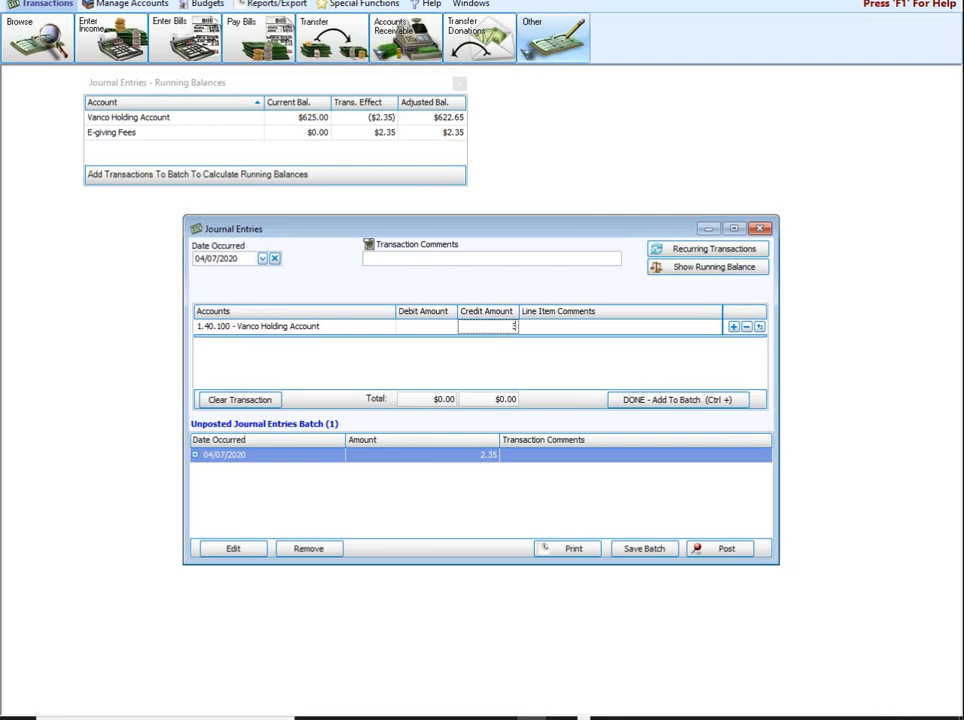
{"action": "type", "text": "37.65"}
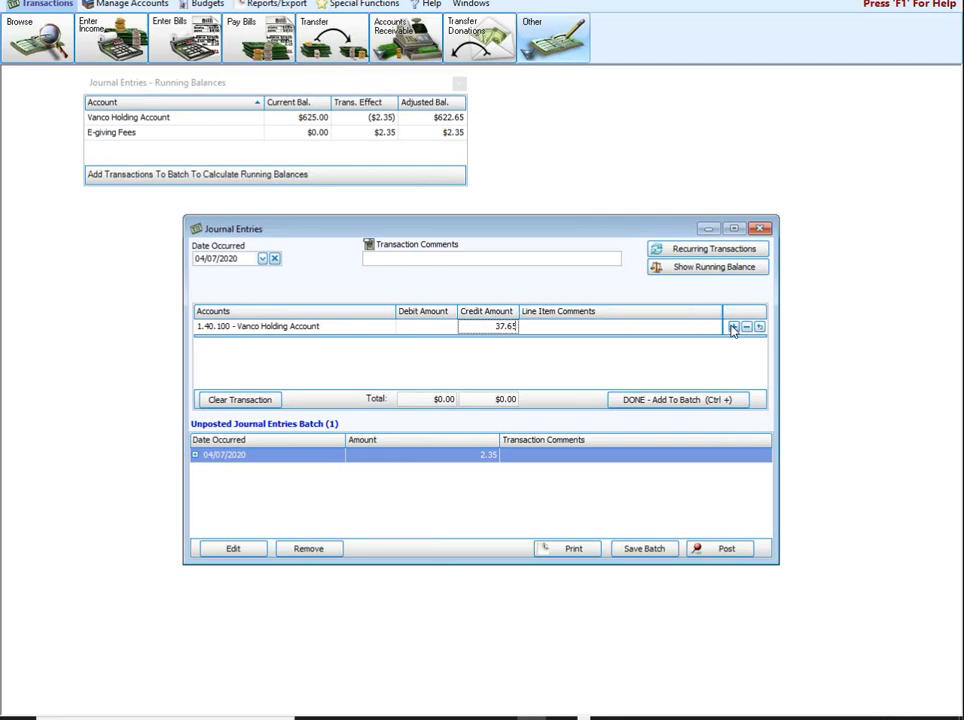
- Add a second line debiting Huntington Bank Checking 37.65
{"action": "left_click", "coordinate": [736, 328]}
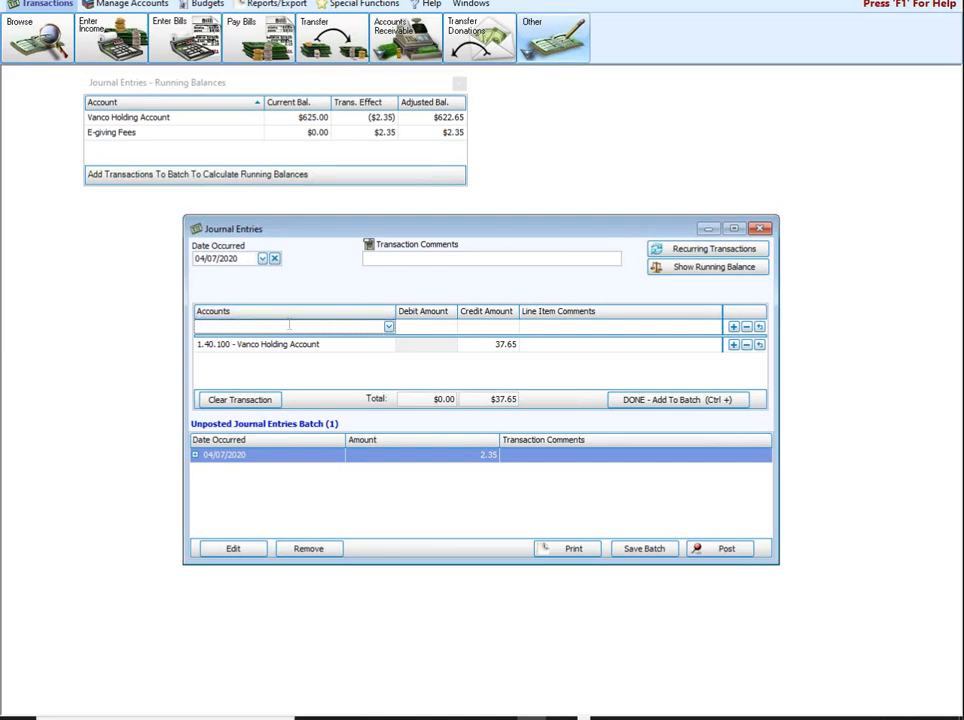
{"action": "type", "text": "hunti"}
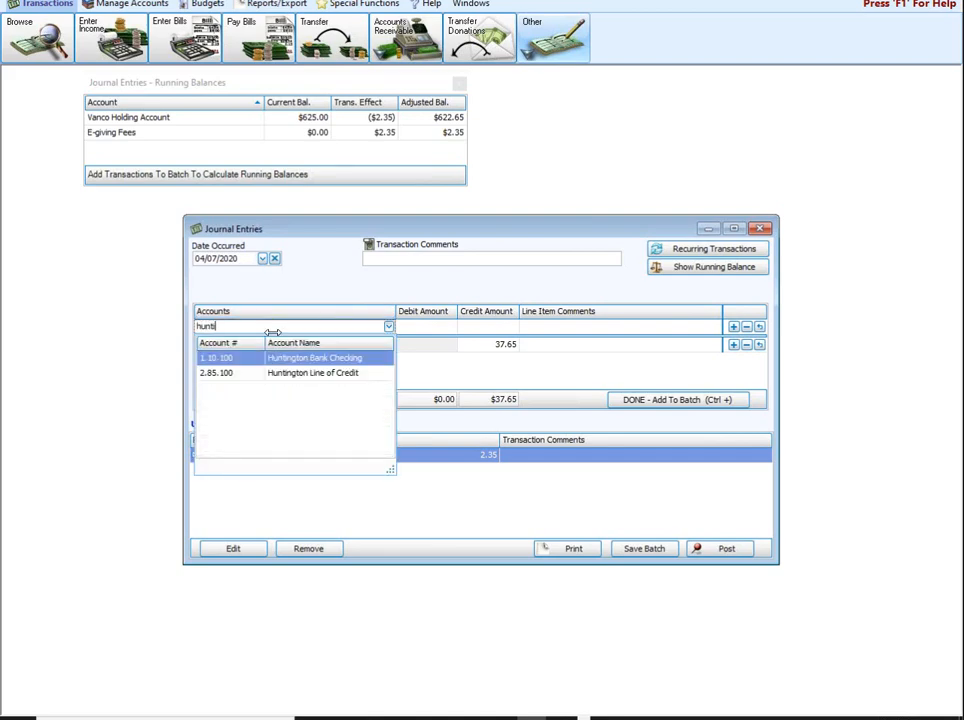
{"action": "left_click", "coordinate": [316, 357]}
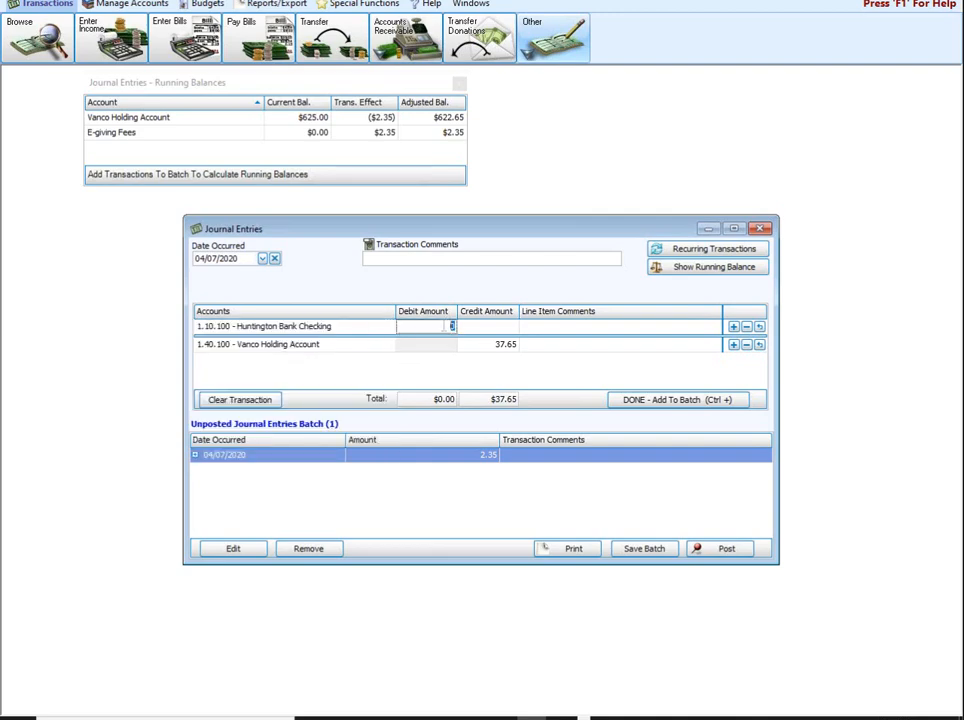
{"action": "type", "text": "37.65"}
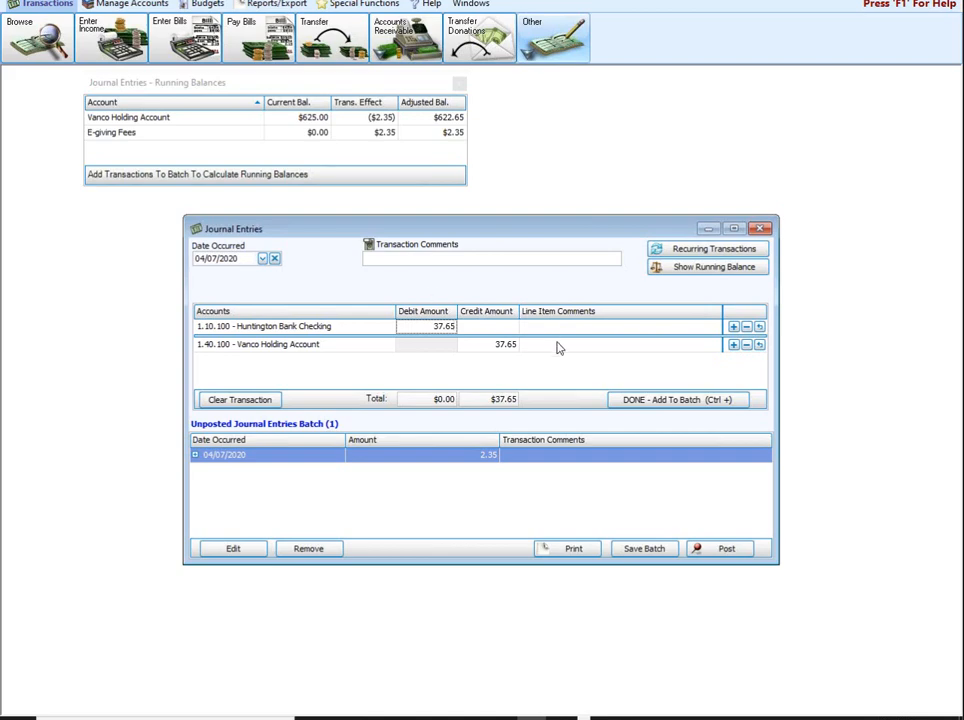
{"action": "mouse_move", "coordinate": [630, 399]}
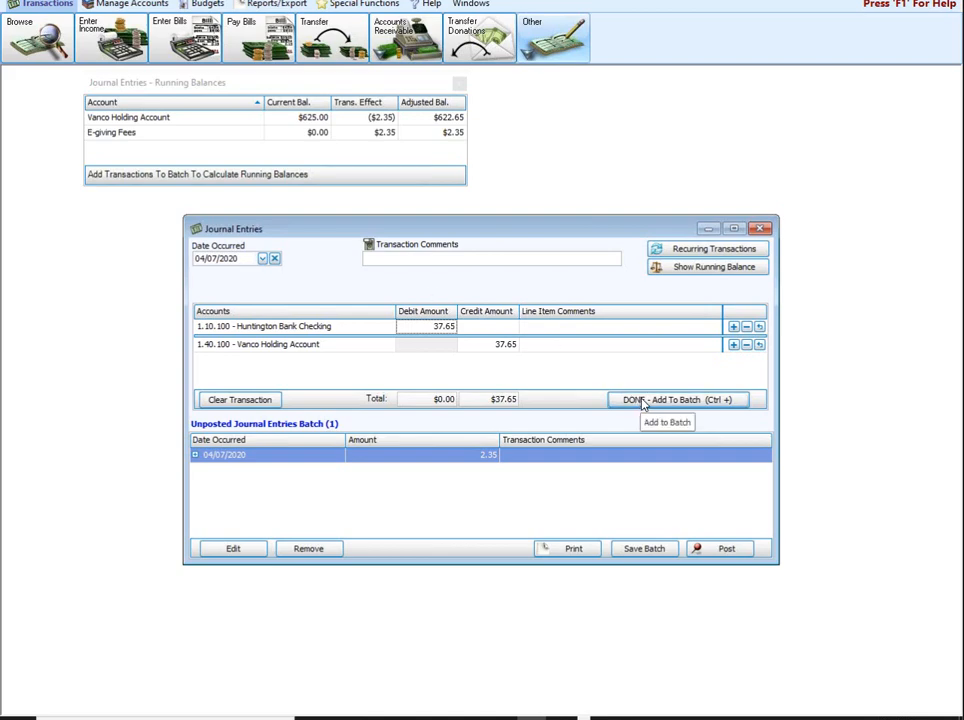
- Add the $37.65 transfer entry to the unposted batch, bringing Huntington Bank Checking to $111,576.32
{"action": "left_click", "coordinate": [685, 399]}
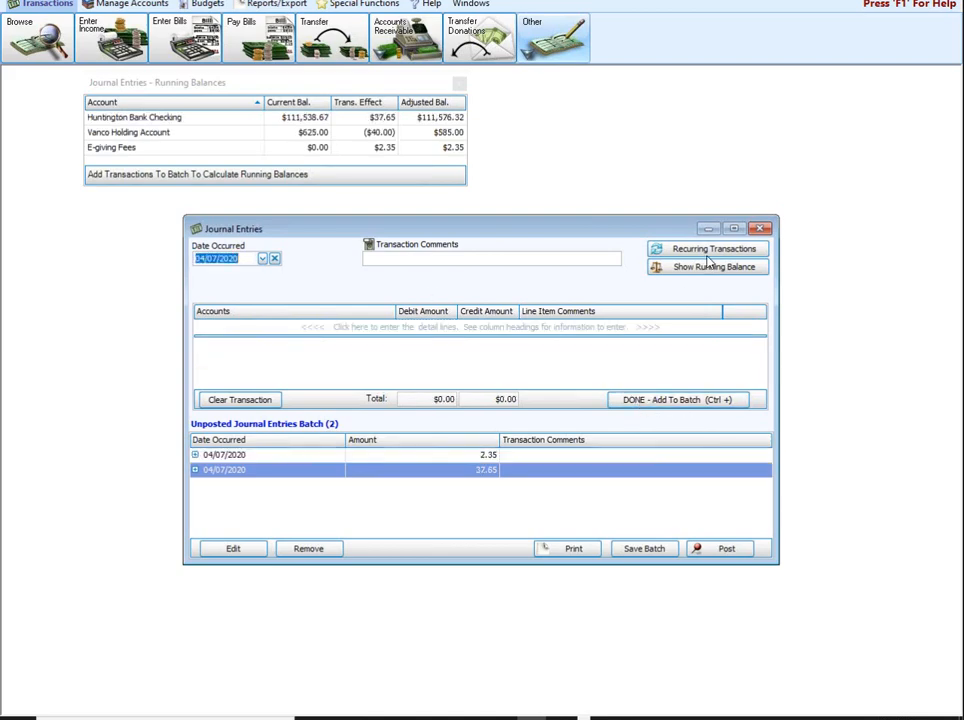
{"action": "mouse_move", "coordinate": [395, 123]}
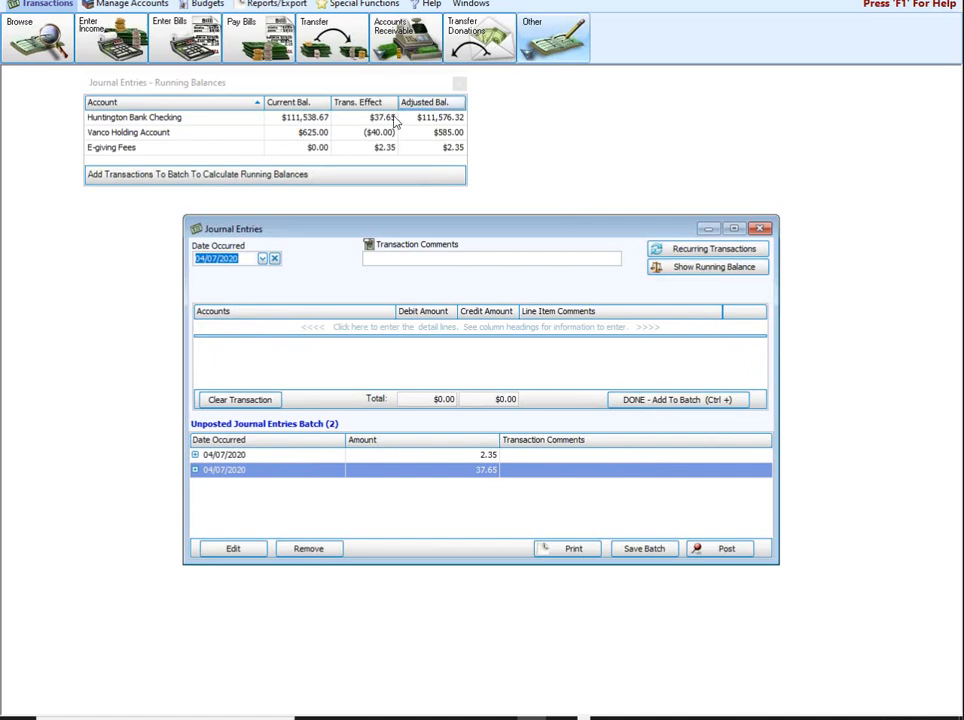
{"action": "mouse_move", "coordinate": [351, 127]}
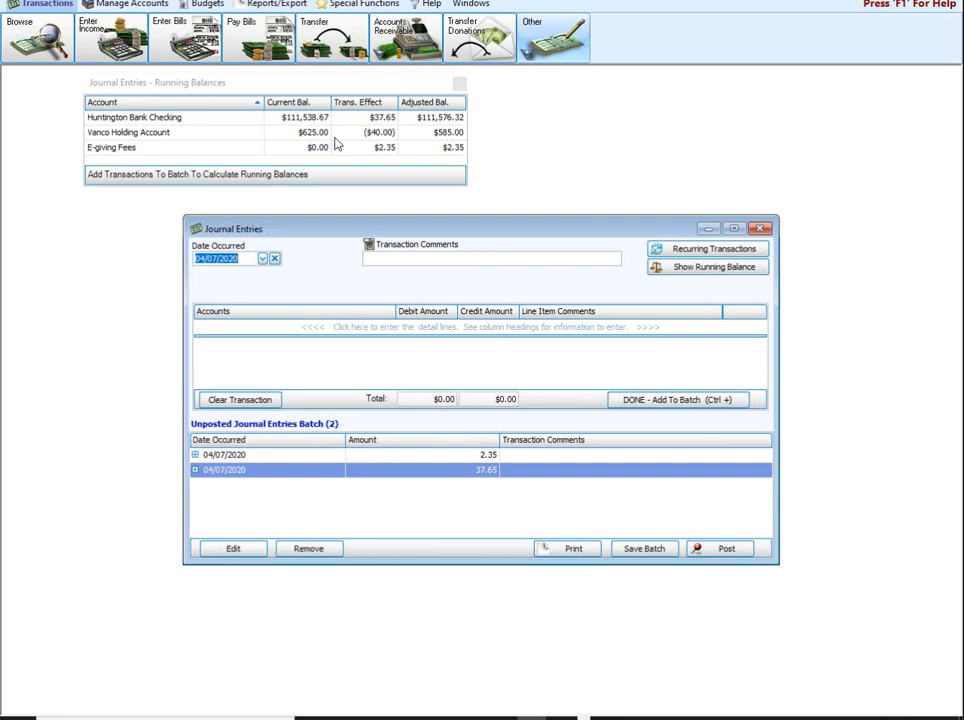
{"action": "mouse_move", "coordinate": [472, 231]}
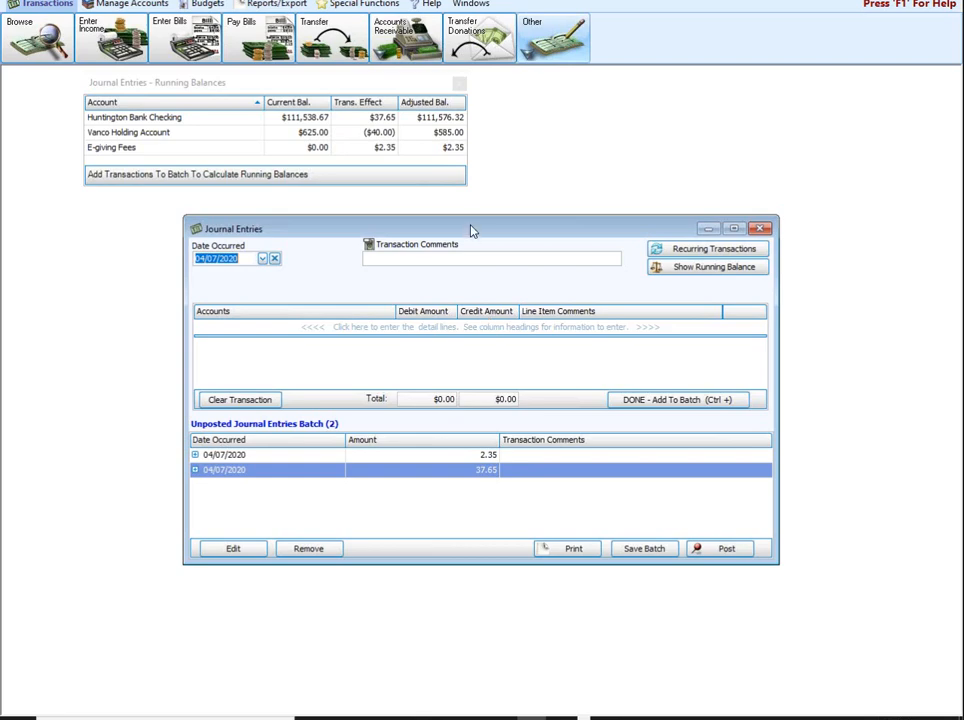
{"action": "mouse_move", "coordinate": [385, 151]}
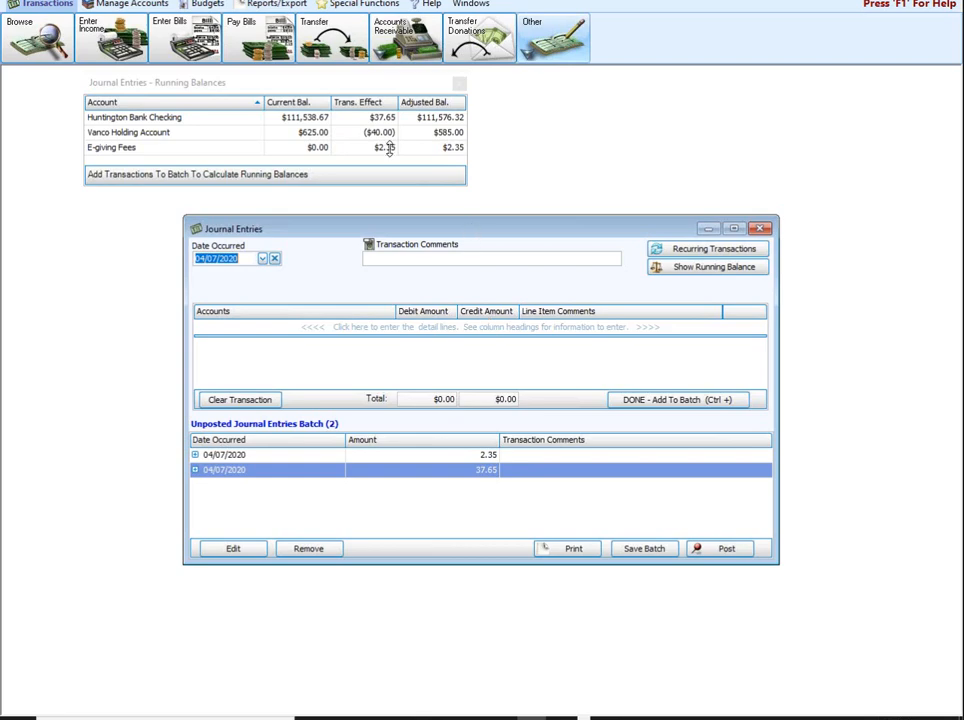
{"action": "mouse_move", "coordinate": [143, 146]}
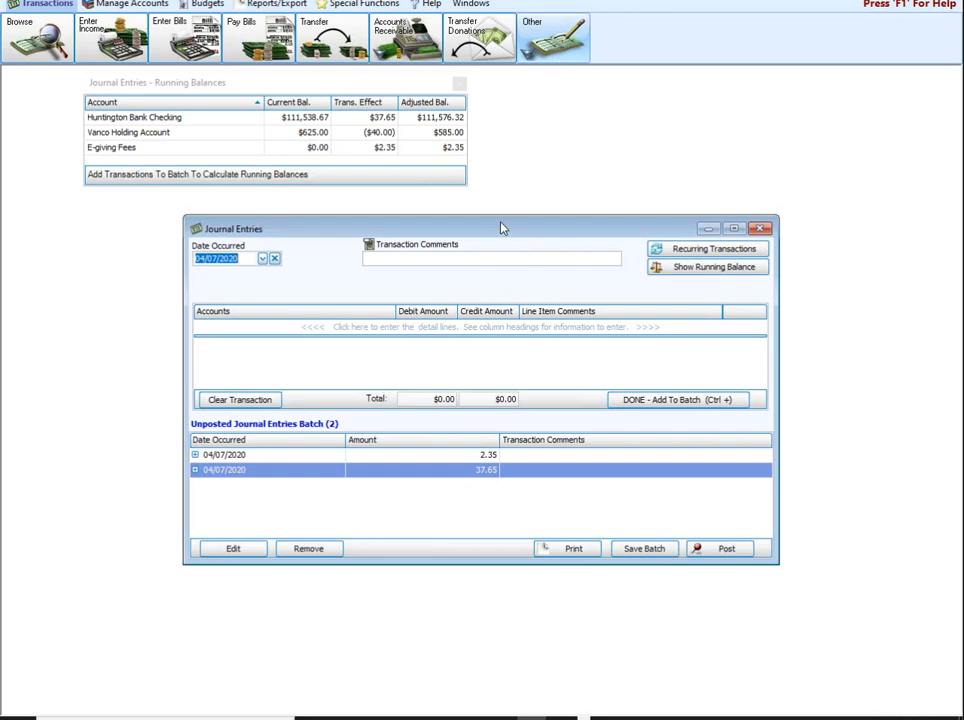
- Post both batched entries as transactions 229–230 totaling $40.00 without printing
{"action": "left_click", "coordinate": [727, 548]}
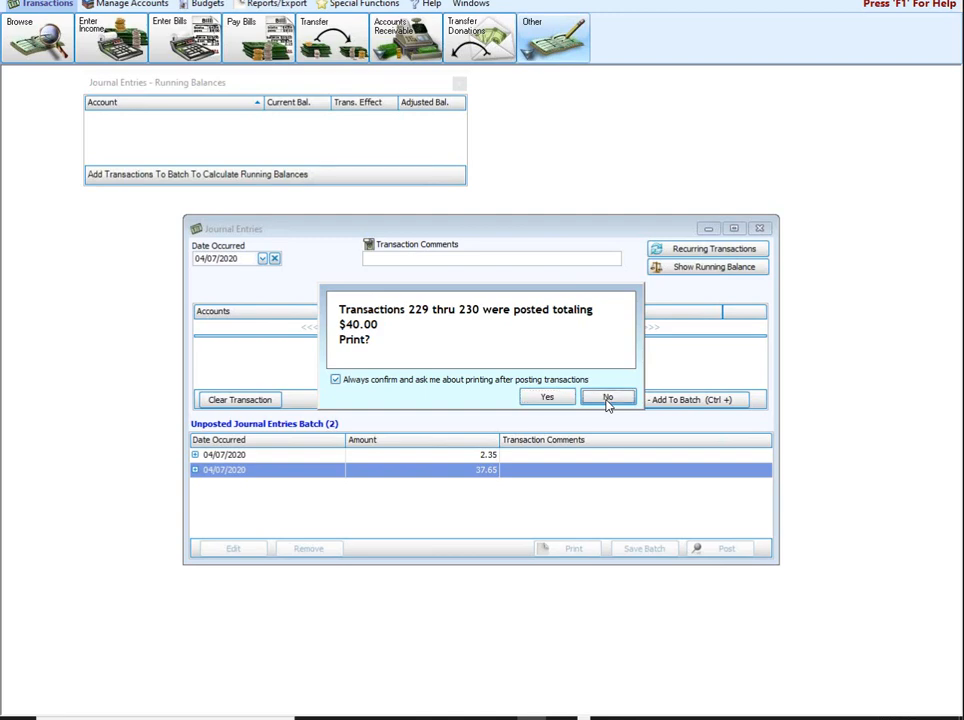
{"action": "left_click", "coordinate": [609, 396]}
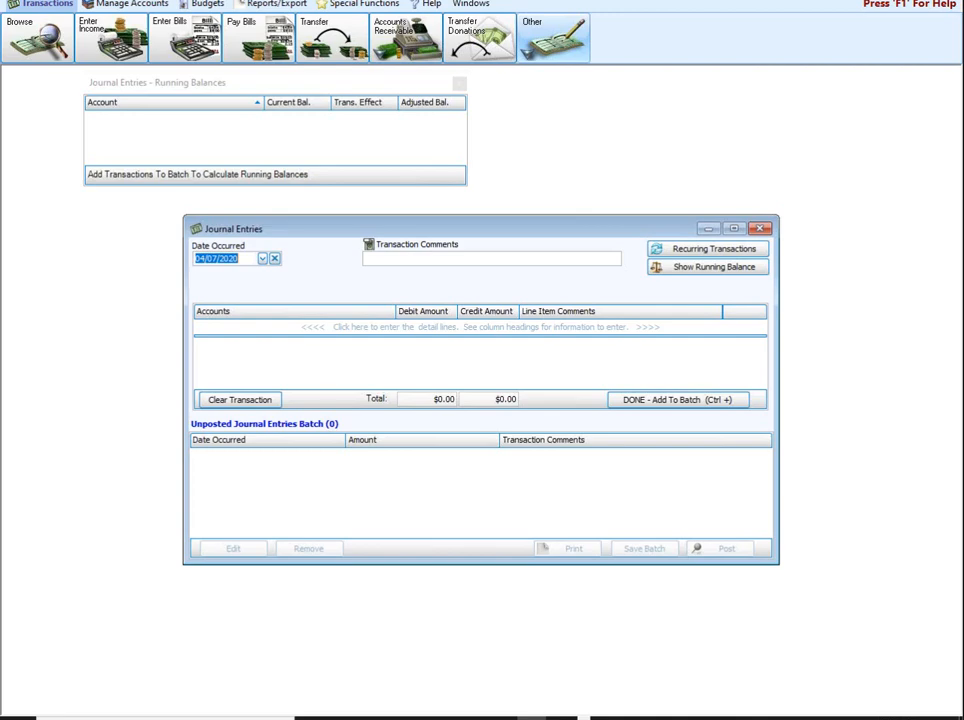
{"action": "mouse_move", "coordinate": [336, 588]}
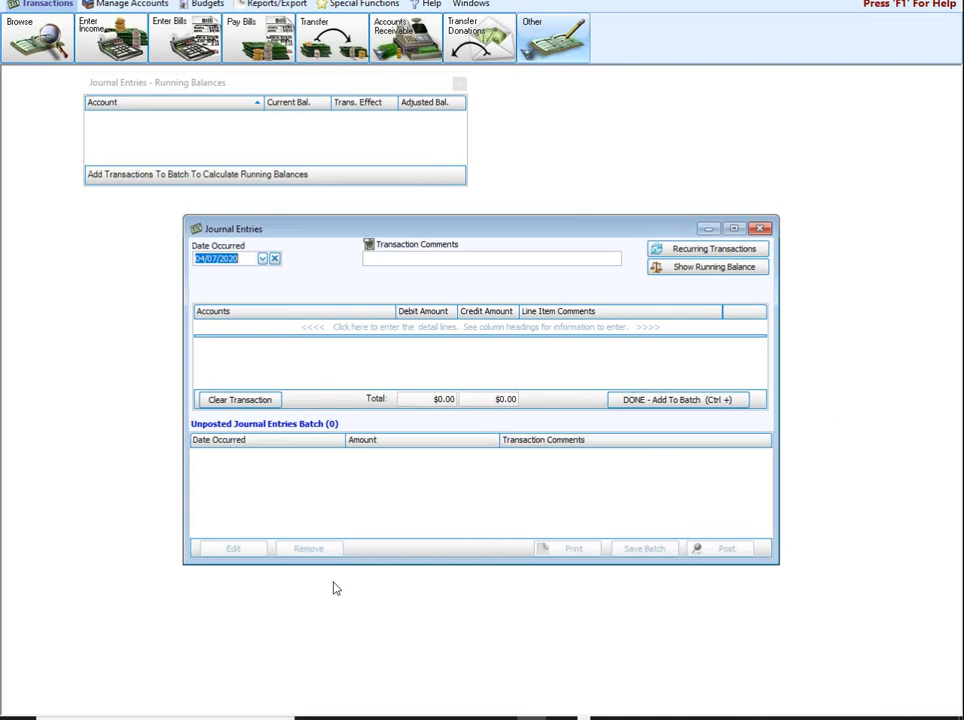
{"action": "mouse_move", "coordinate": [9, 591]}
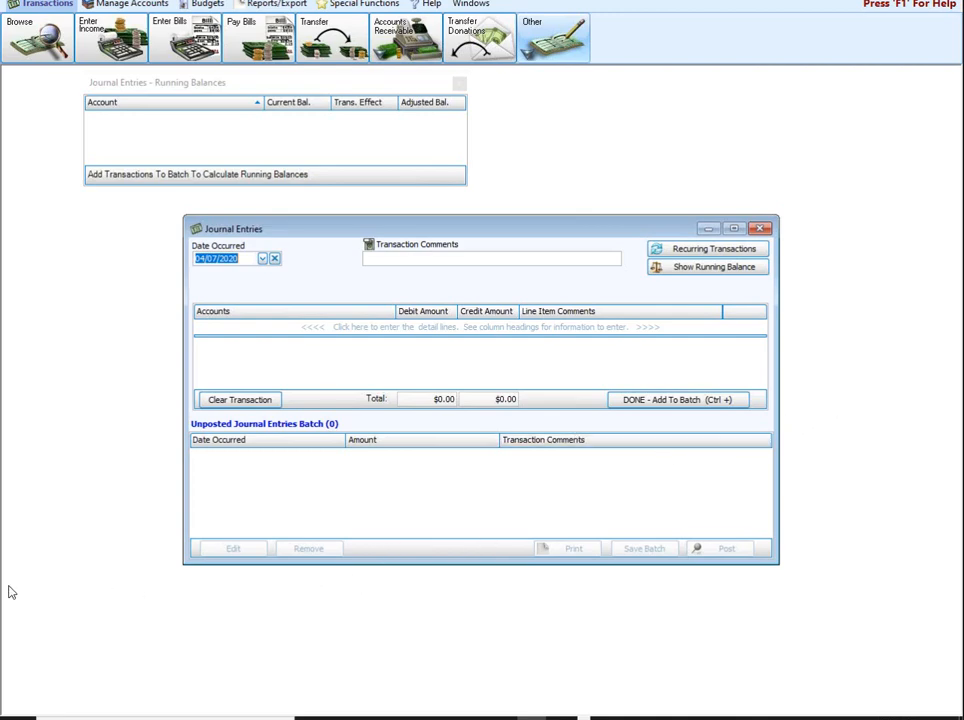